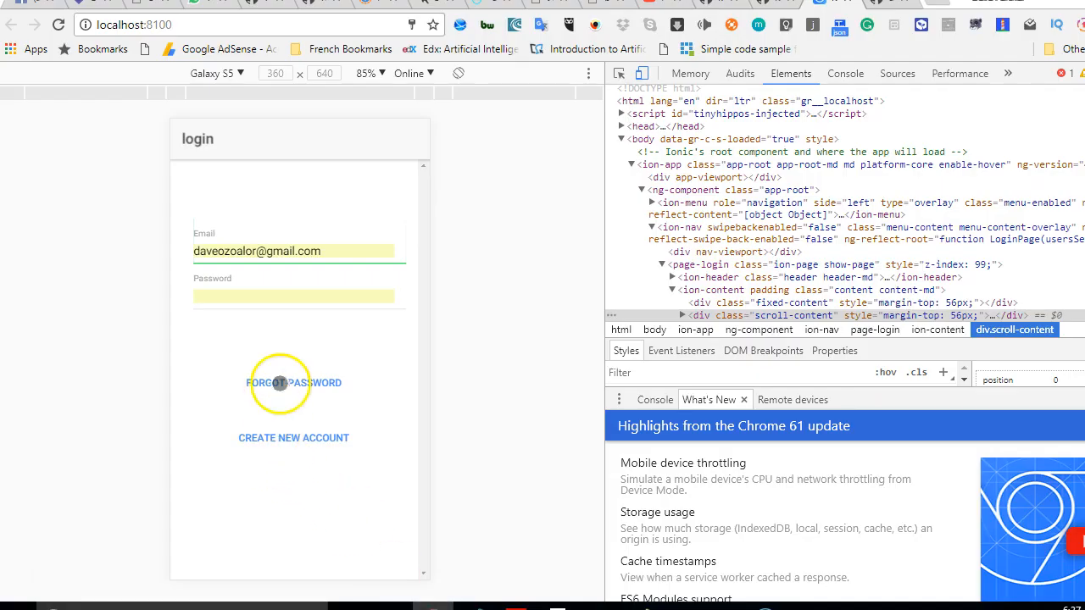
Leave the Chrome login page preview and bring up the Visual Studio Code windows
{"action": "left_click", "coordinate": [303, 295]}
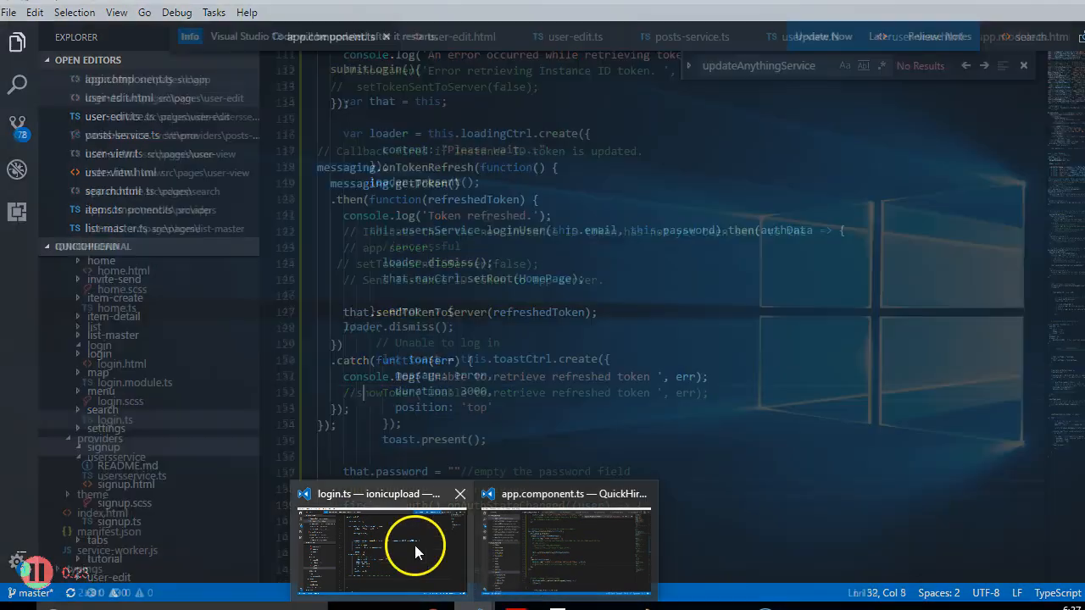
Show login.ts, collapse providers and home, and expand pages to list home, list and login
{"action": "left_click", "coordinate": [382, 547]}
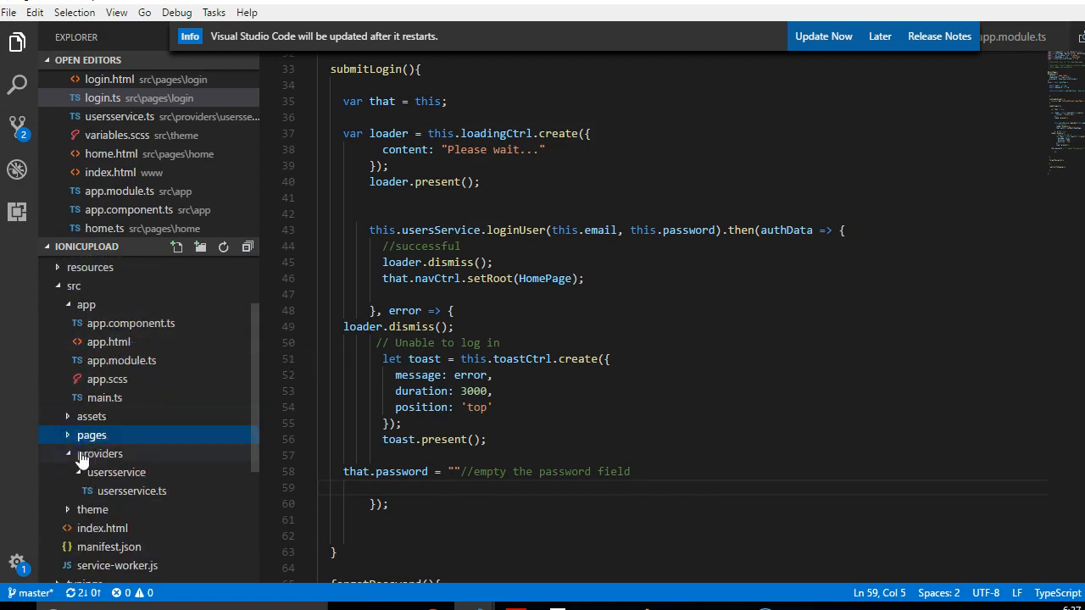
{"action": "left_click", "coordinate": [100, 453]}
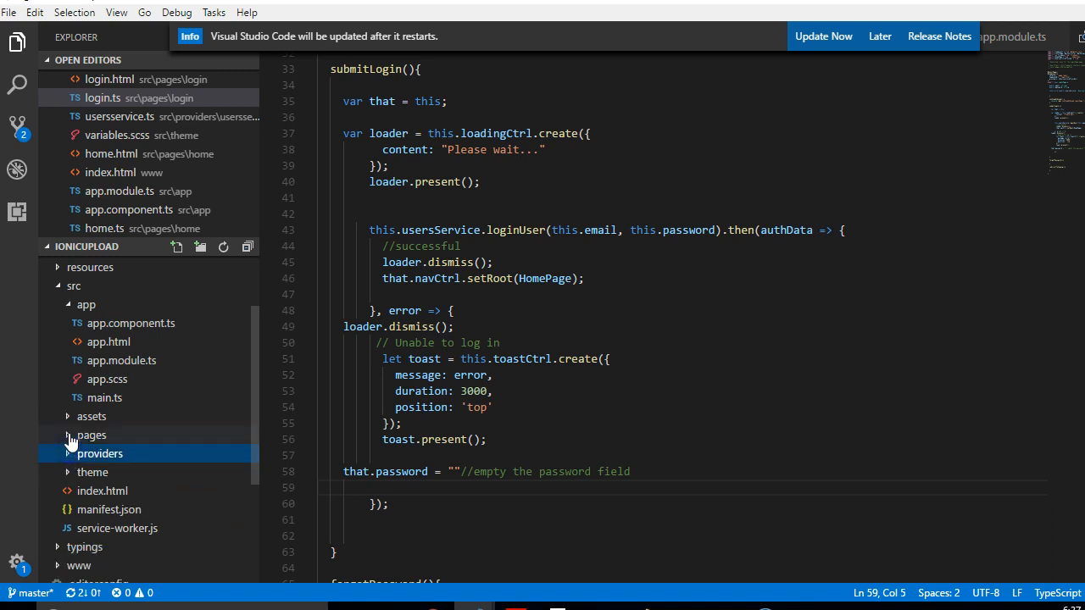
{"action": "left_click", "coordinate": [91, 435]}
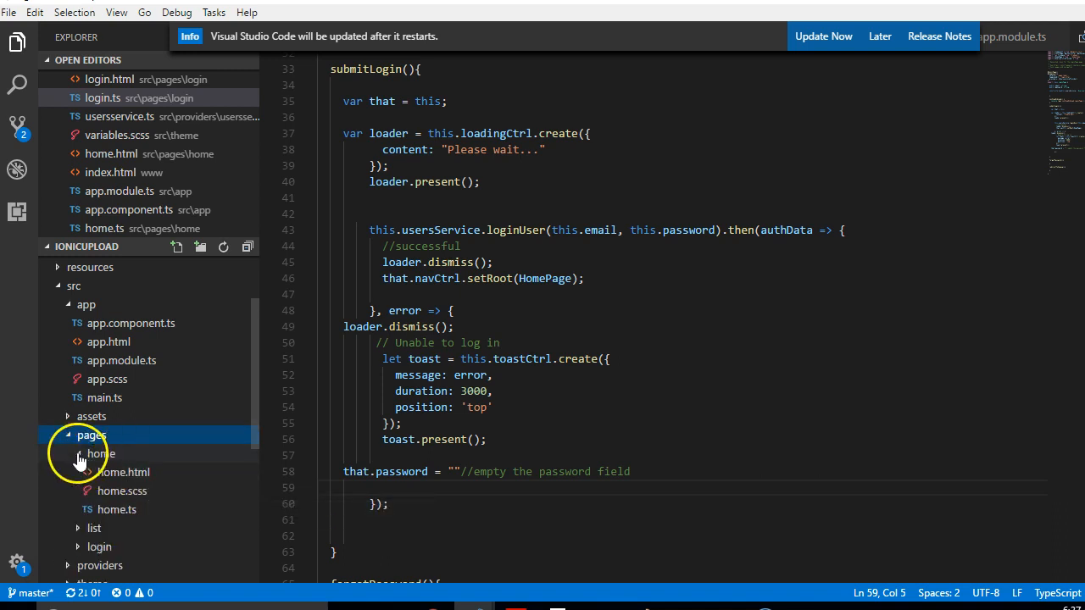
{"action": "left_click", "coordinate": [90, 454]}
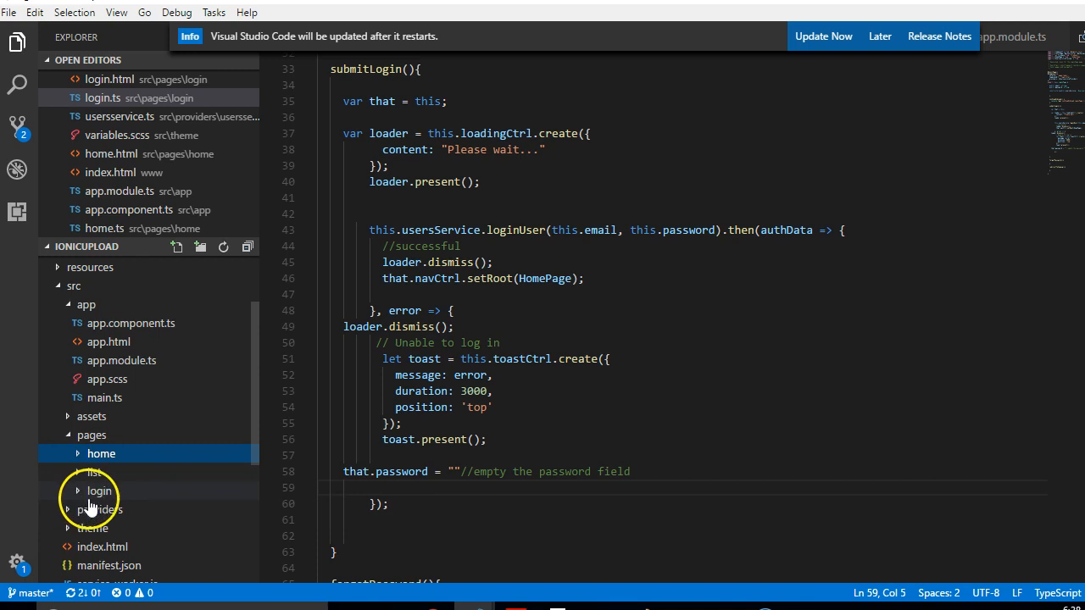
{"action": "mouse_move", "coordinate": [121, 479]}
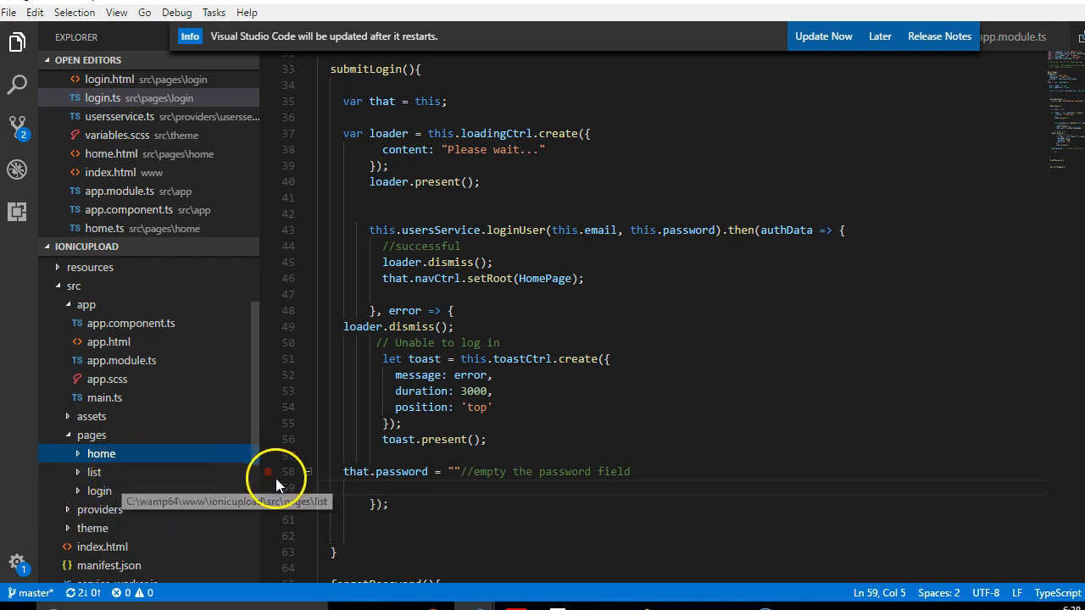
{"action": "mouse_move", "coordinate": [38, 568]}
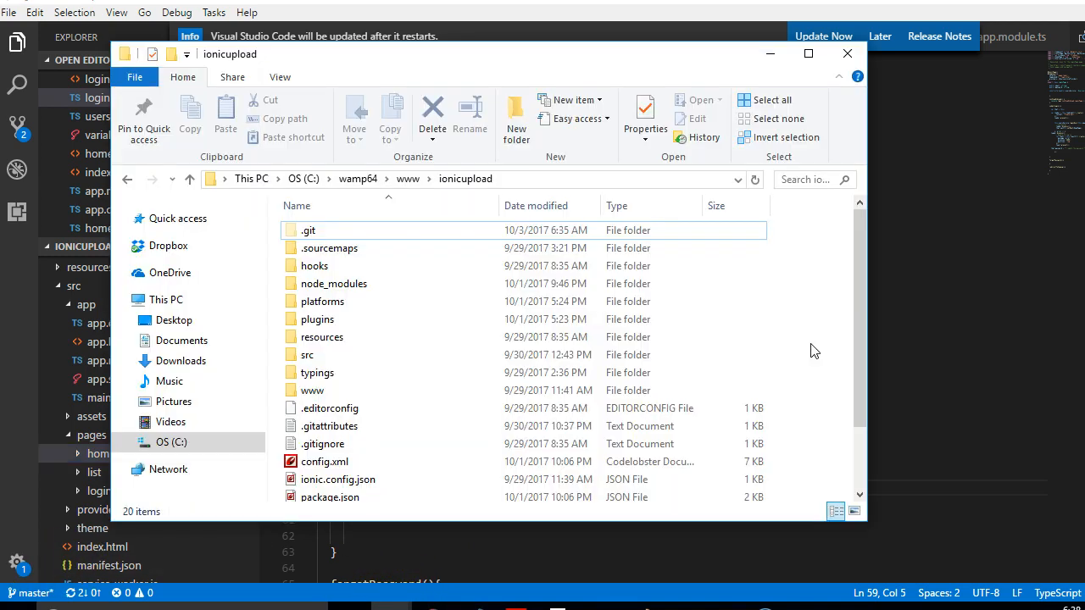
{"action": "mouse_move", "coordinate": [809, 377]}
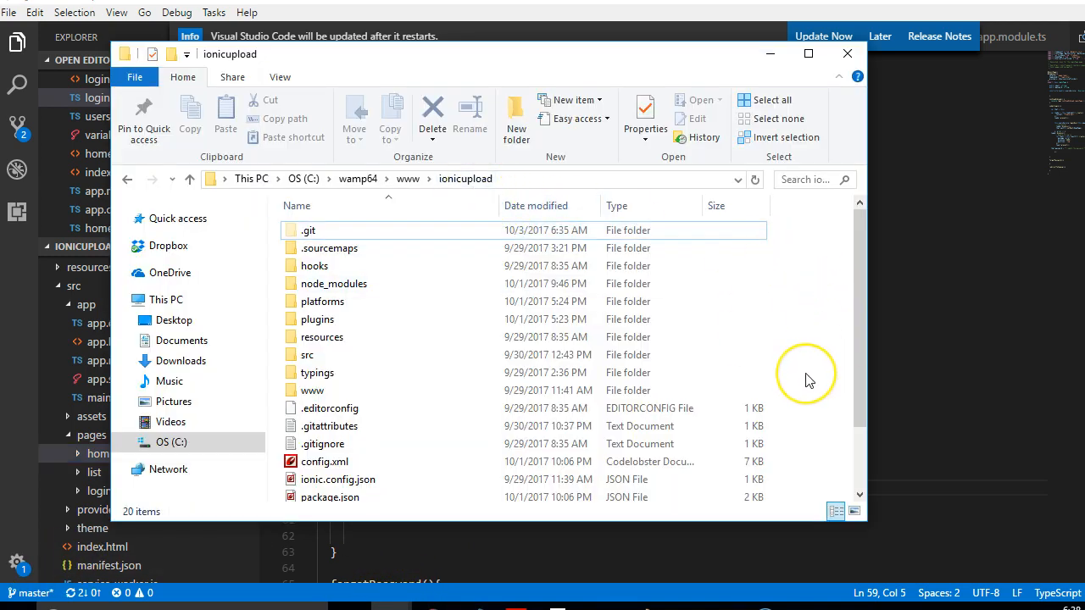
{"action": "right_click", "coordinate": [805, 378]}
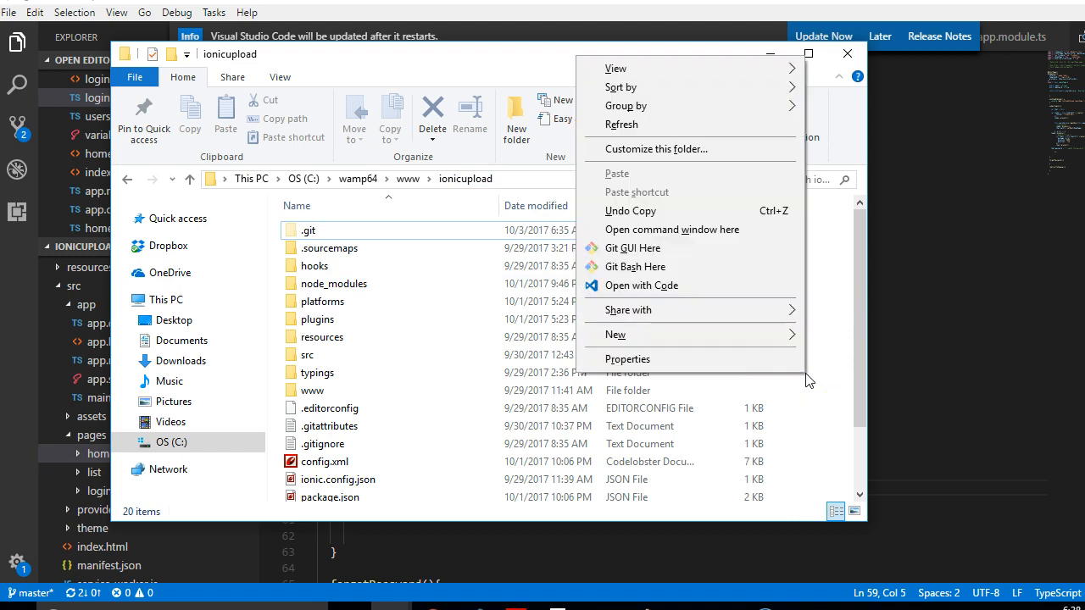
{"action": "mouse_move", "coordinate": [687, 230]}
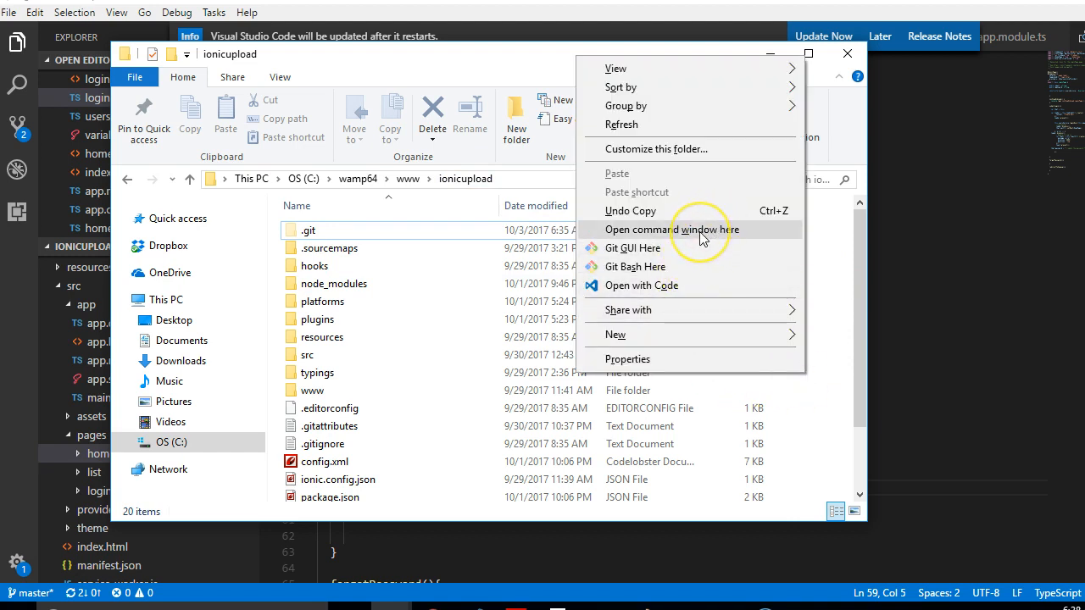
From a command window in the project, run 'ionic generate page signup'
{"action": "left_click", "coordinate": [669, 230]}
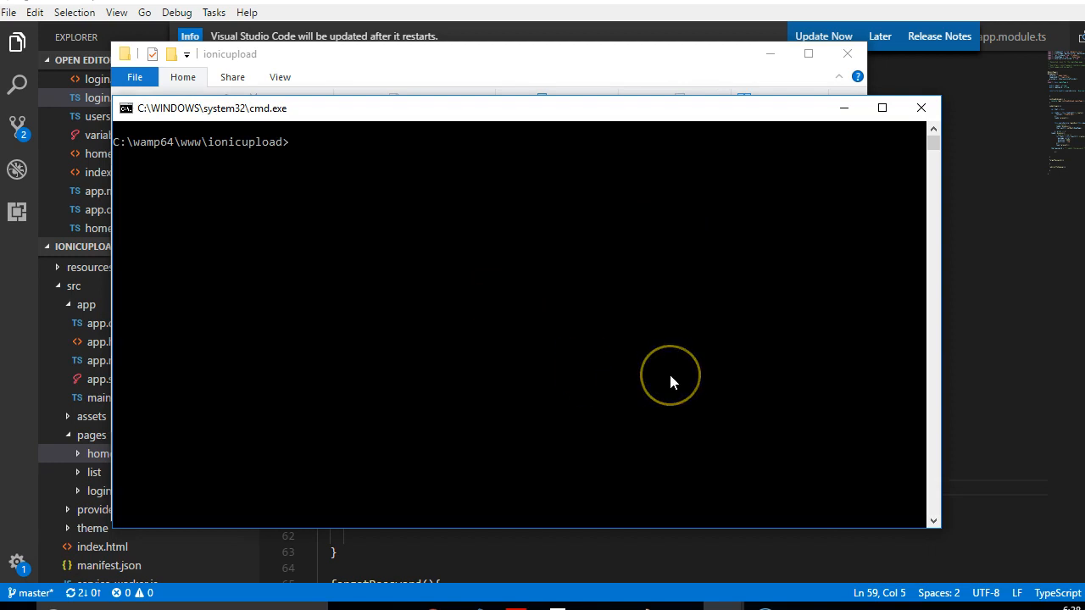
{"action": "type", "text": "ionic"}
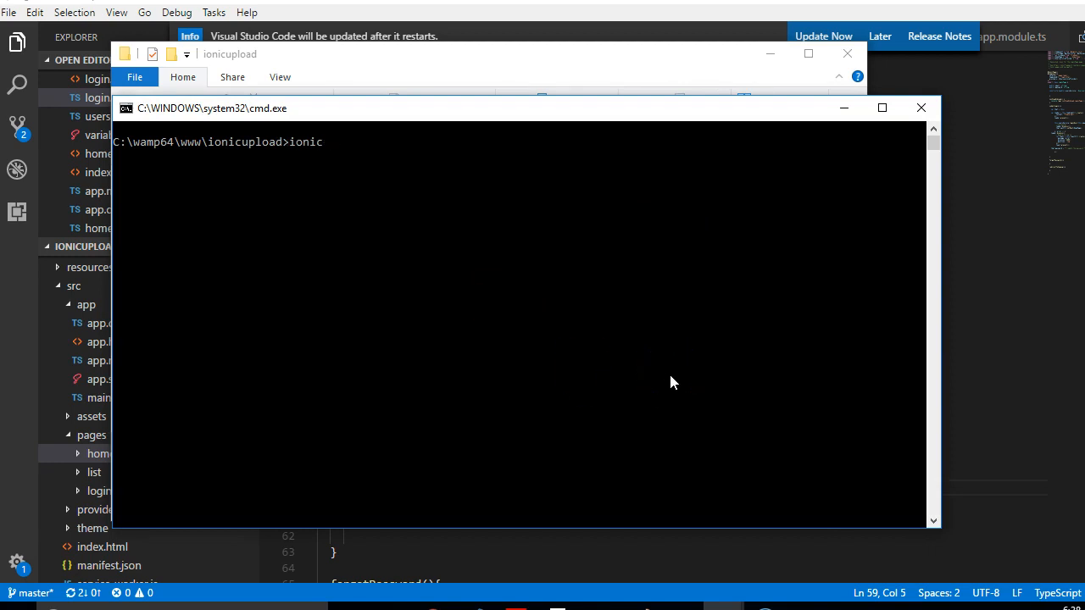
{"action": "type", "text": "generate"}
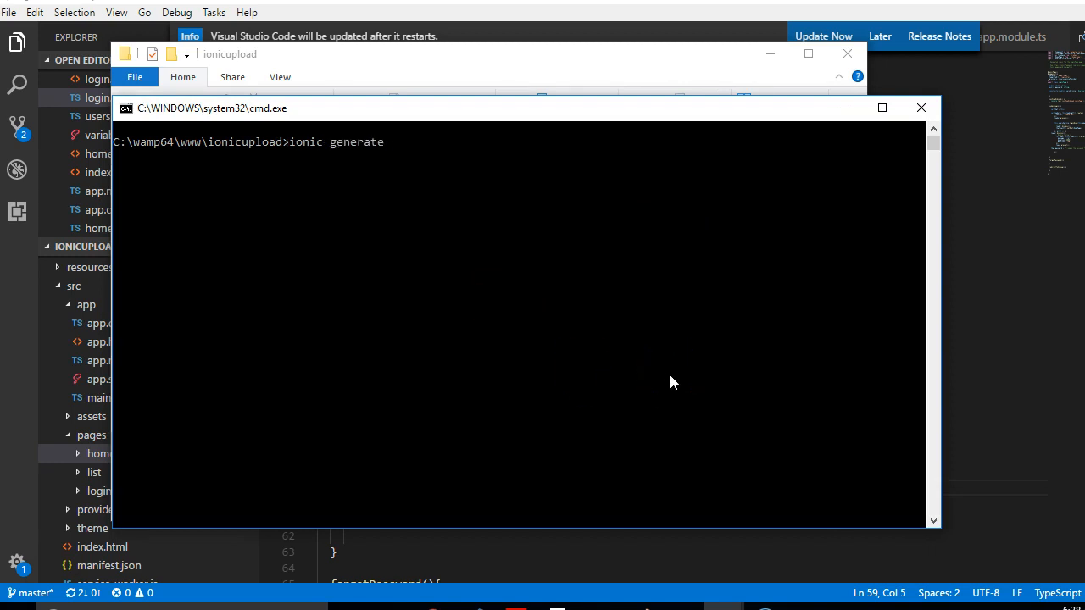
{"action": "type", "text": "page"}
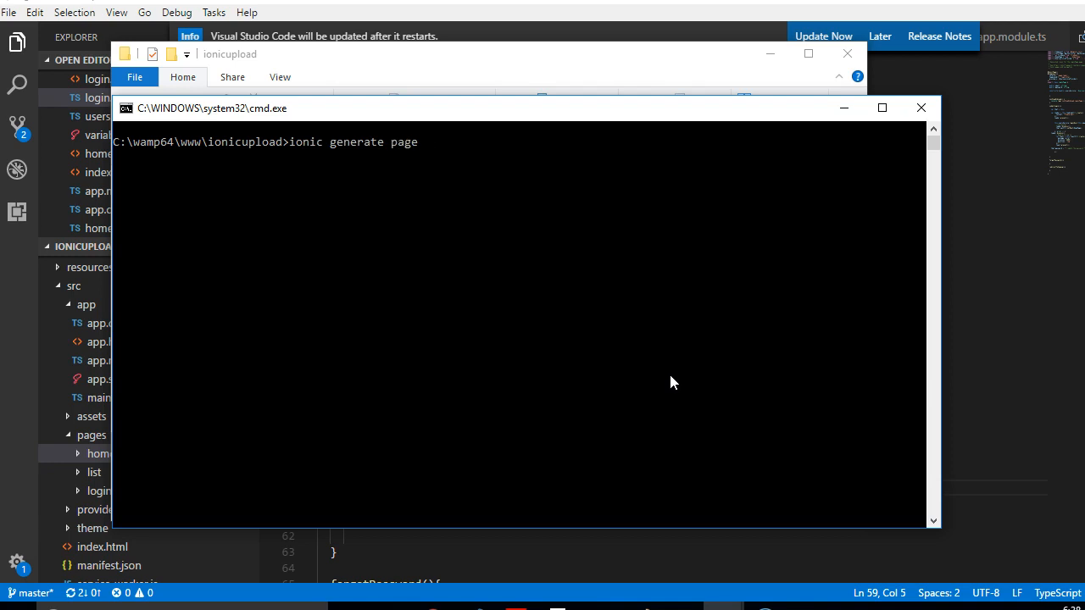
{"action": "type", "text": "signup"}
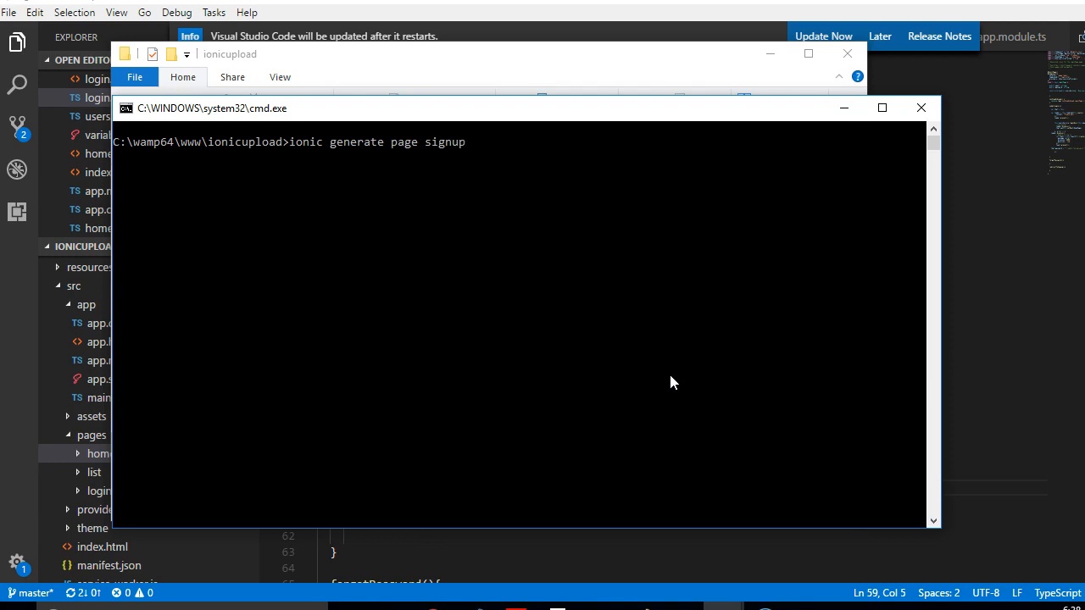
{"action": "key", "text": "Return"}
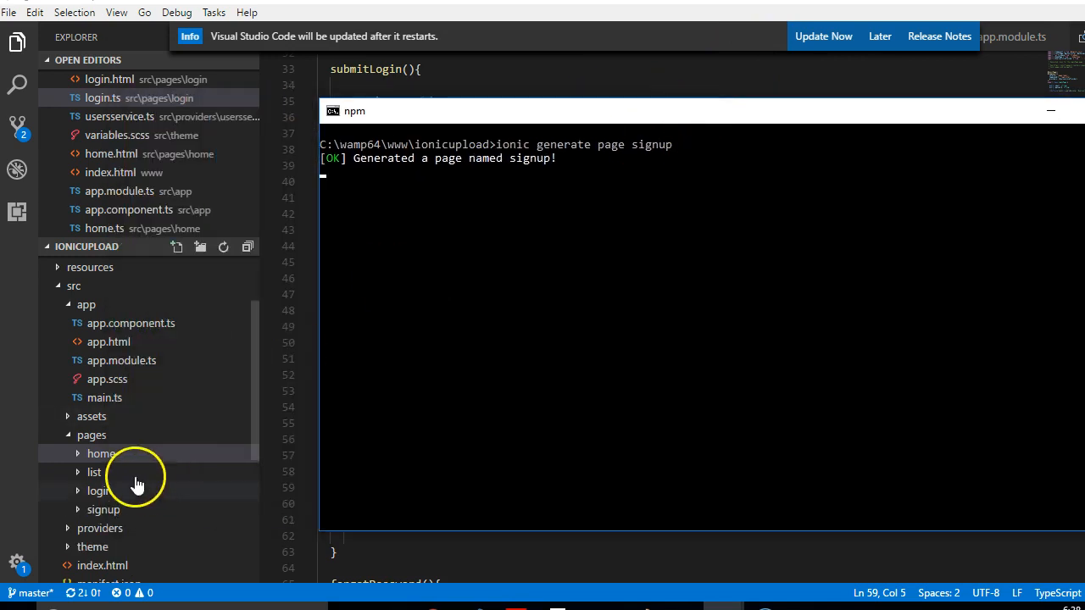
{"action": "mouse_move", "coordinate": [96, 472]}
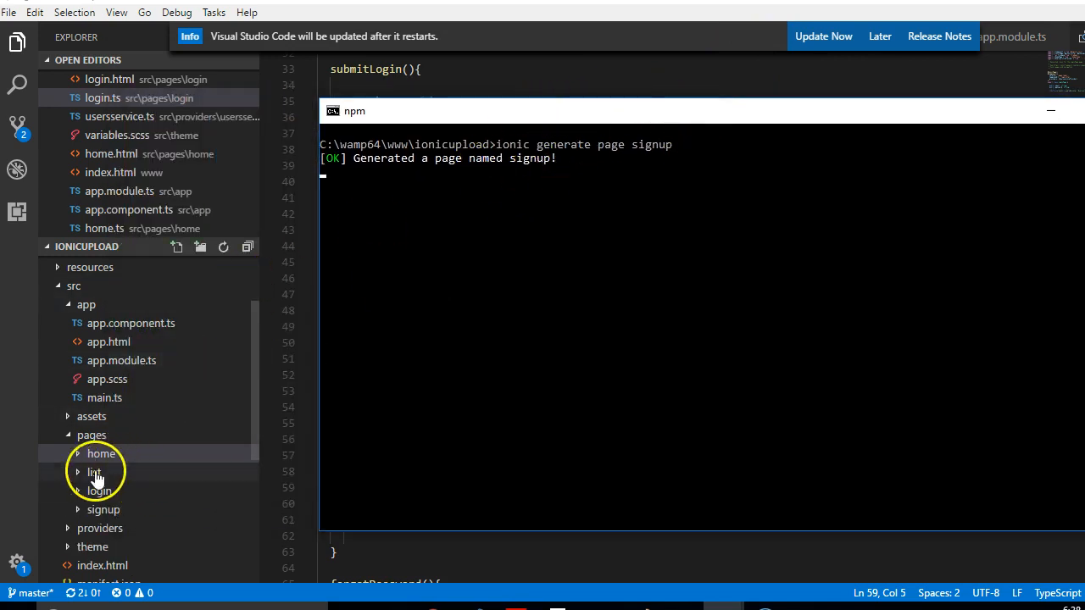
Add a blank line inside signup.html's ion-content, then view the SignupPage class in signup.ts
{"action": "left_click", "coordinate": [103, 509]}
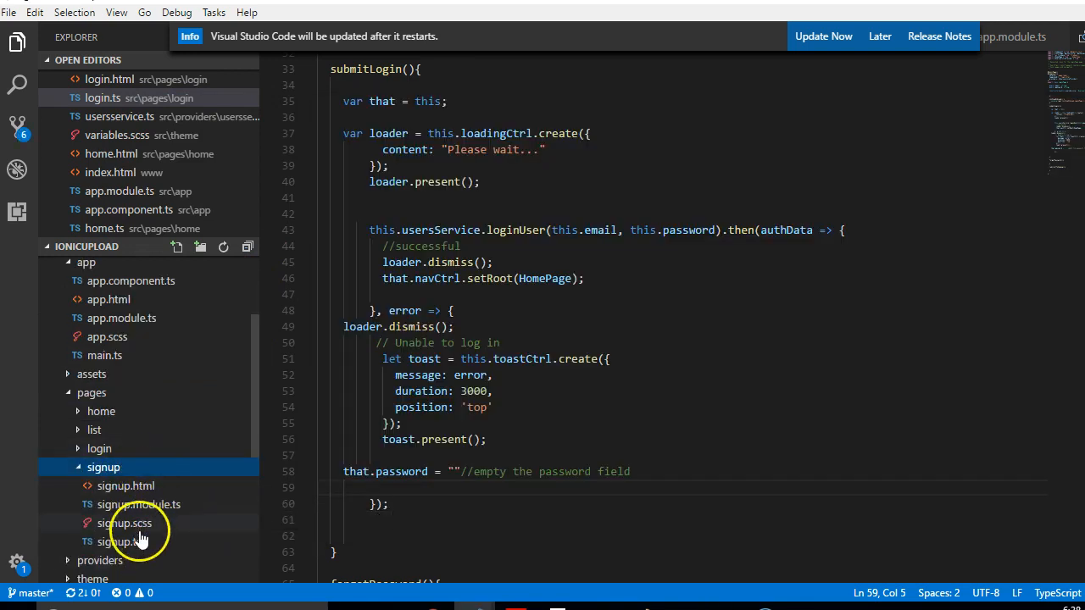
{"action": "left_click", "coordinate": [126, 486]}
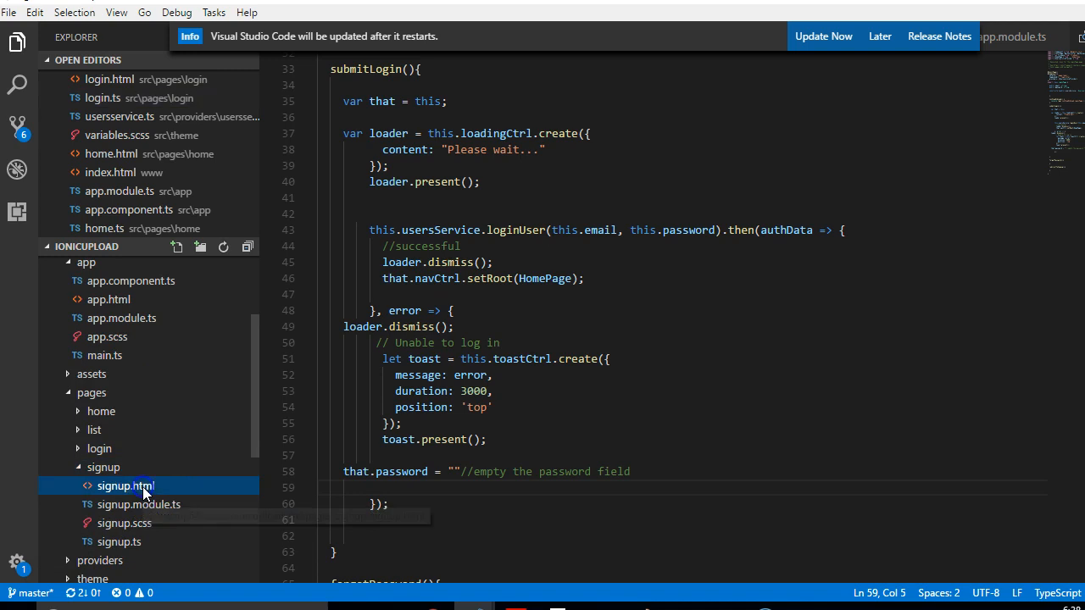
{"action": "left_click", "coordinate": [125, 486]}
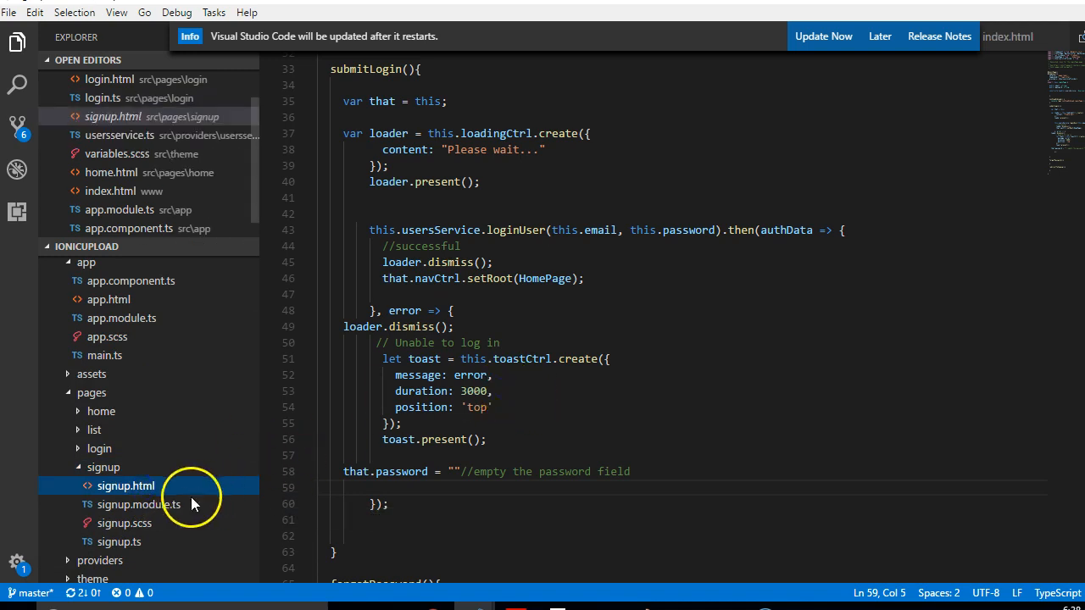
{"action": "left_click", "coordinate": [126, 486]}
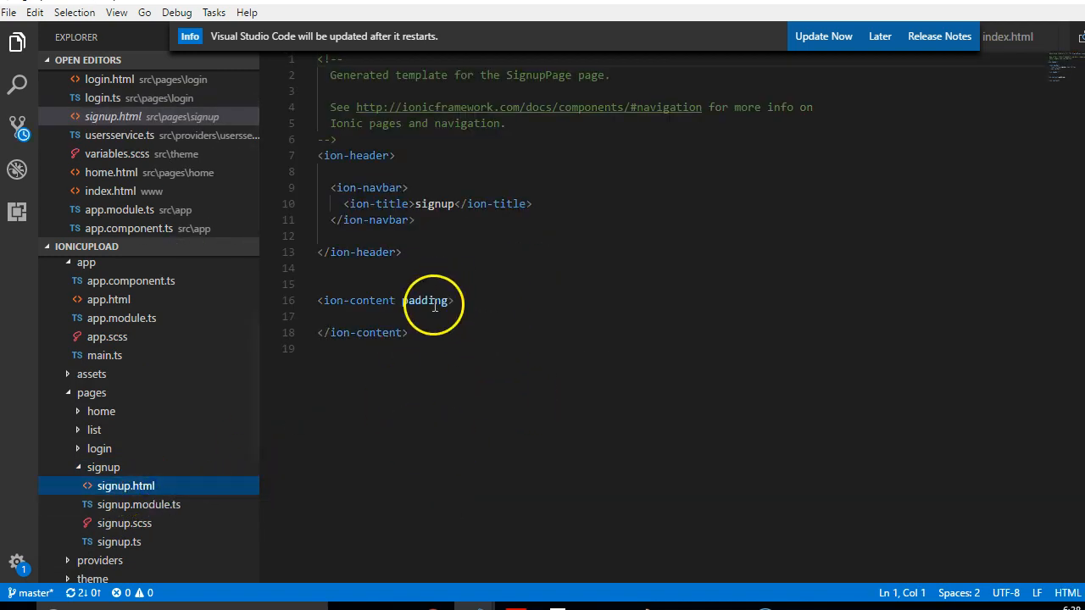
{"action": "key", "text": "Enter"}
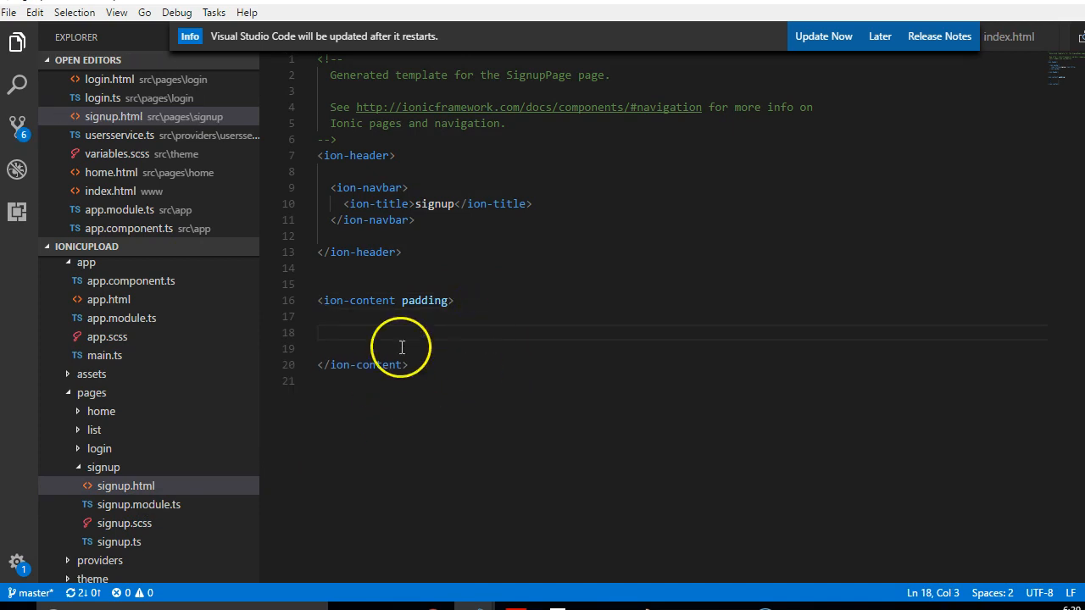
{"action": "mouse_move", "coordinate": [288, 486]}
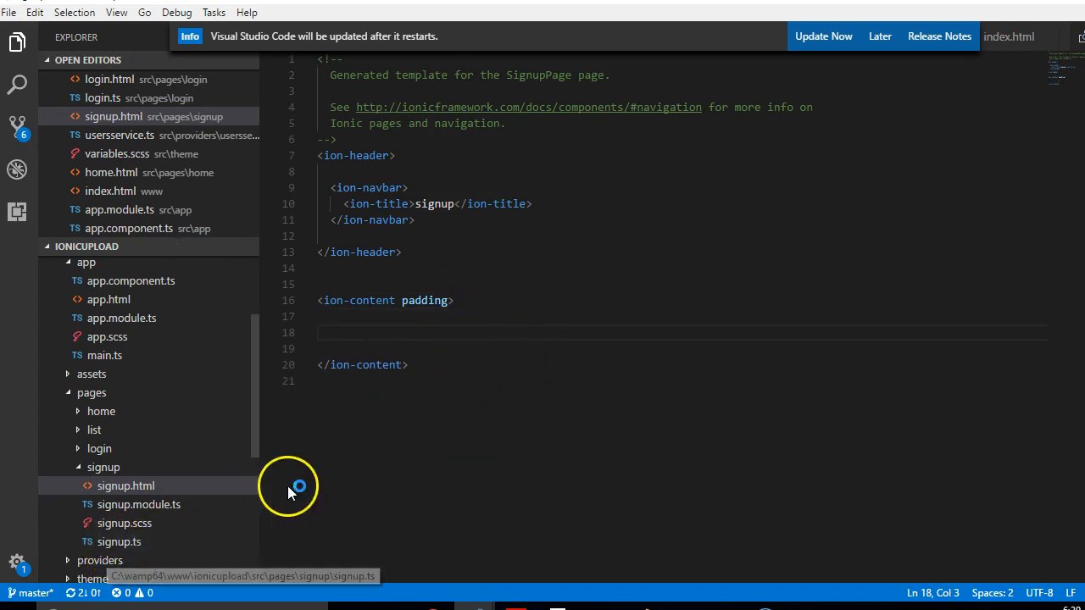
{"action": "left_click", "coordinate": [119, 542]}
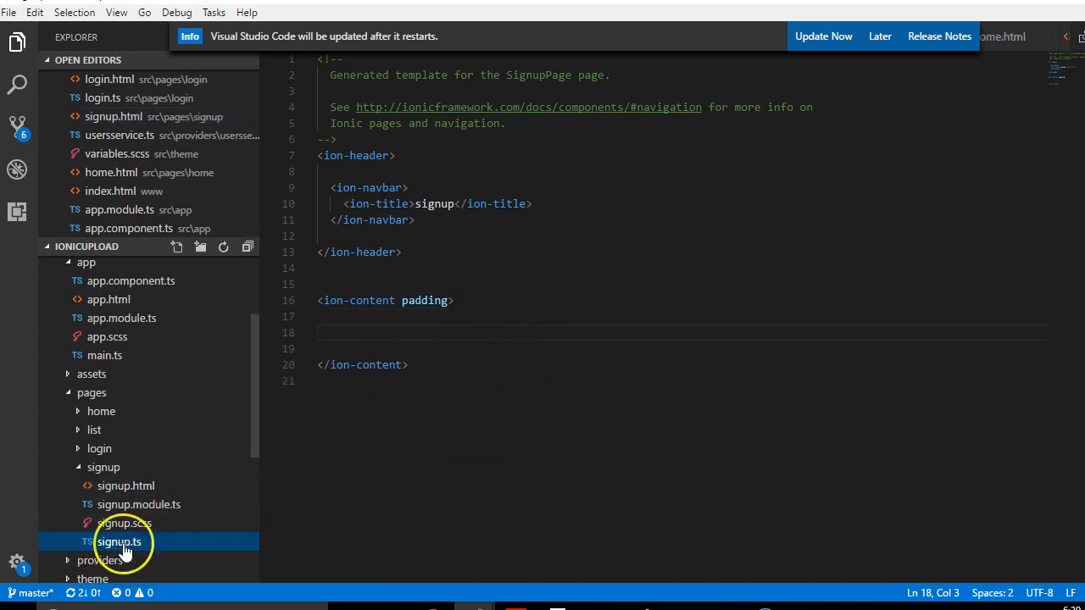
{"action": "left_click", "coordinate": [118, 542]}
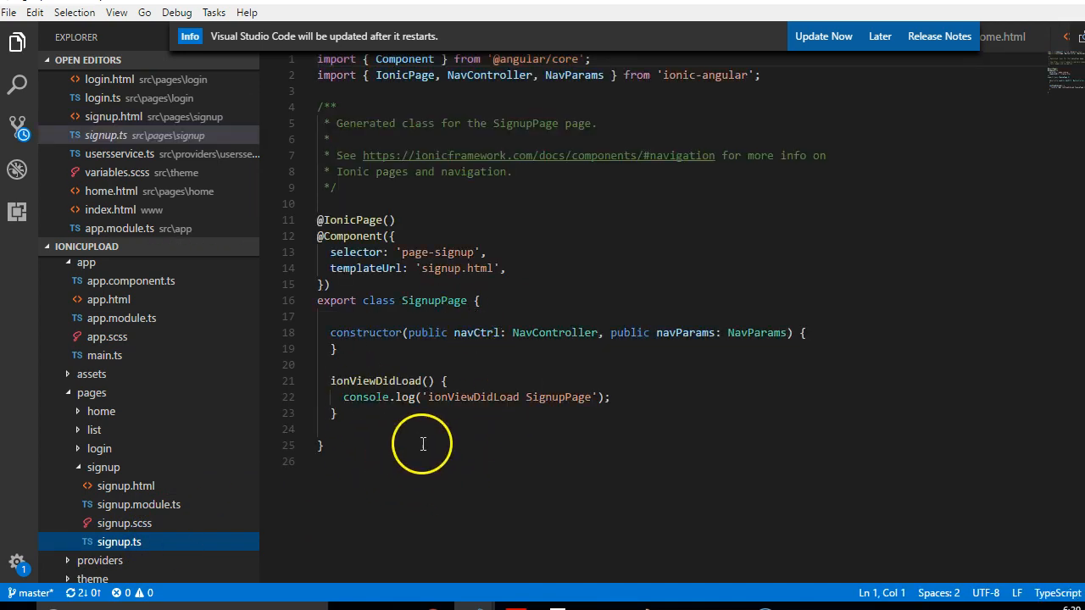
{"action": "mouse_move", "coordinate": [486, 388]}
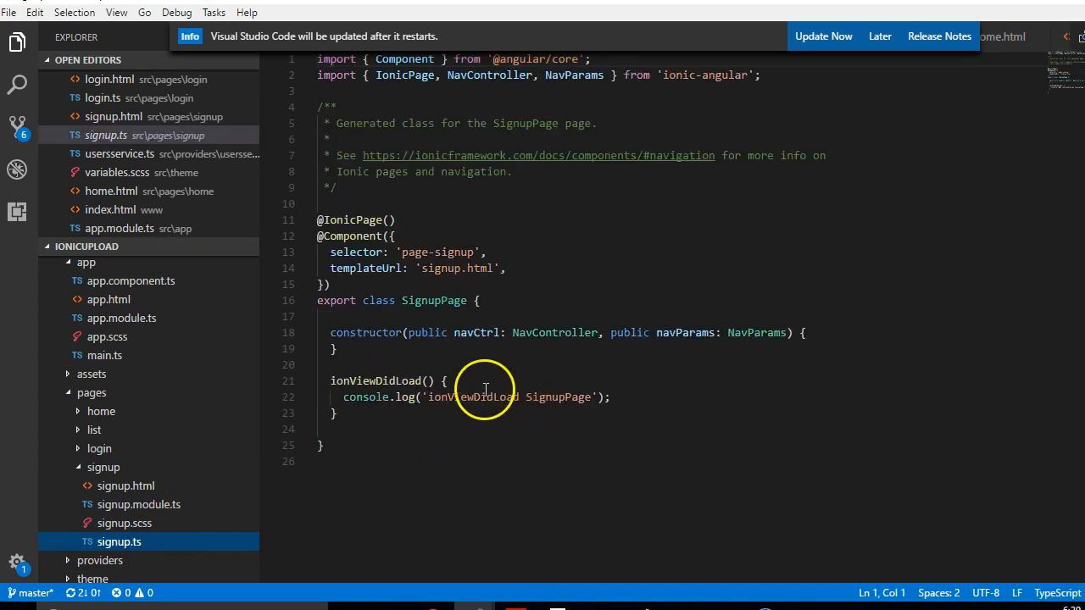
{"action": "mouse_move", "coordinate": [114, 505]}
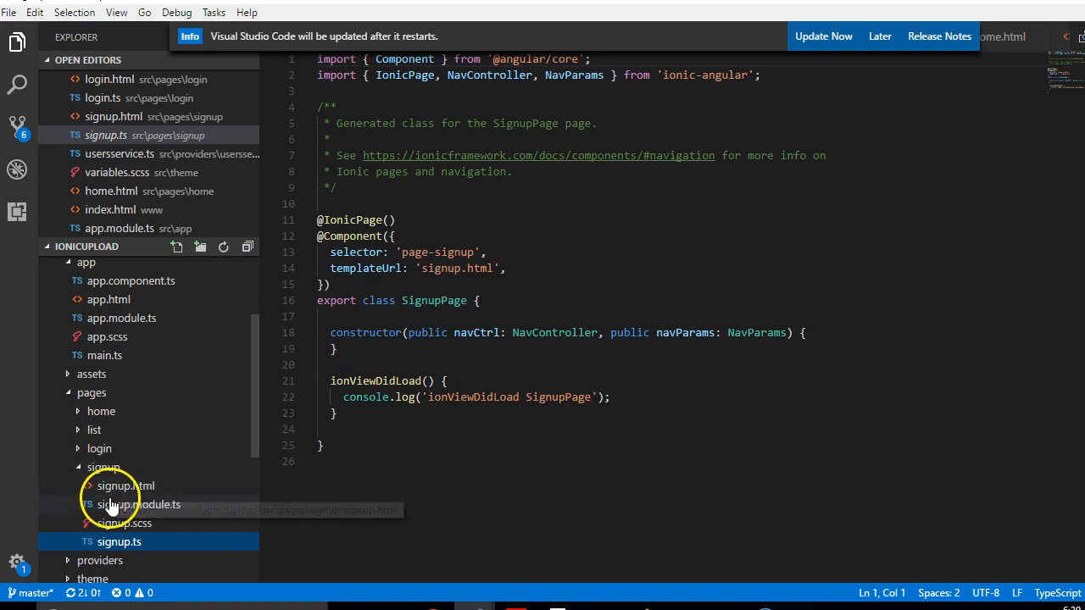
Type an empty signupUserService(){} stub and rename loginUser to loginUserService in usersservice.ts
{"action": "scroll", "scroll_direction": "down", "scroll_amount": 3}
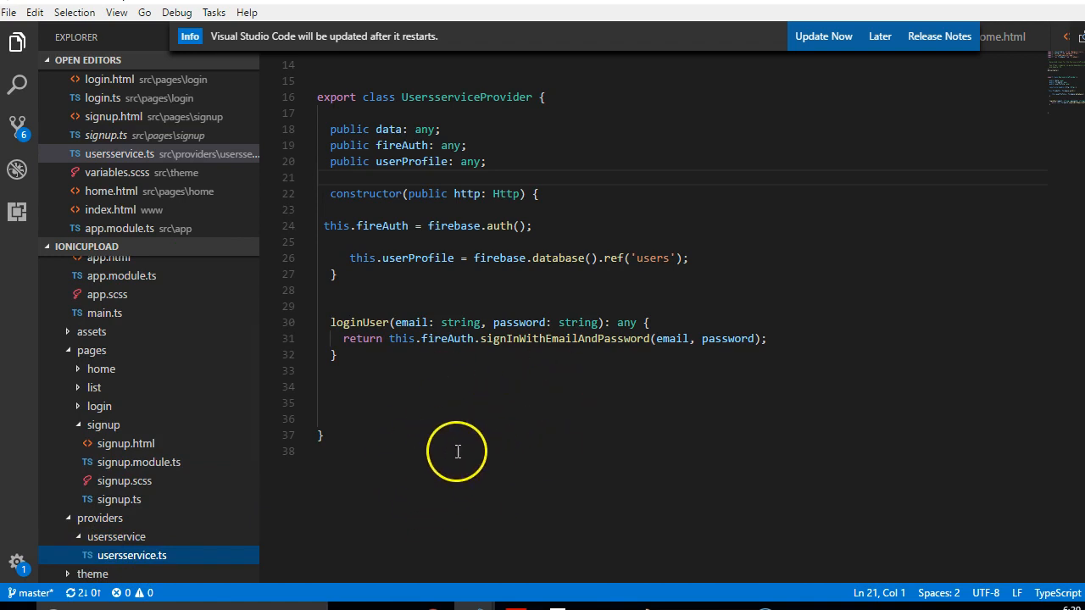
{"action": "mouse_move", "coordinate": [449, 327]}
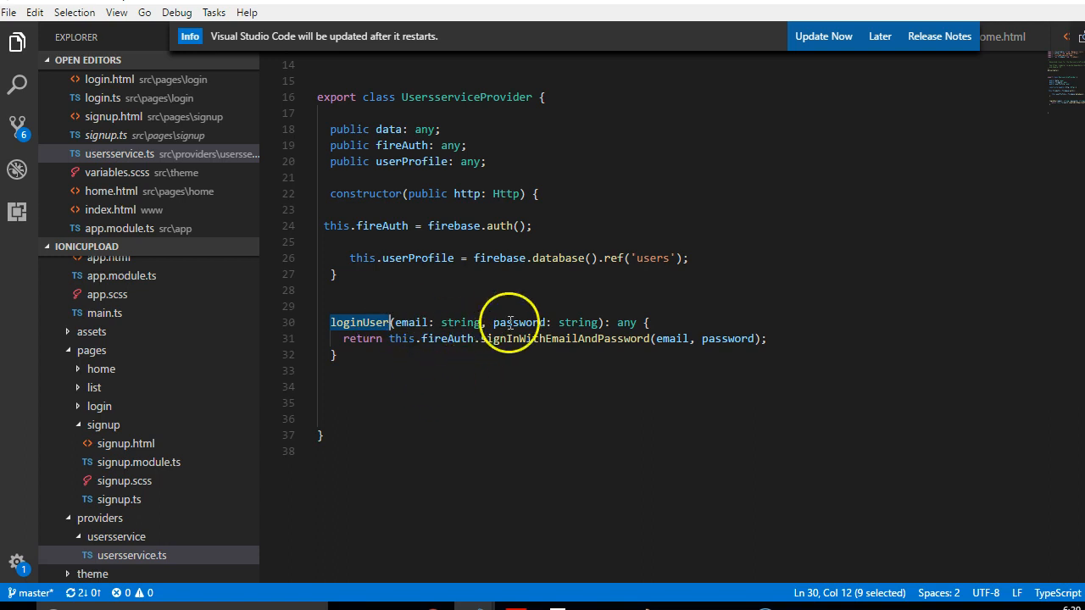
{"action": "mouse_move", "coordinate": [638, 347]}
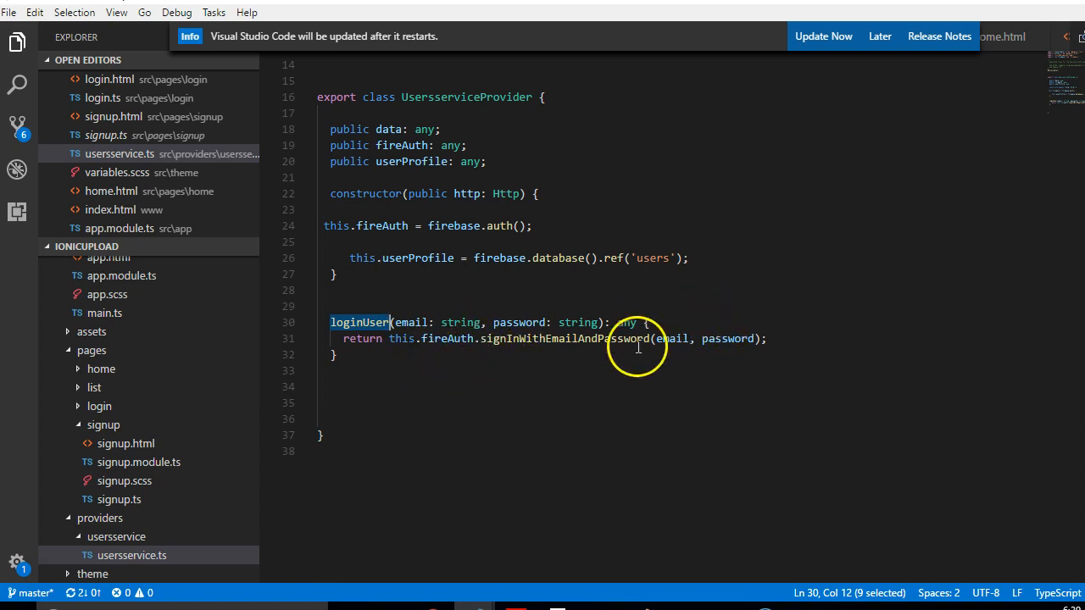
{"action": "left_click", "coordinate": [374, 372]}
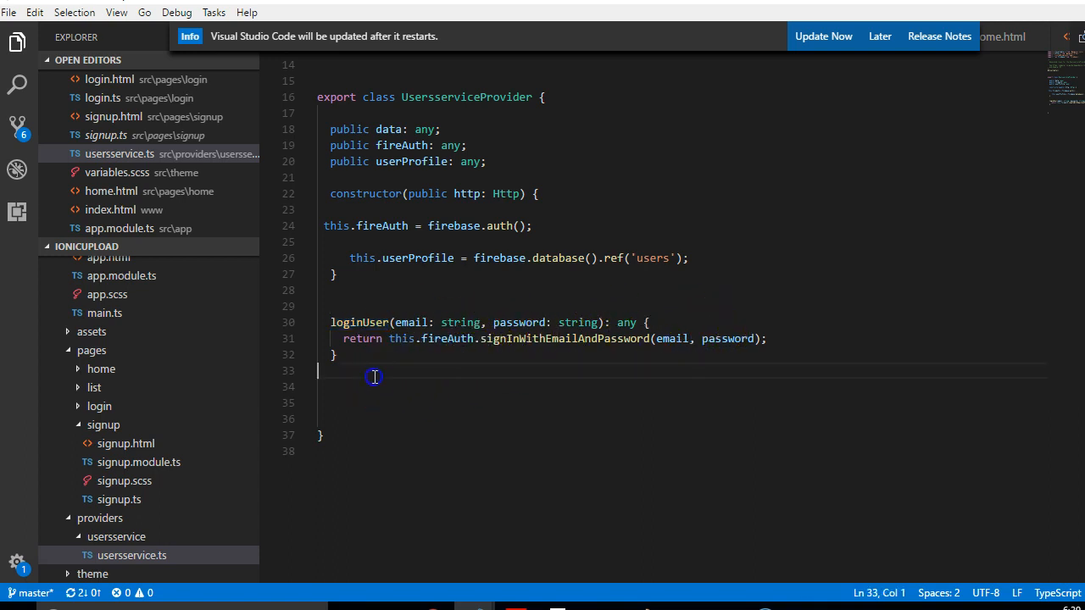
{"action": "type", "text": "signup("}
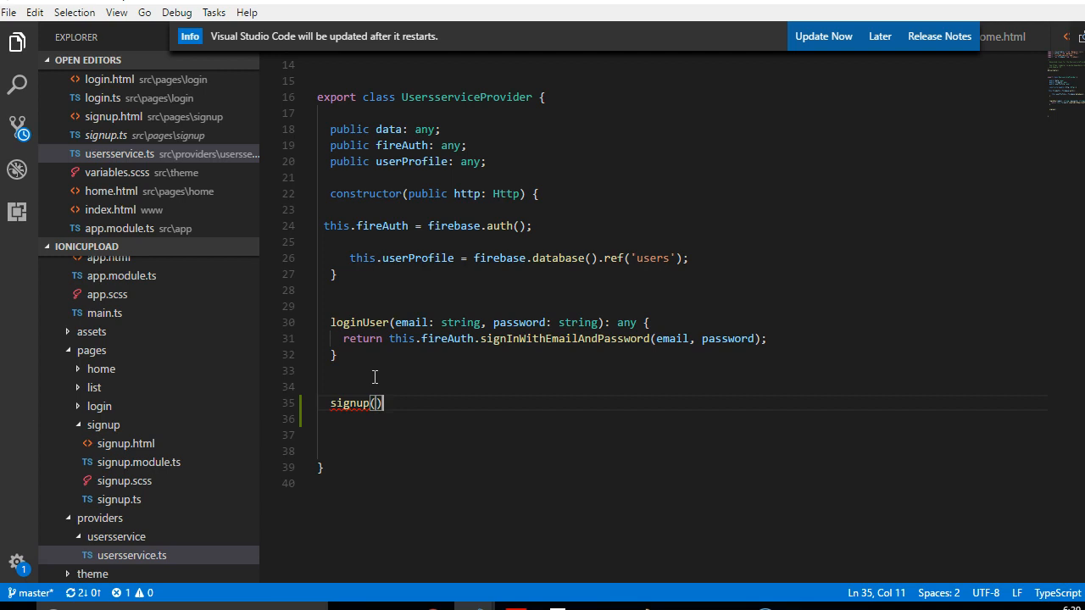
{"action": "type", "text": "{"}
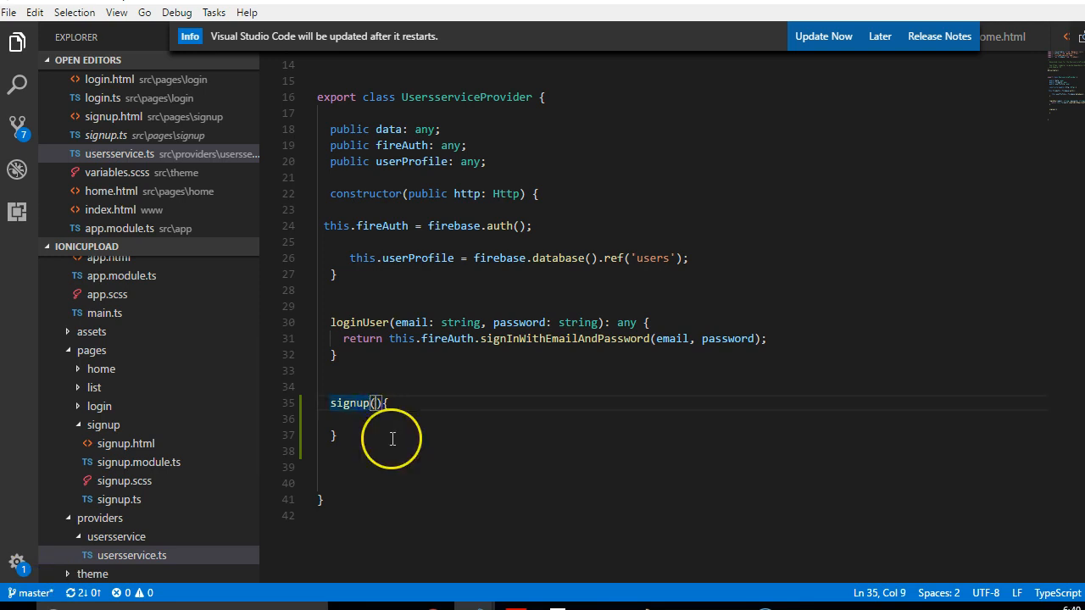
{"action": "type", "text": "User"}
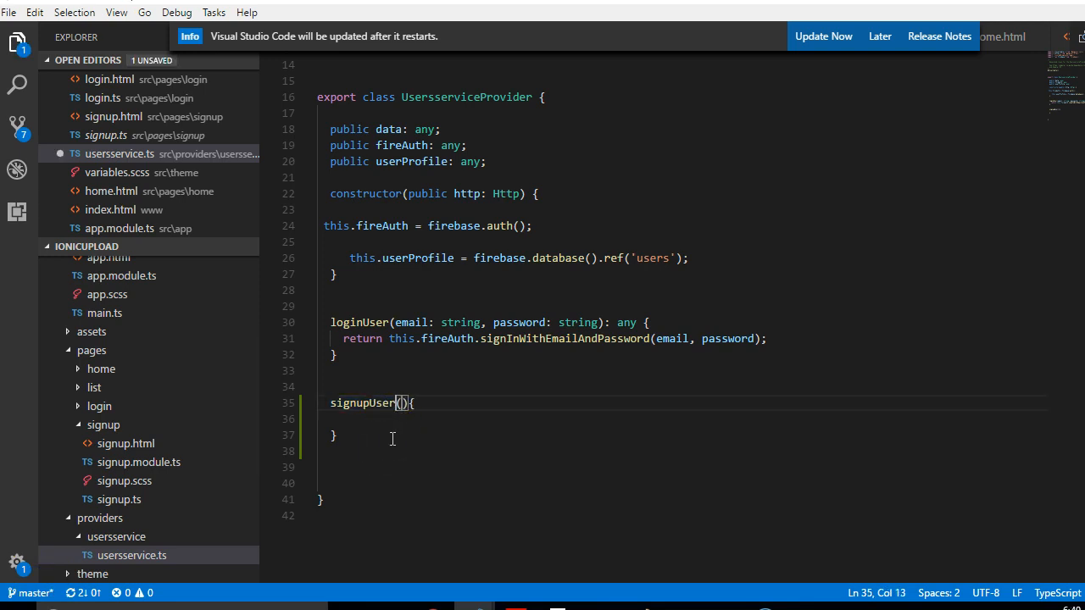
{"action": "type", "text": "Service"}
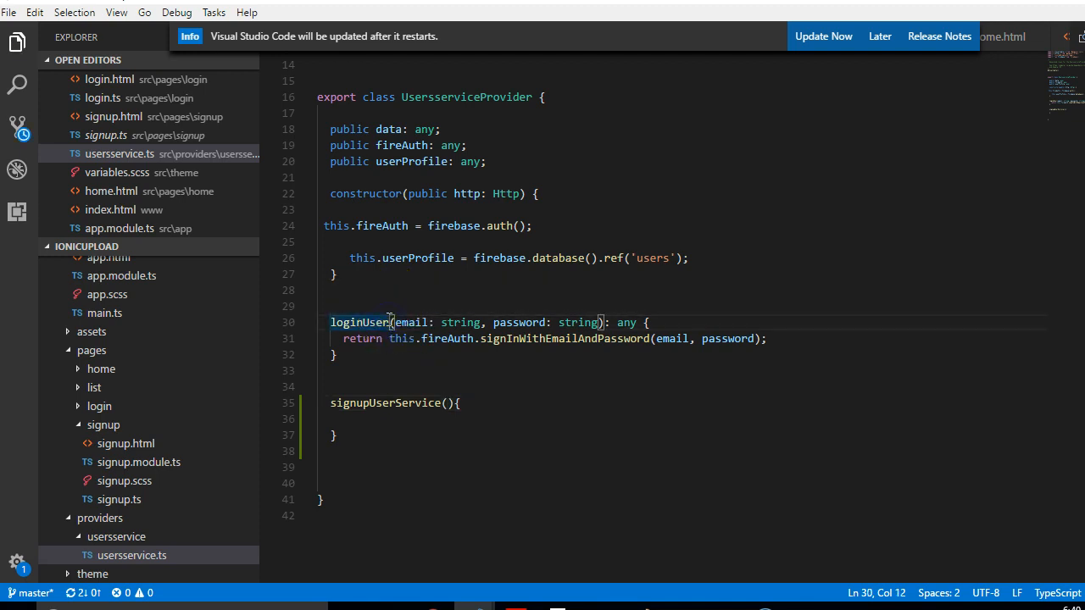
{"action": "type", "text": "Service"}
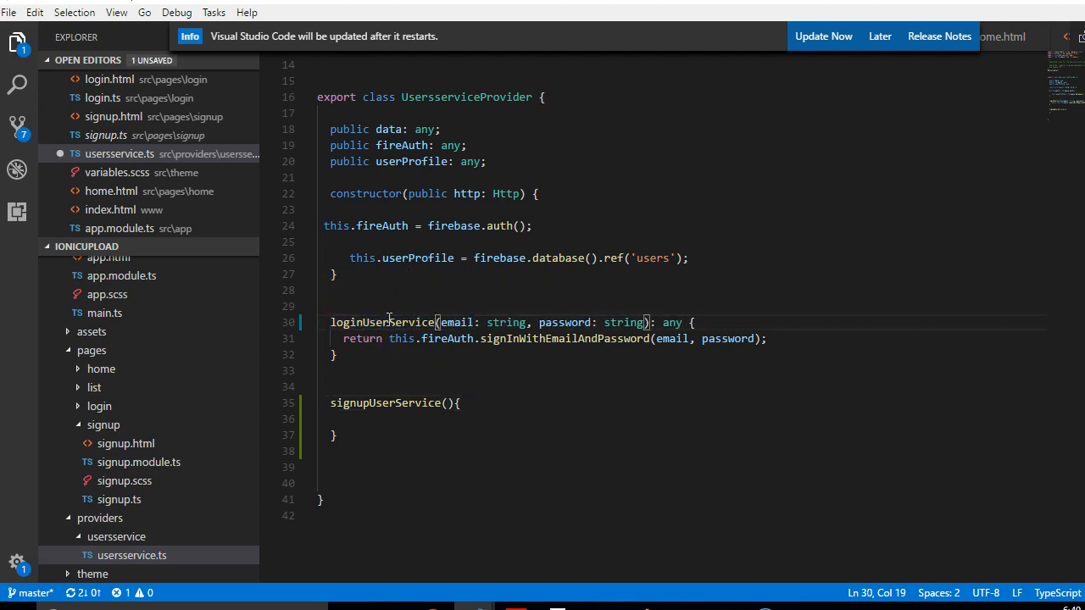
{"action": "double_click", "coordinate": [383, 322]}
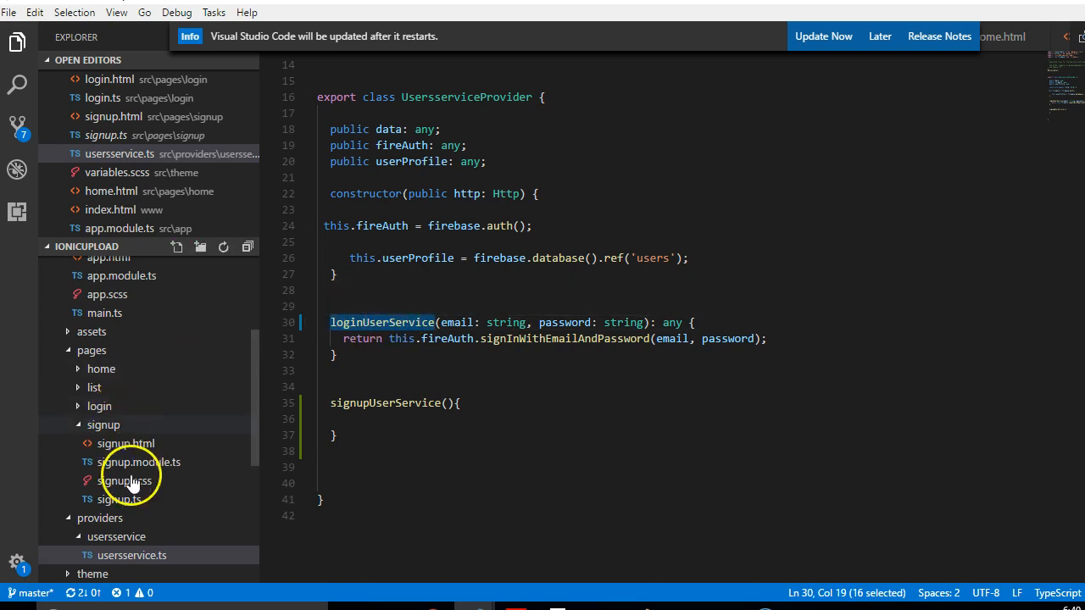
Check login.ts and signup.ts, dismiss the update notice, and return to signupUserService's parentheses
{"action": "left_click", "coordinate": [99, 406]}
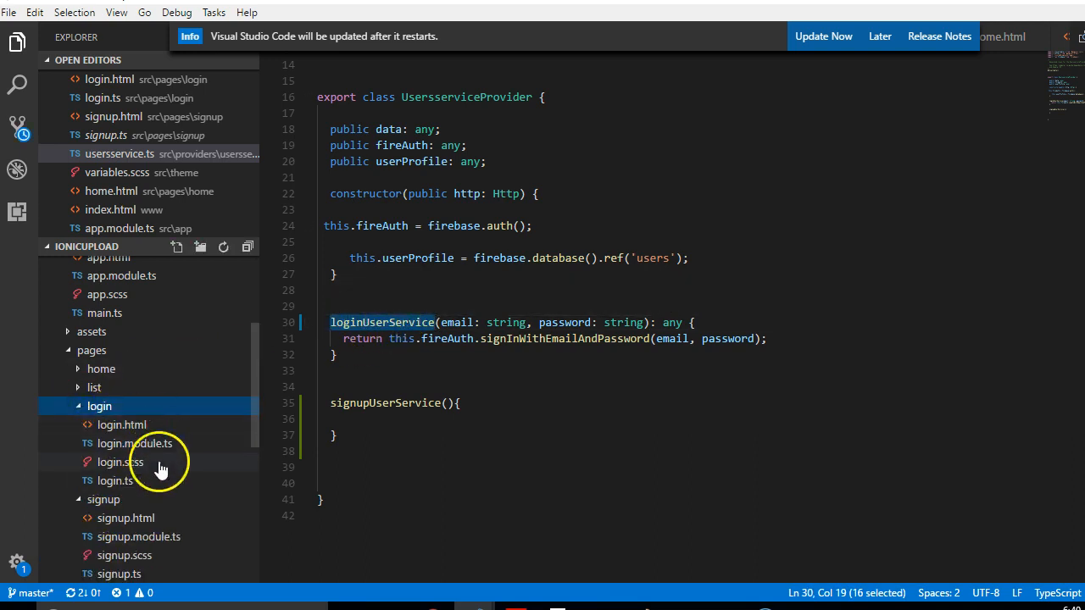
{"action": "left_click", "coordinate": [114, 481]}
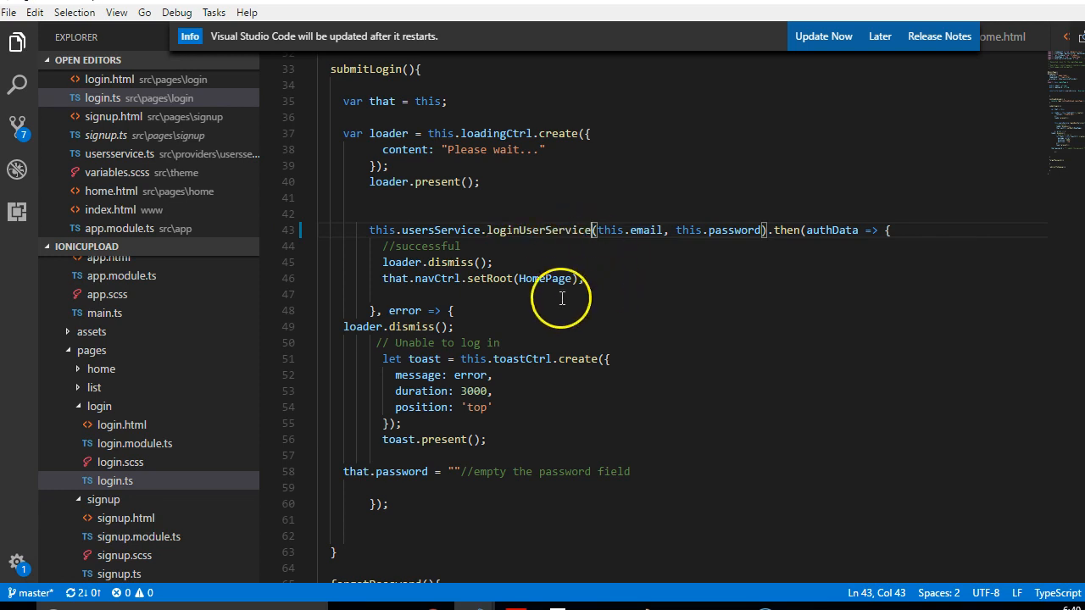
{"action": "mouse_move", "coordinate": [263, 382]}
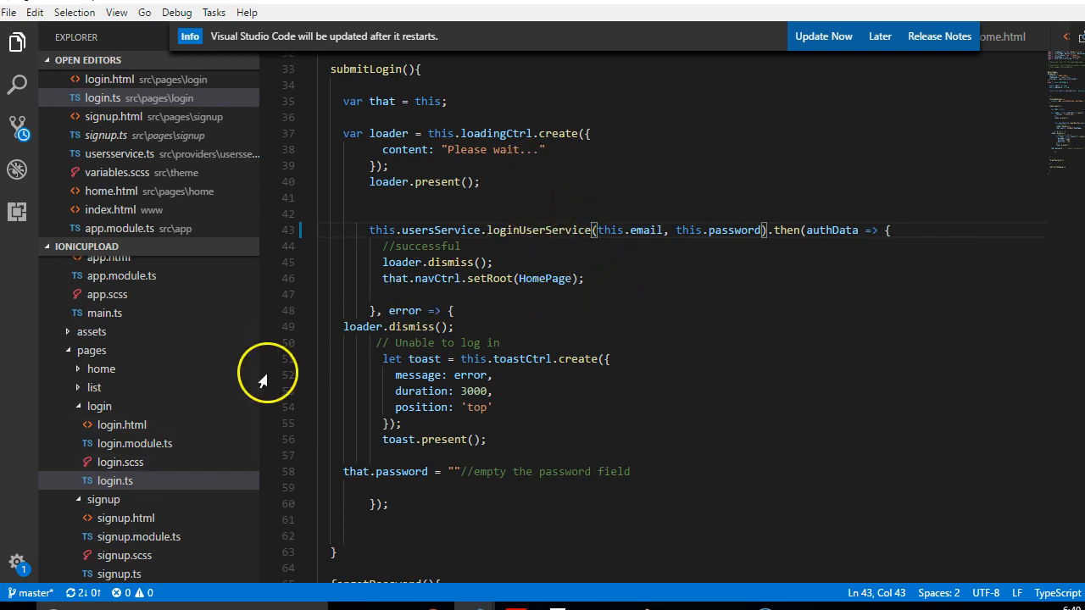
{"action": "scroll", "scroll_direction": "down", "scroll_amount": 3}
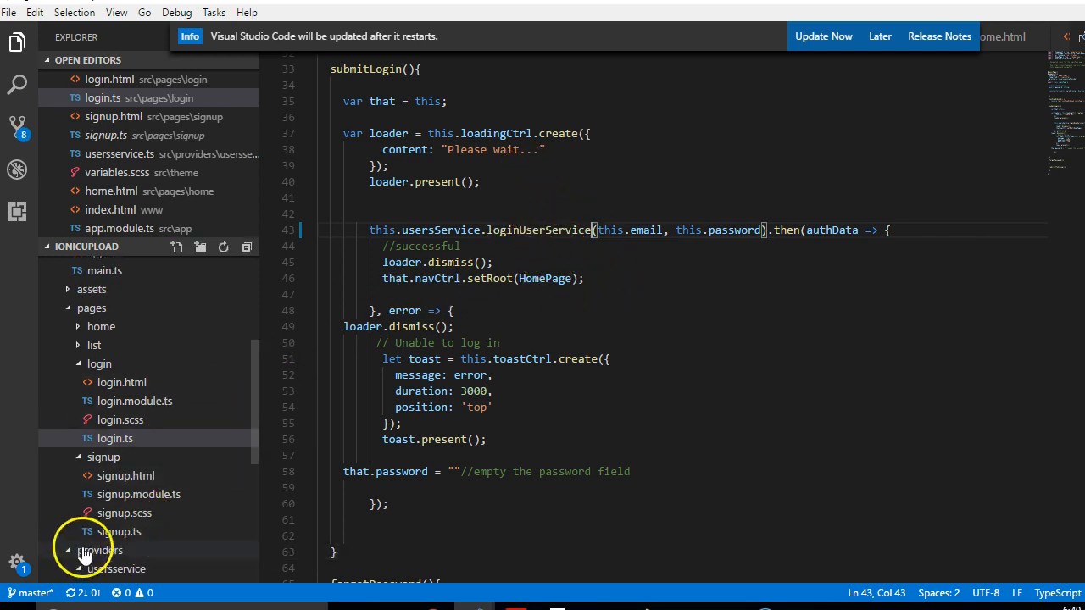
{"action": "left_click", "coordinate": [119, 531]}
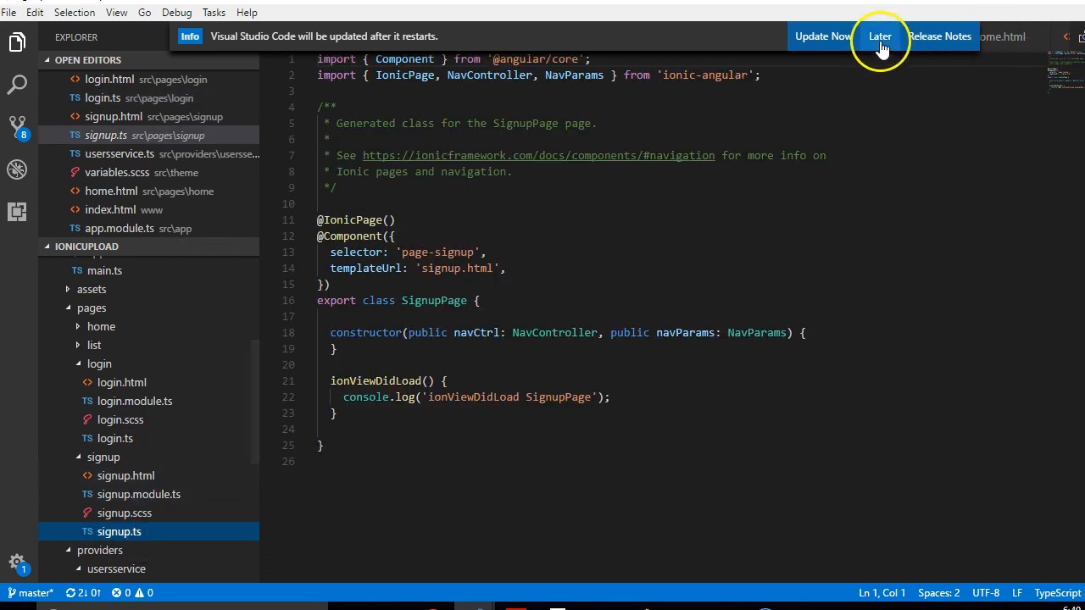
{"action": "left_click", "coordinate": [879, 36]}
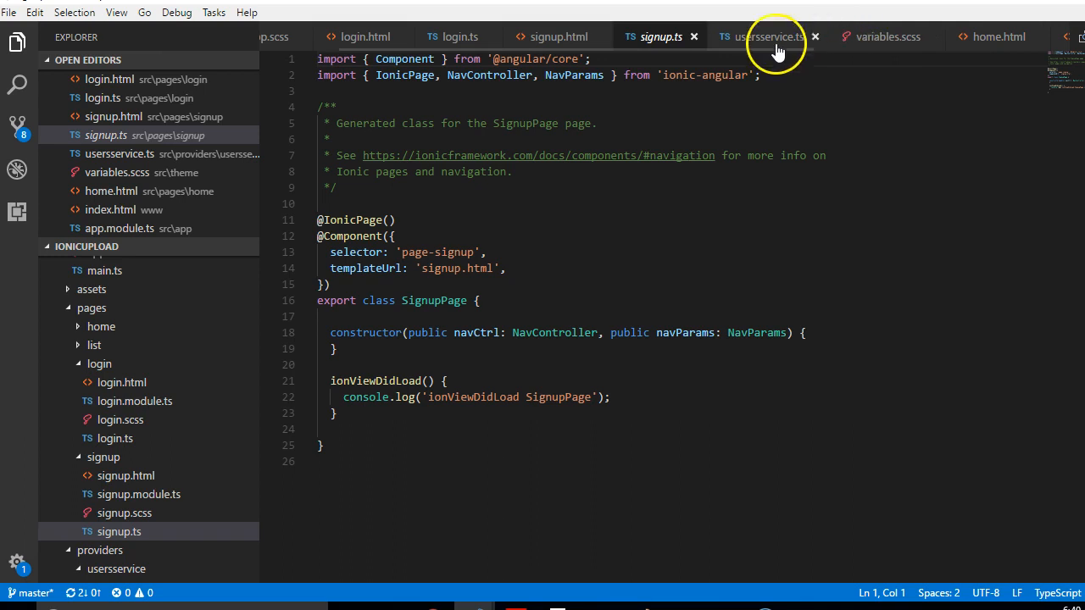
{"action": "mouse_move", "coordinate": [126, 458]}
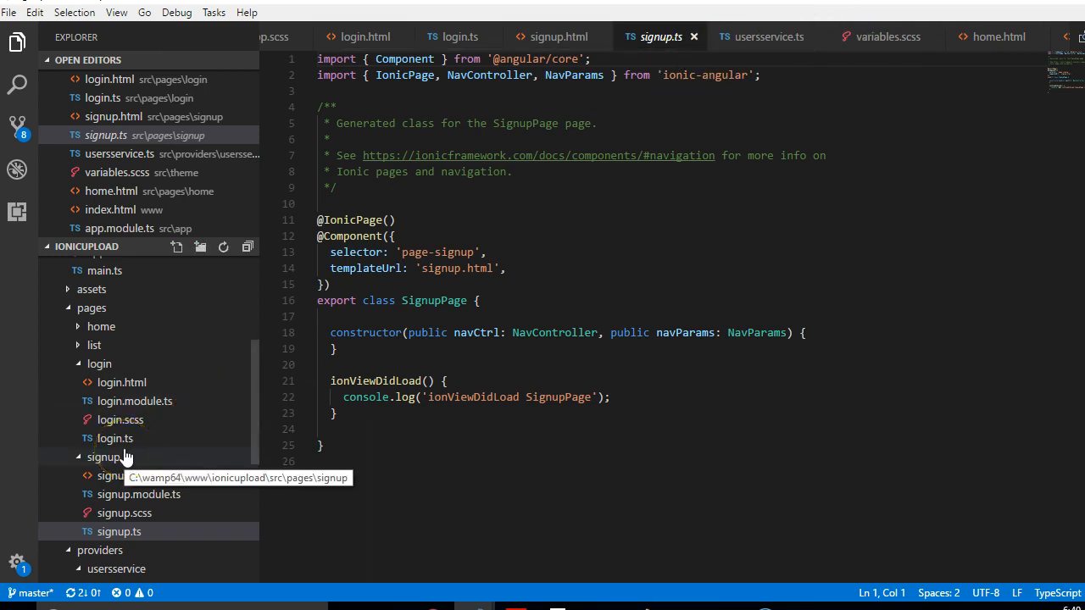
{"action": "left_click", "coordinate": [760, 37]}
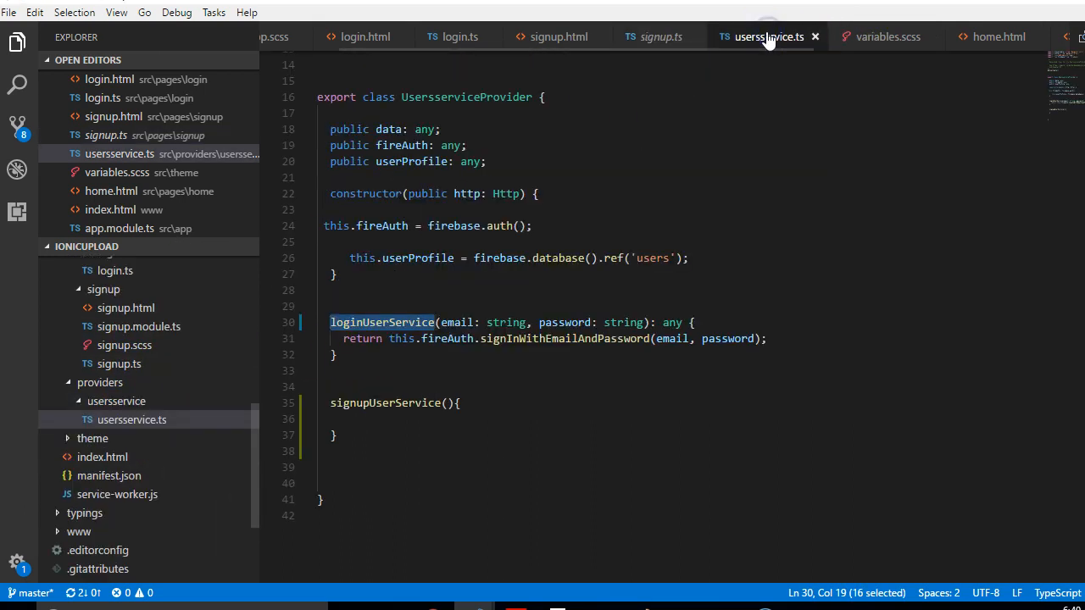
{"action": "left_click", "coordinate": [447, 403]}
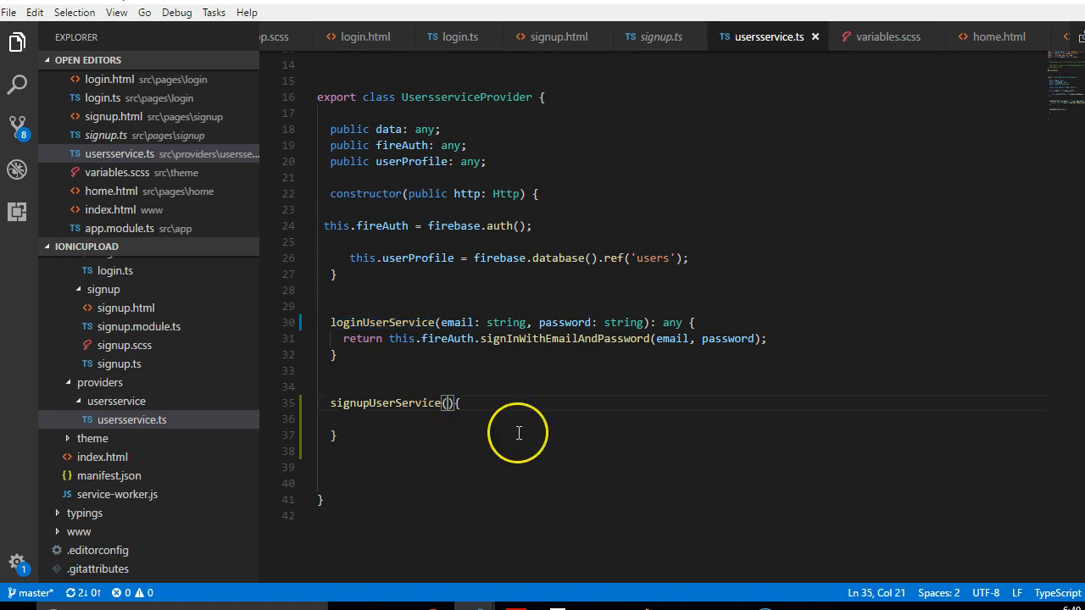
Add an account parameter to signupUserService and begin a new line in its body
{"action": "type", "text": "account: {"}
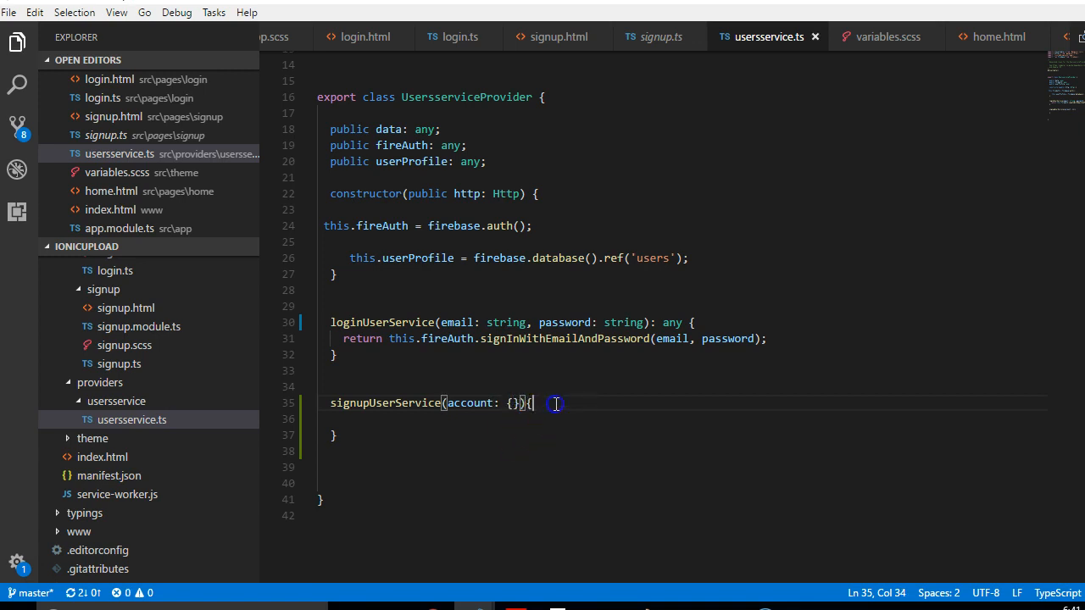
{"action": "mouse_move", "coordinate": [521, 403]}
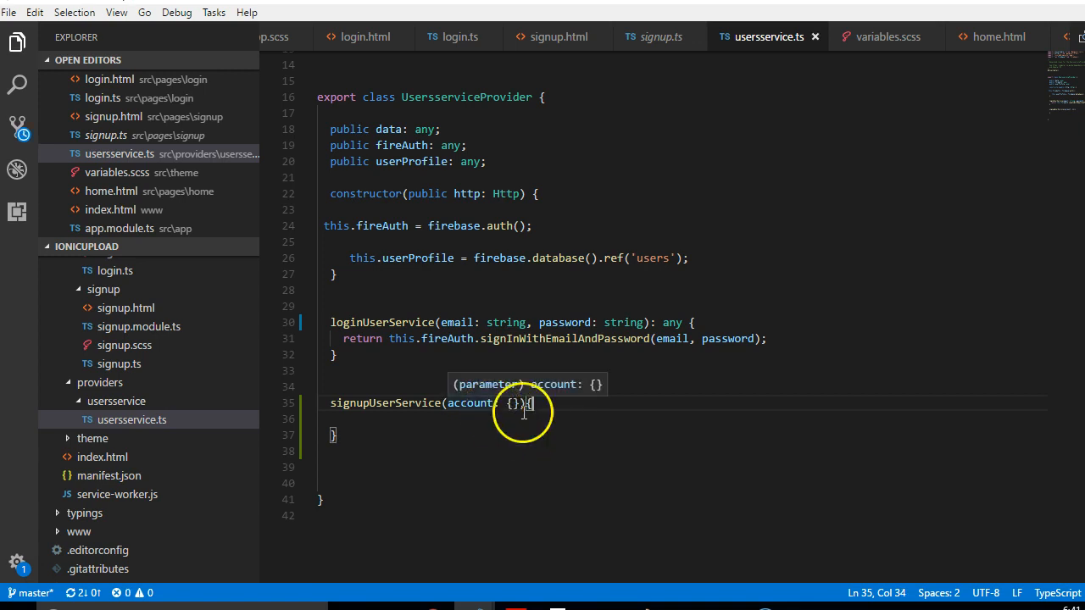
{"action": "key", "text": "Enter"}
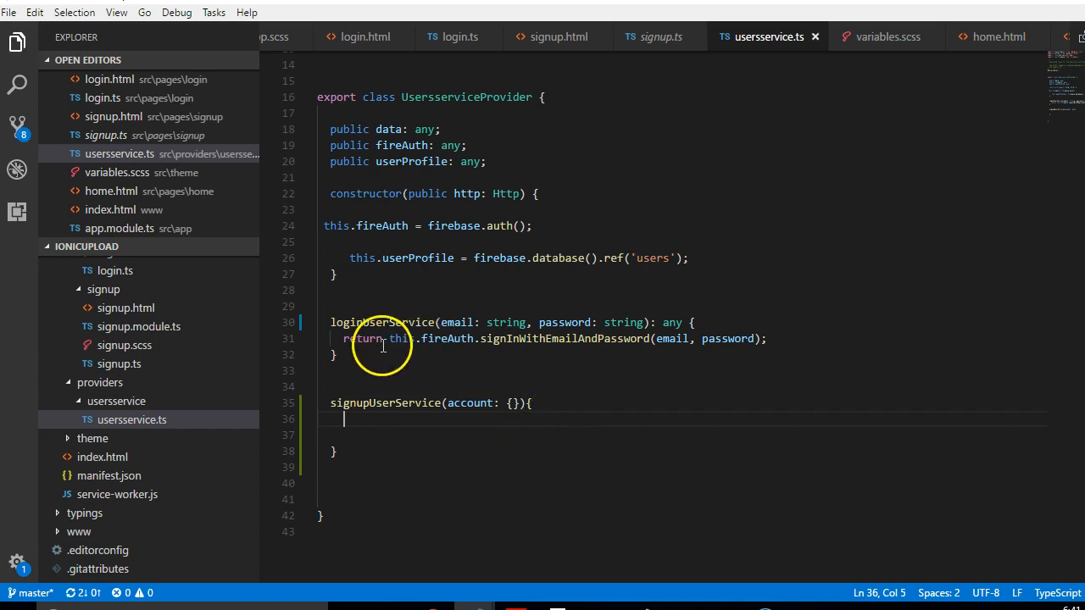
{"action": "double_click", "coordinate": [564, 338]}
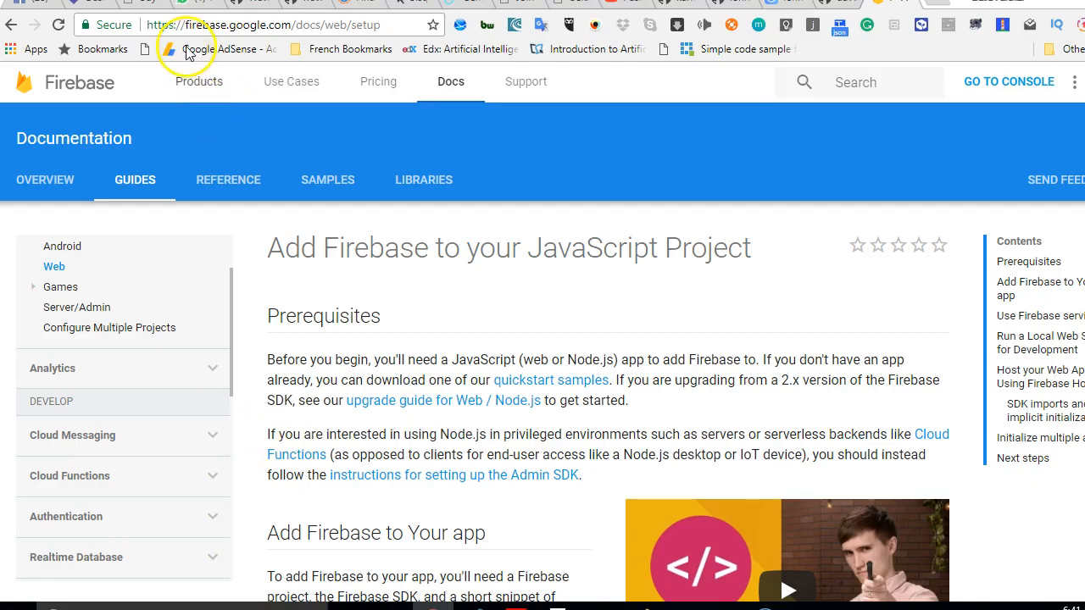
{"action": "mouse_move", "coordinate": [463, 81]}
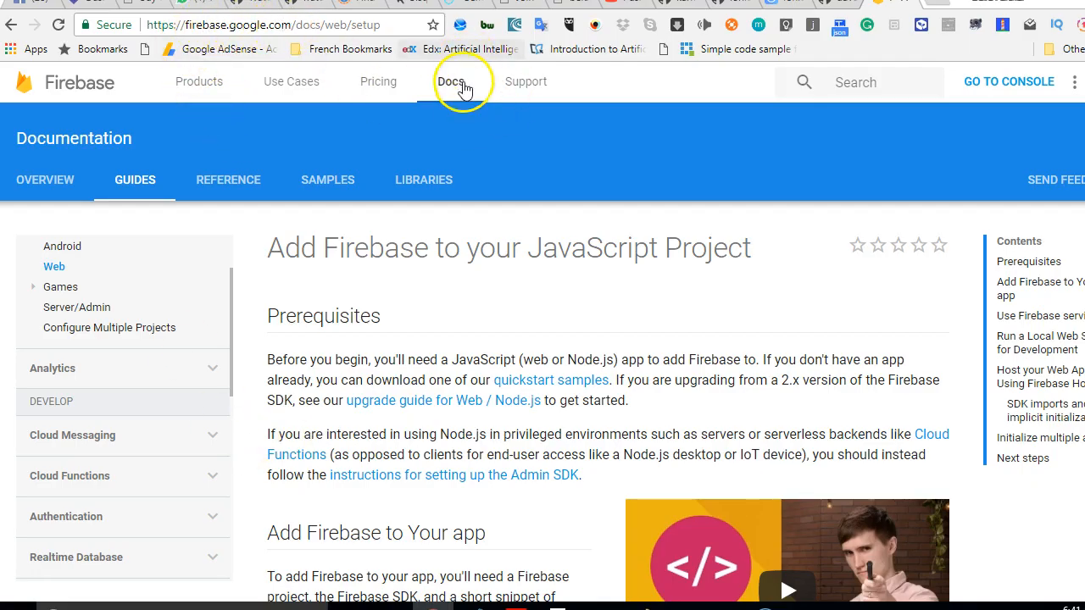
{"action": "mouse_move", "coordinate": [81, 517]}
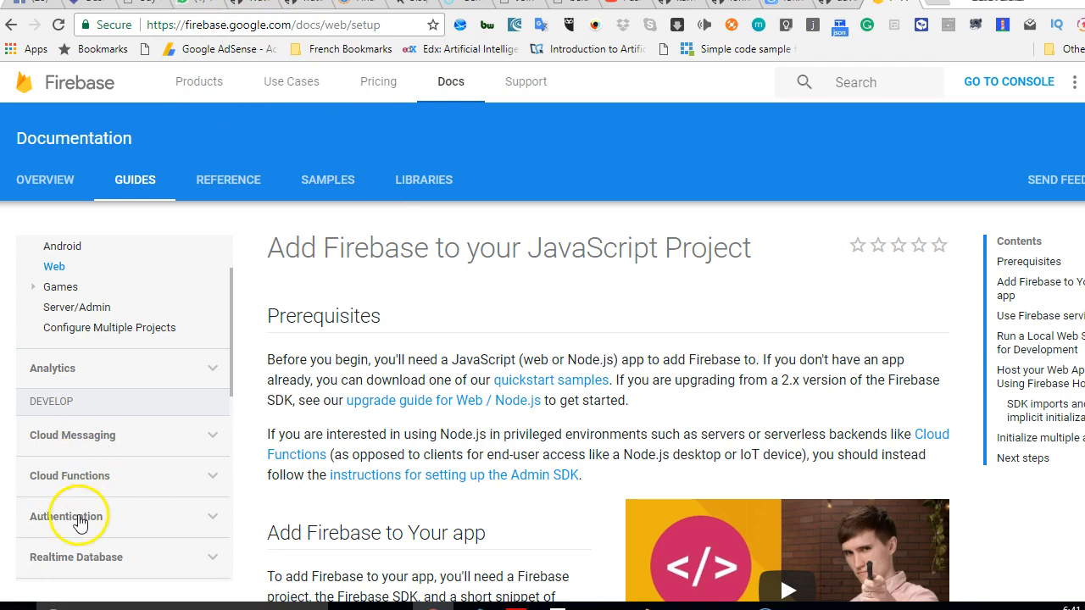
Expand Authentication in the Firebase docs sidebar and open Web > Get Started
{"action": "left_click", "coordinate": [66, 517]}
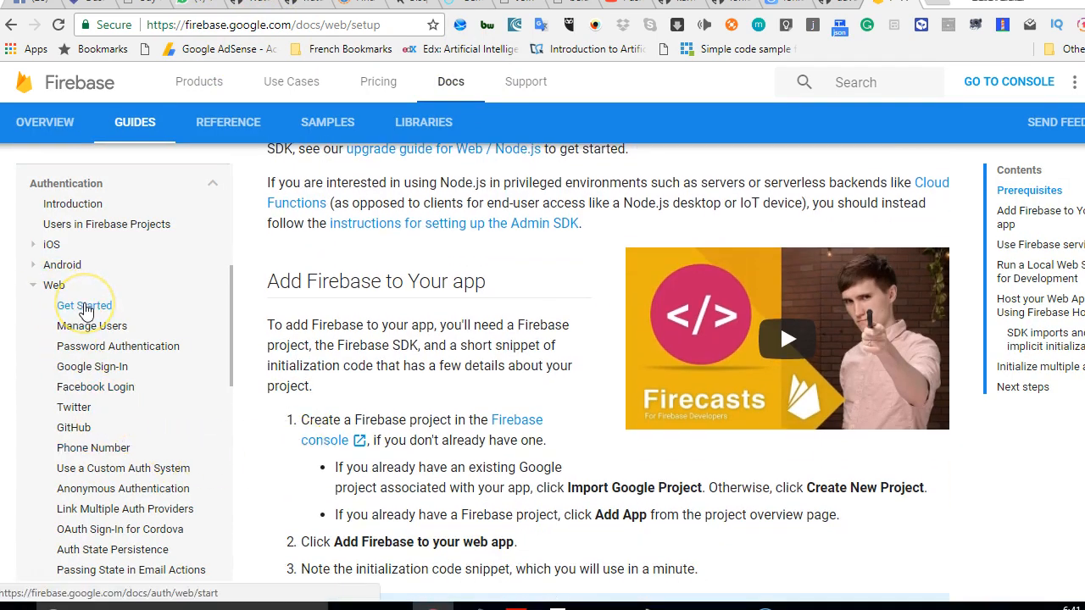
{"action": "mouse_move", "coordinate": [92, 325]}
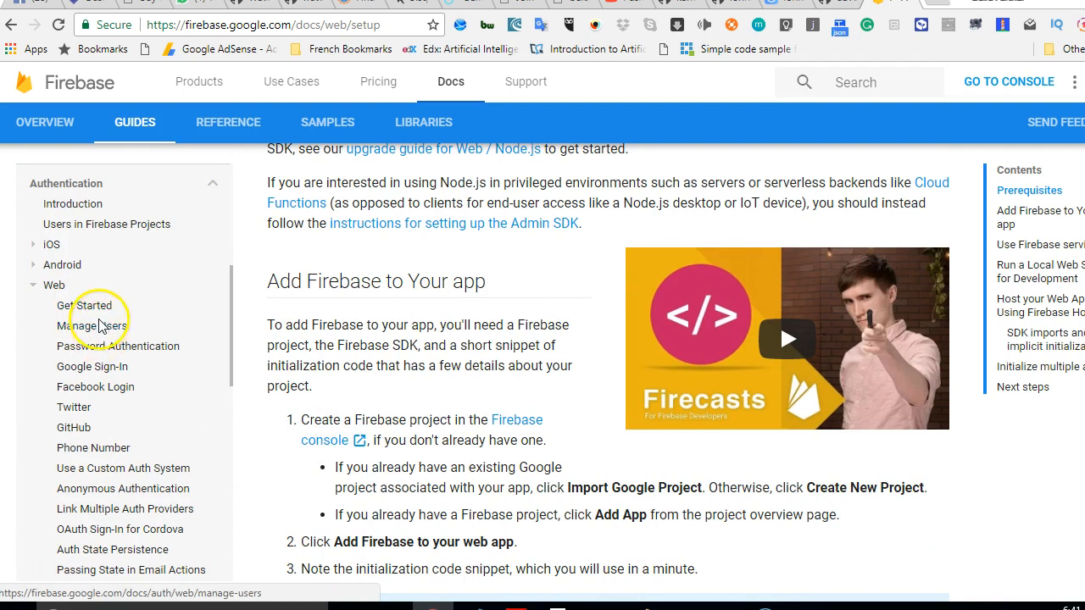
{"action": "mouse_move", "coordinate": [85, 305]}
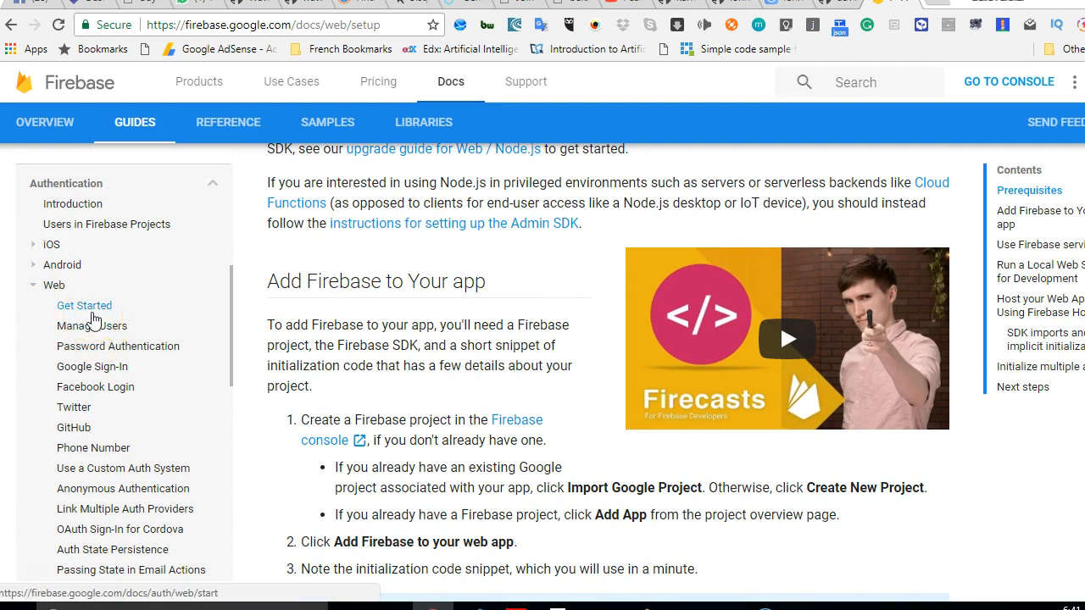
{"action": "left_click", "coordinate": [85, 306]}
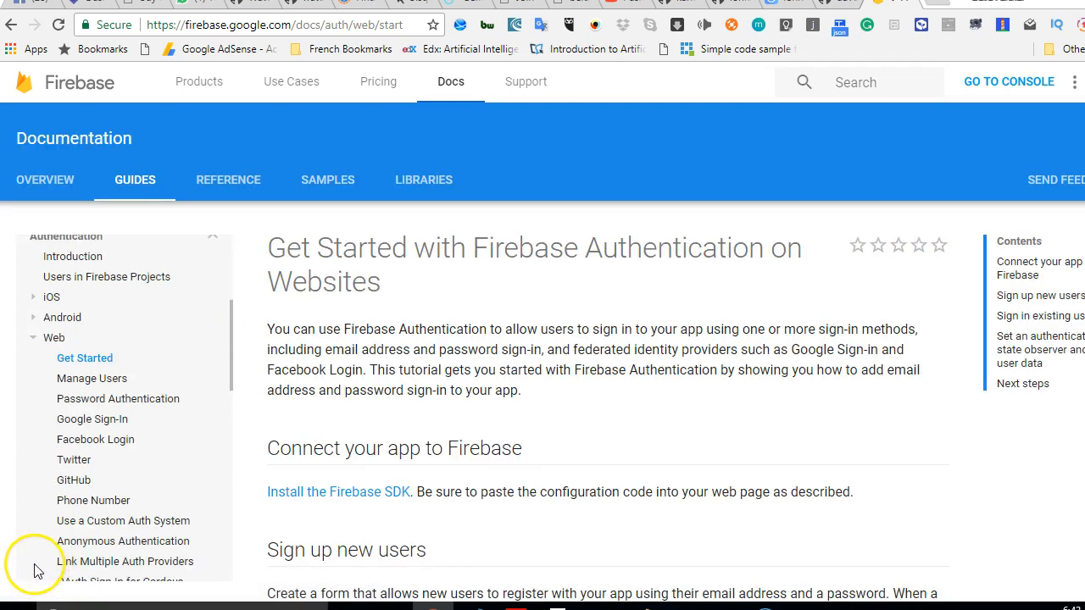
{"action": "scroll", "scroll_direction": "down", "scroll_amount": 3}
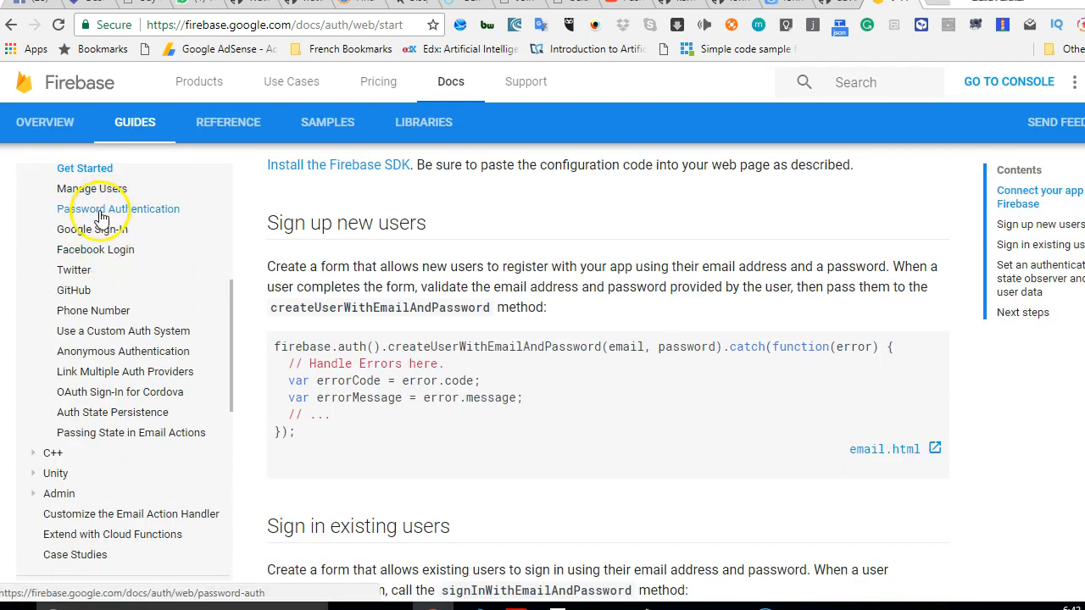
{"action": "mouse_move", "coordinate": [97, 249]}
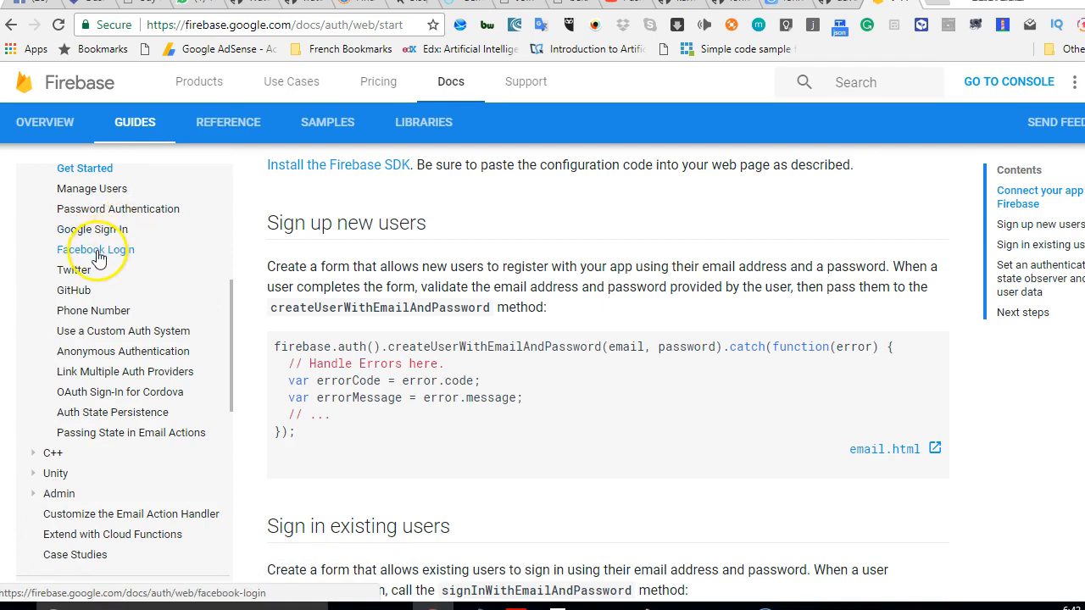
{"action": "mouse_move", "coordinate": [81, 296]}
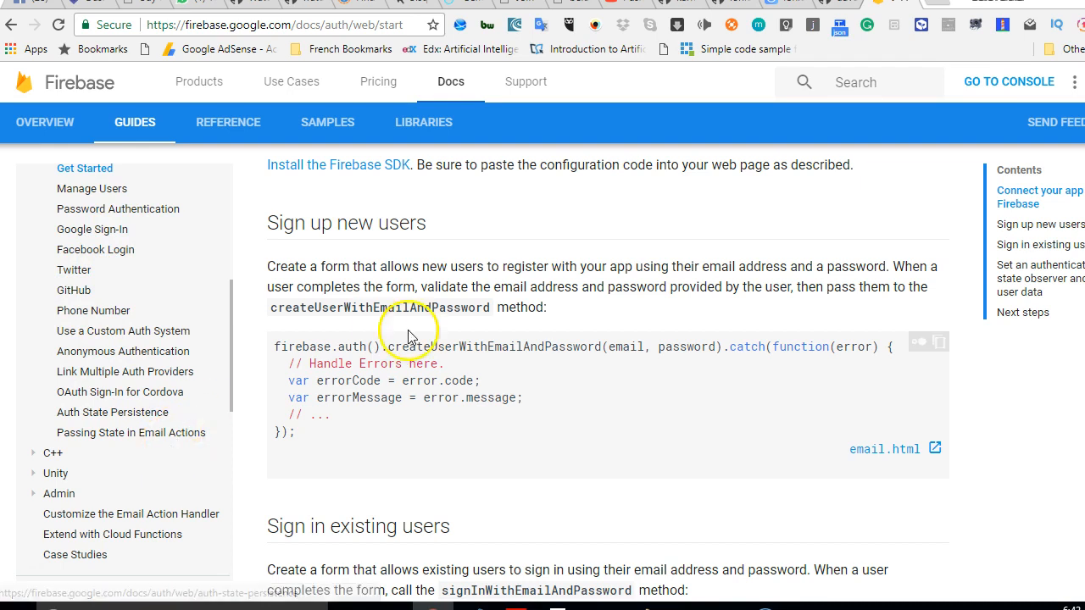
{"action": "scroll", "scroll_direction": "up", "scroll_amount": 3}
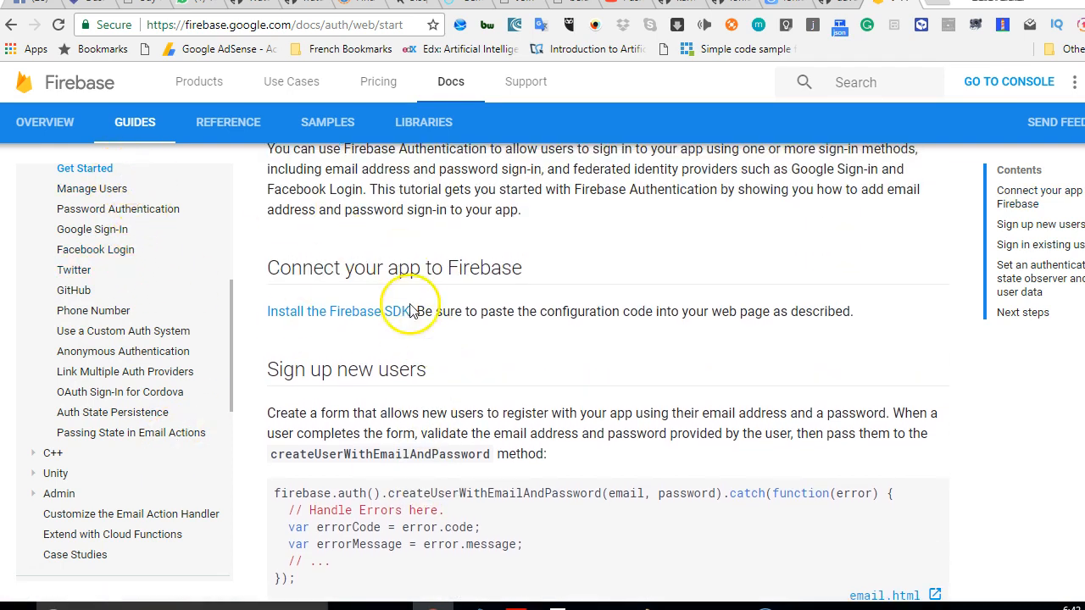
{"action": "scroll", "scroll_direction": "up", "scroll_amount": 3}
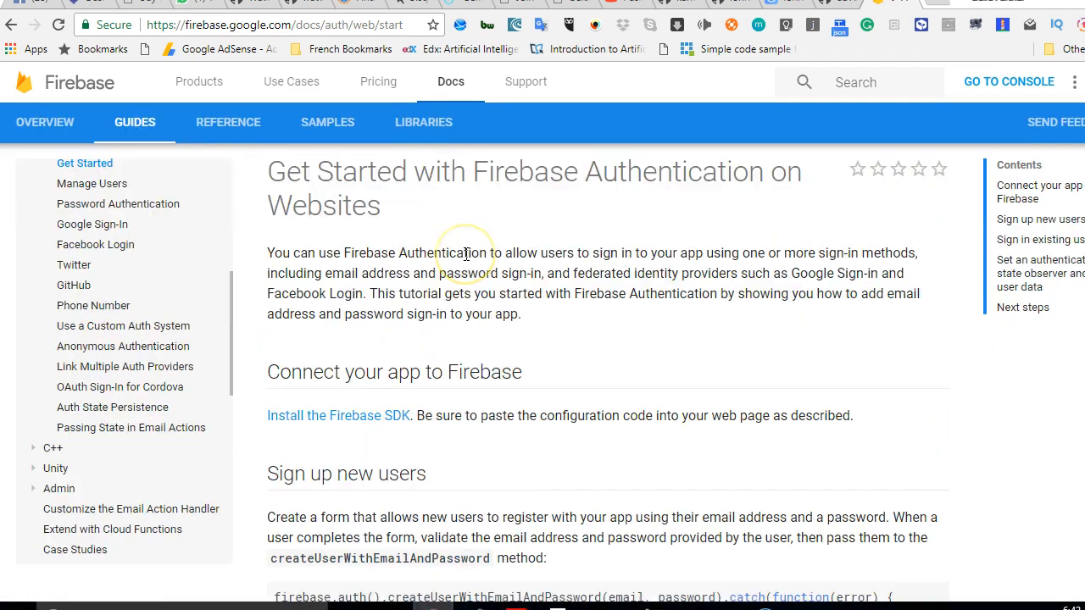
{"action": "scroll", "scroll_direction": "down", "scroll_amount": 3}
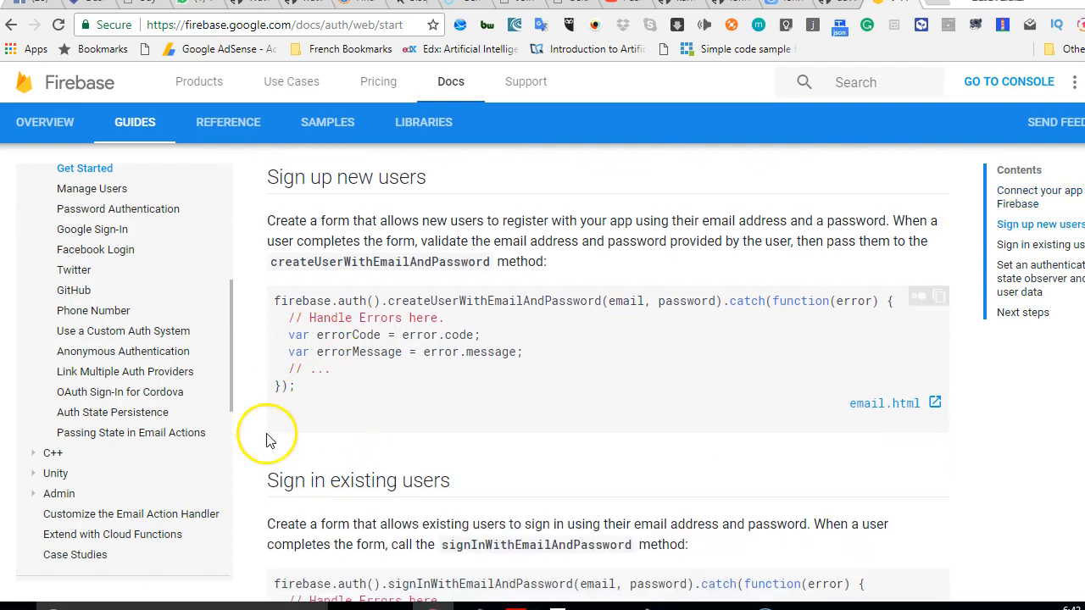
{"action": "mouse_move", "coordinate": [631, 377]}
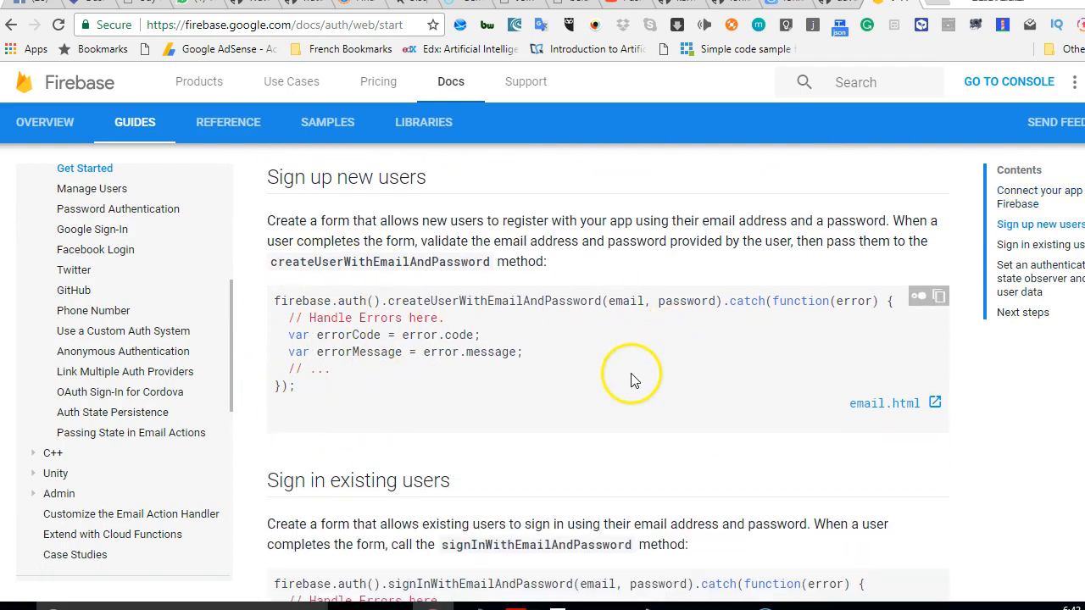
{"action": "mouse_move", "coordinate": [321, 316]}
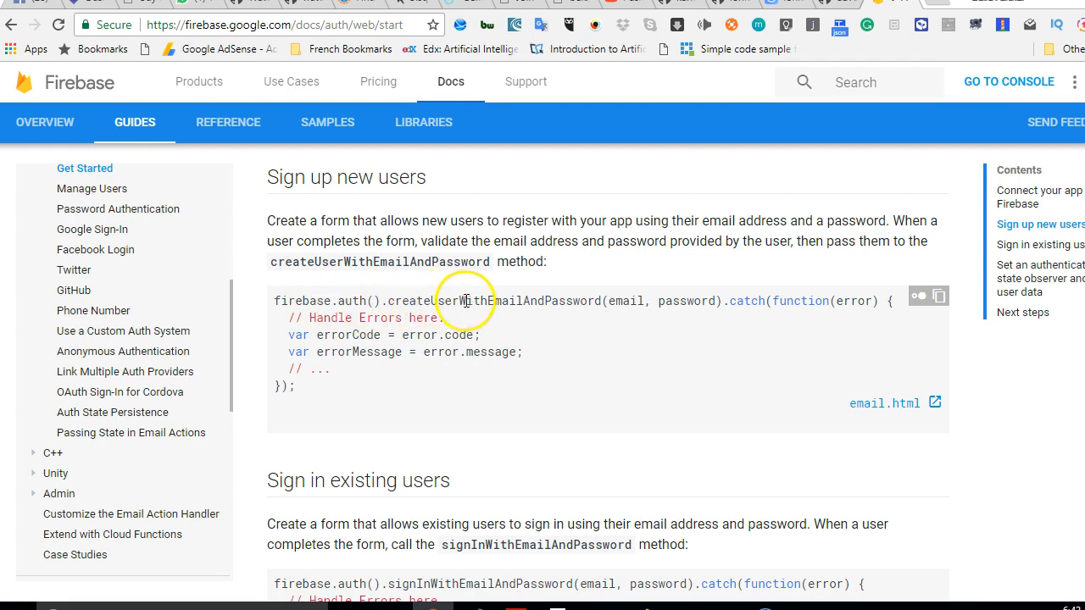
{"action": "mouse_move", "coordinate": [666, 320]}
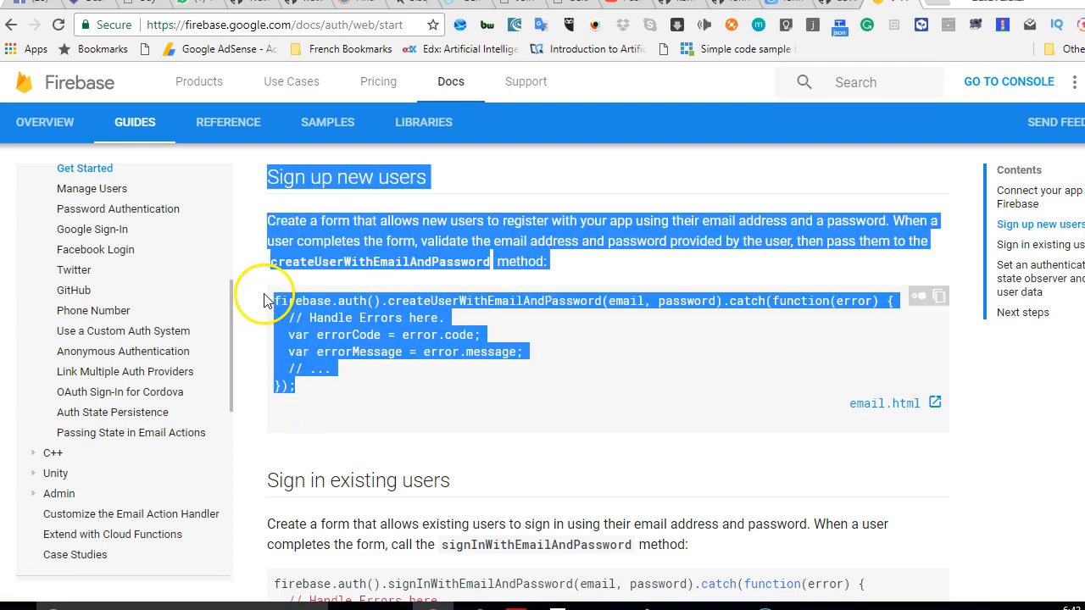
{"action": "left_click", "coordinate": [272, 301]}
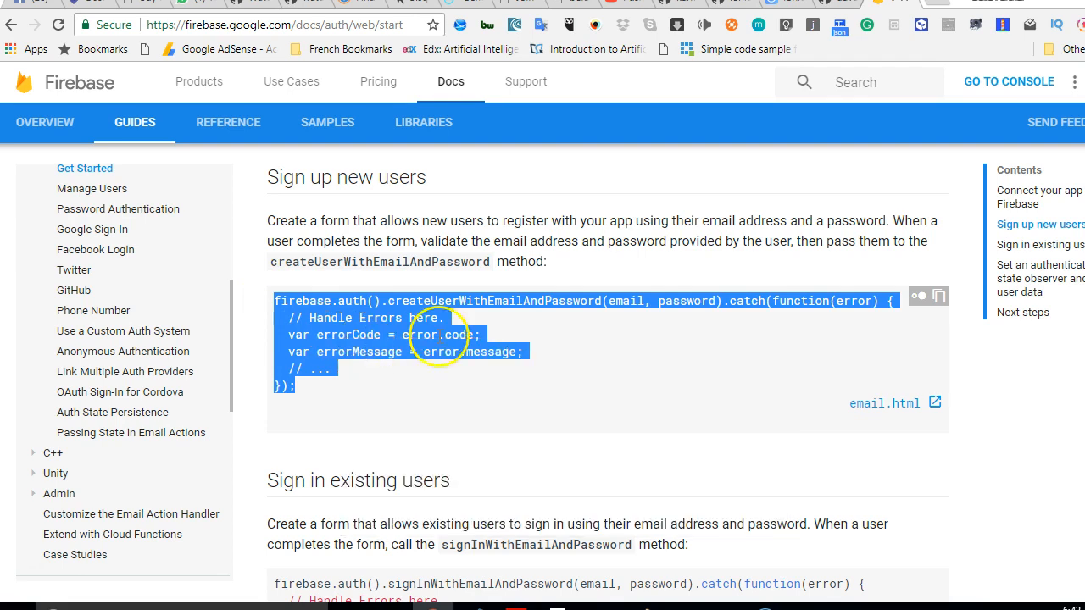
{"action": "left_click", "coordinate": [475, 301]}
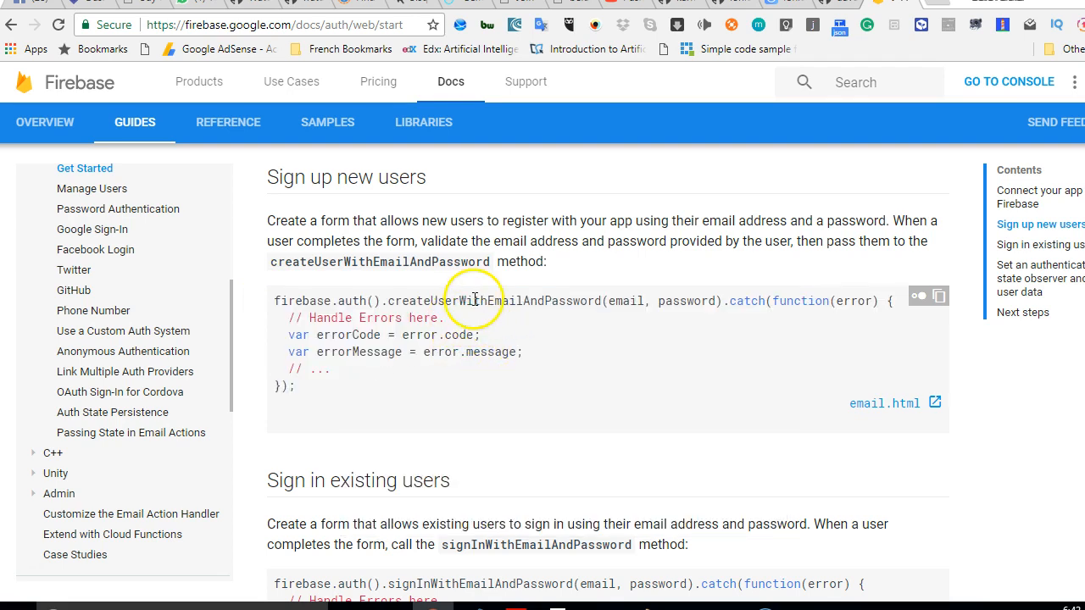
{"action": "mouse_move", "coordinate": [366, 301]}
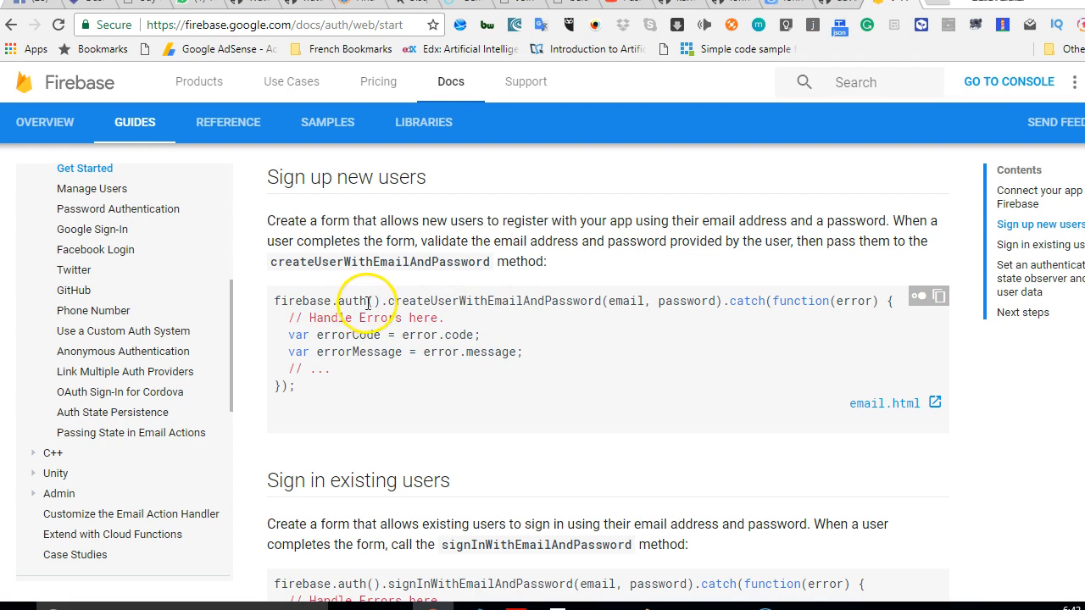
{"action": "mouse_move", "coordinate": [377, 300]}
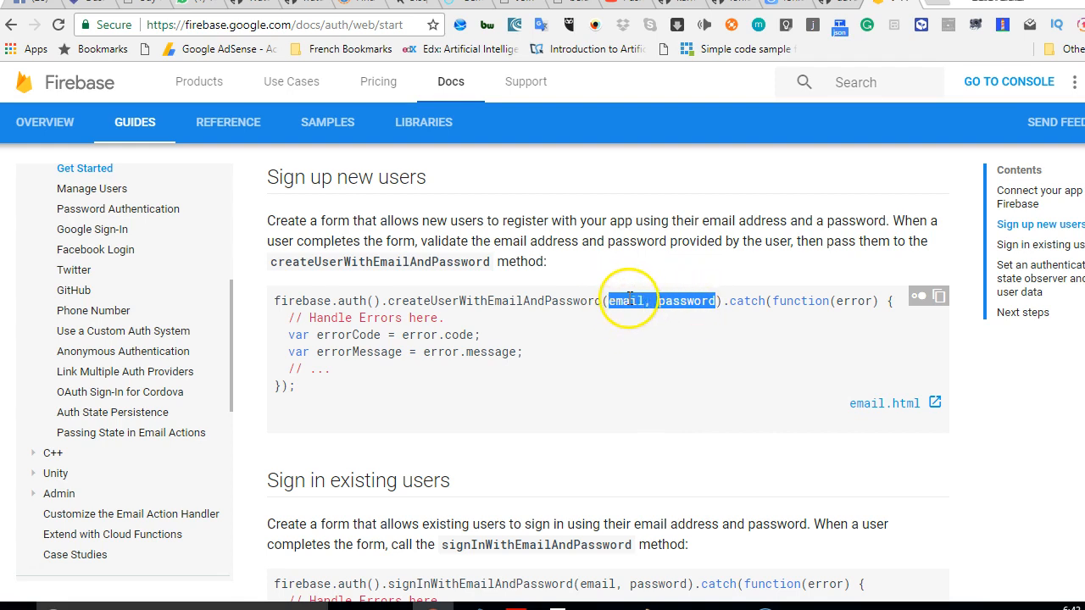
{"action": "double_click", "coordinate": [687, 301]}
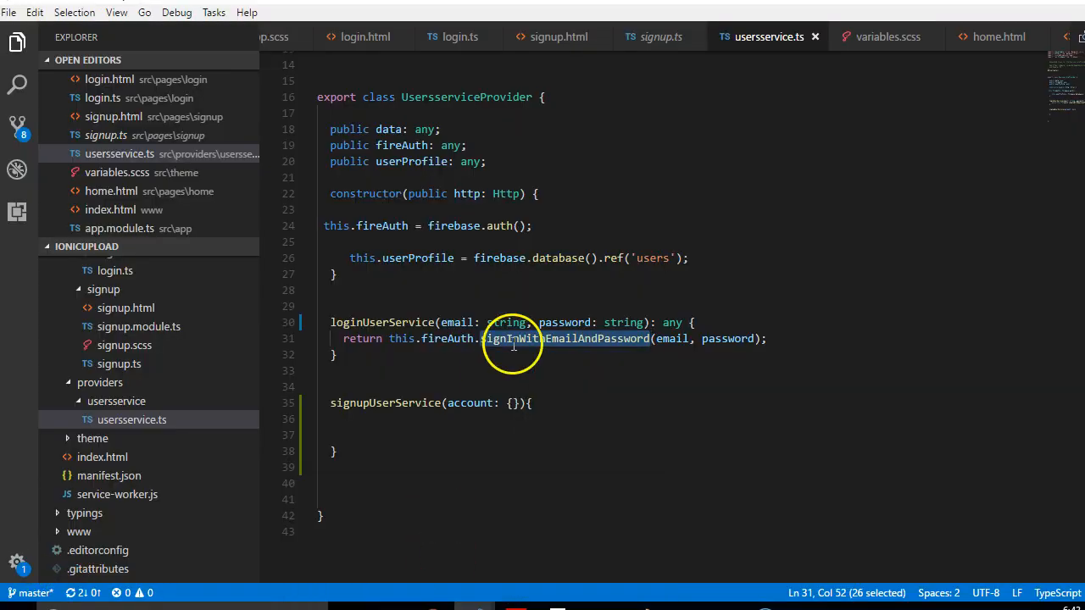
{"action": "double_click", "coordinate": [471, 402]}
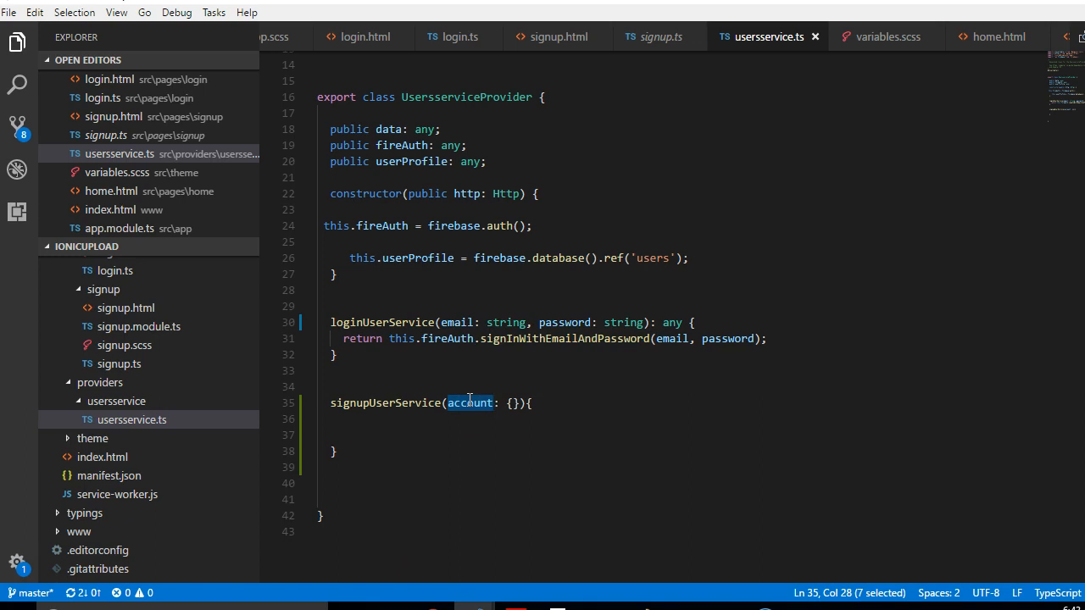
{"action": "mouse_move", "coordinate": [472, 402]}
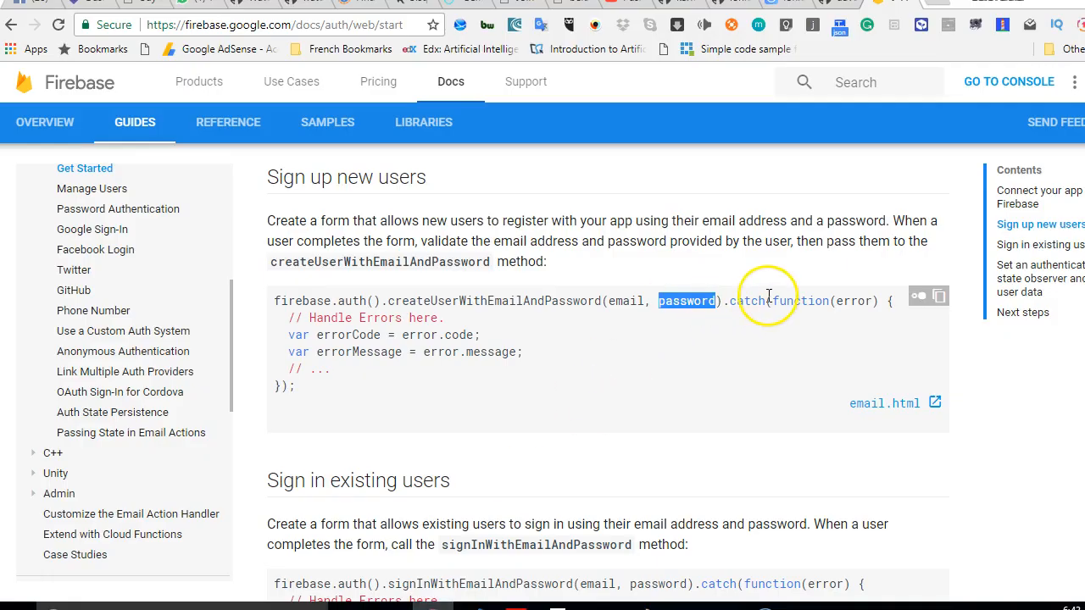
{"action": "mouse_move", "coordinate": [481, 351]}
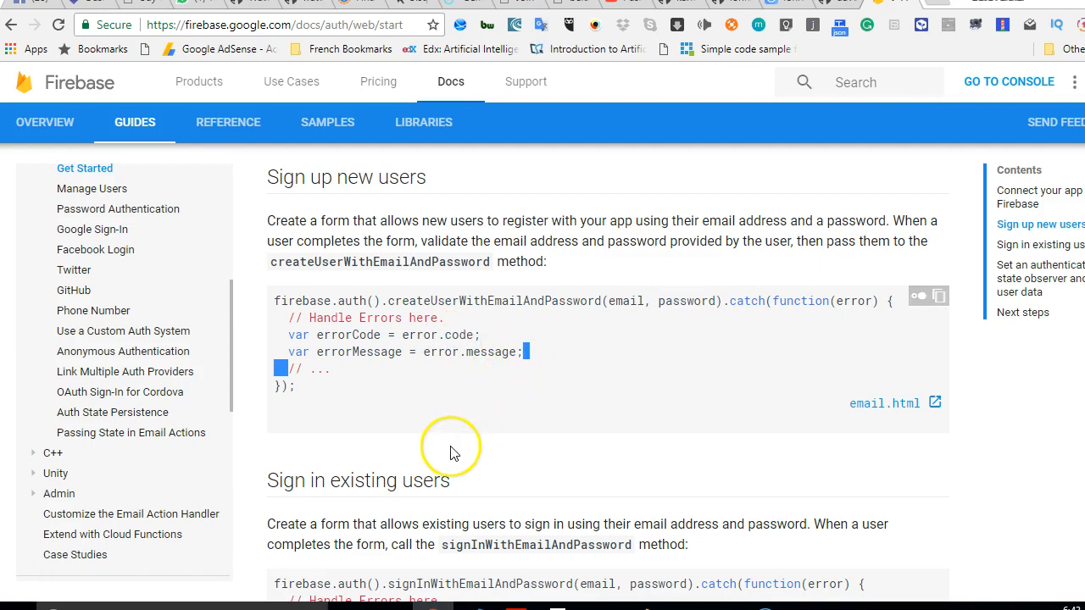
{"action": "scroll", "scroll_direction": "down", "scroll_amount": 3}
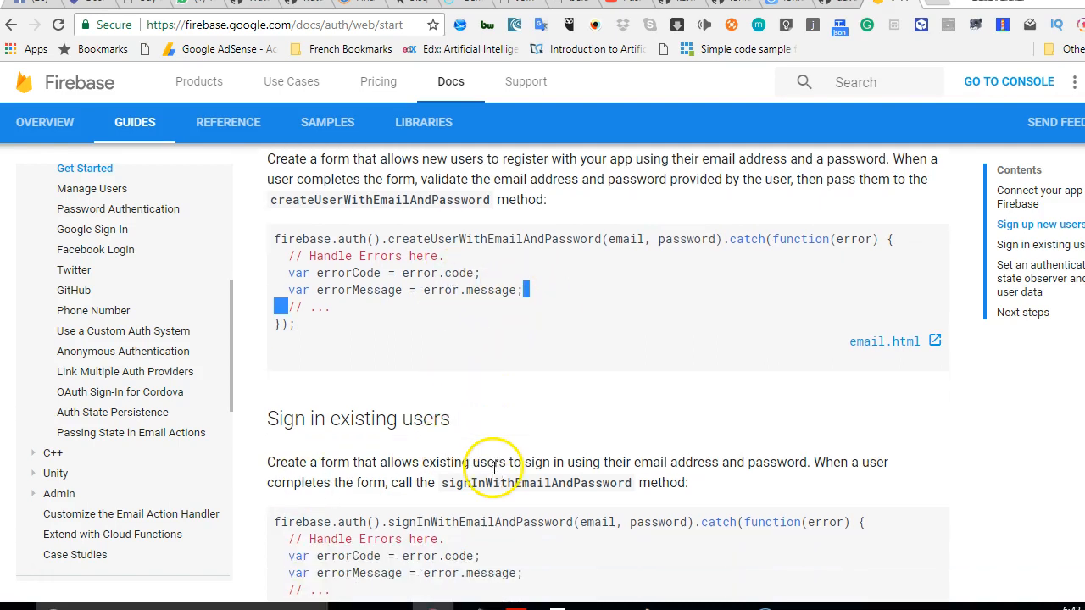
{"action": "mouse_move", "coordinate": [606, 303]}
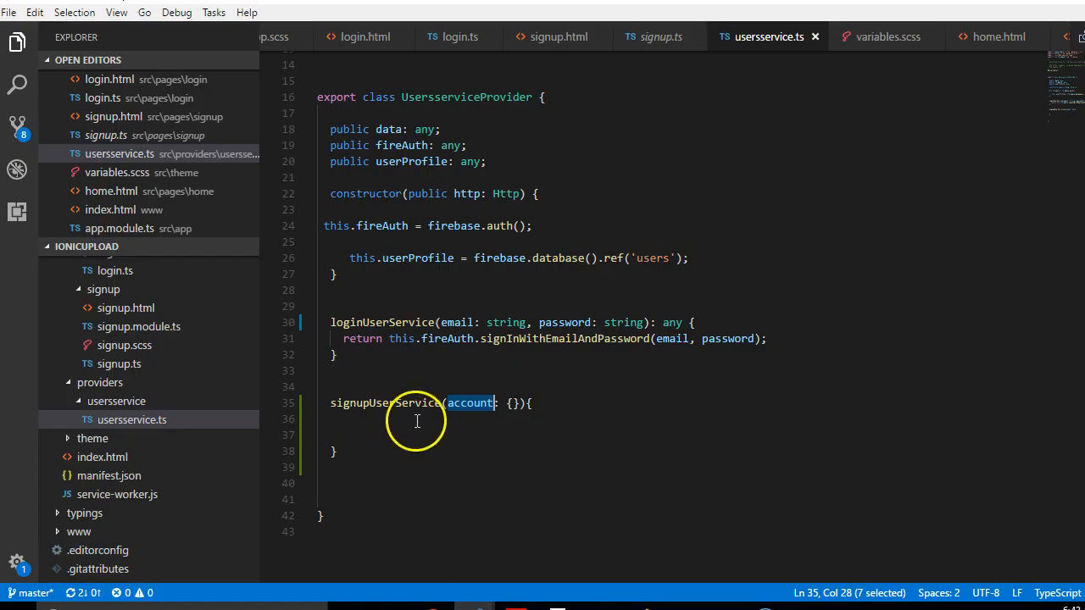
Add a blank line in signupUserService, save, and paste the create-user, sign-in and profile-save code
{"action": "key", "text": "enter"}
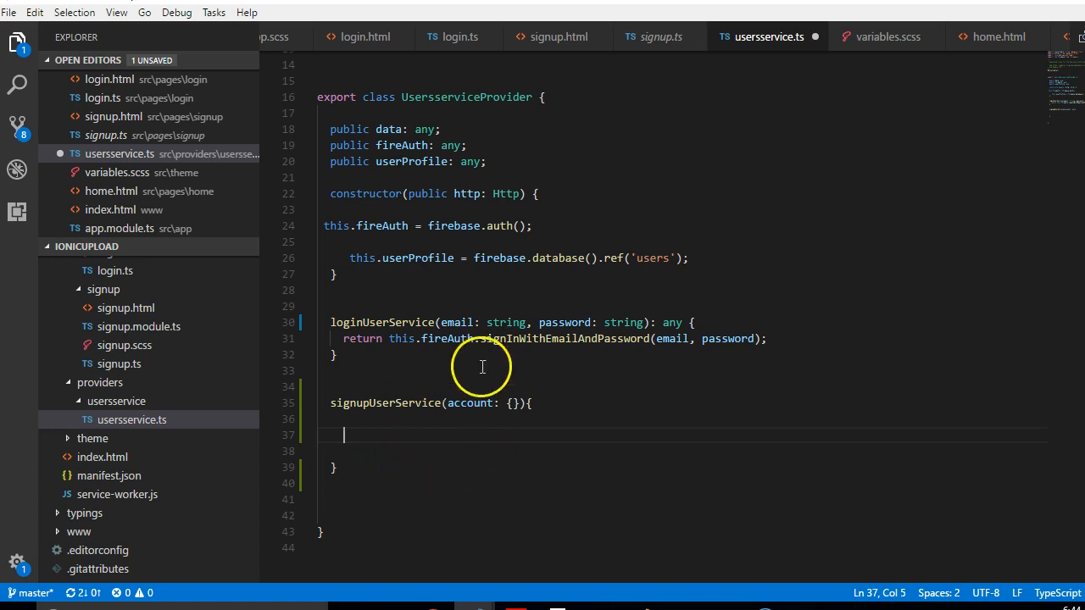
{"action": "mouse_move", "coordinate": [374, 361]}
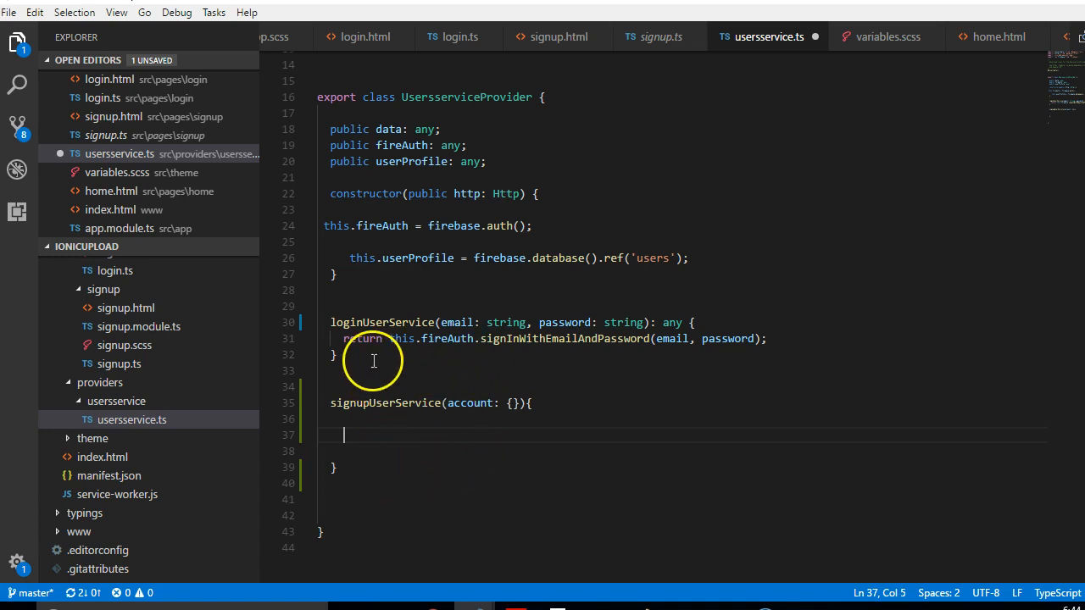
{"action": "mouse_move", "coordinate": [465, 425]}
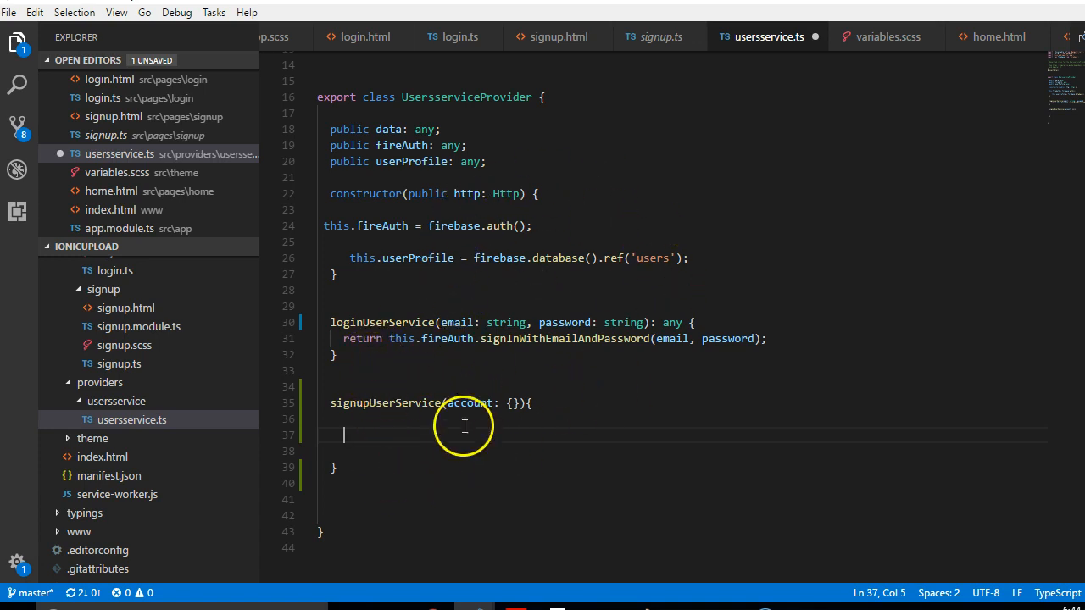
{"action": "mouse_move", "coordinate": [272, 419]}
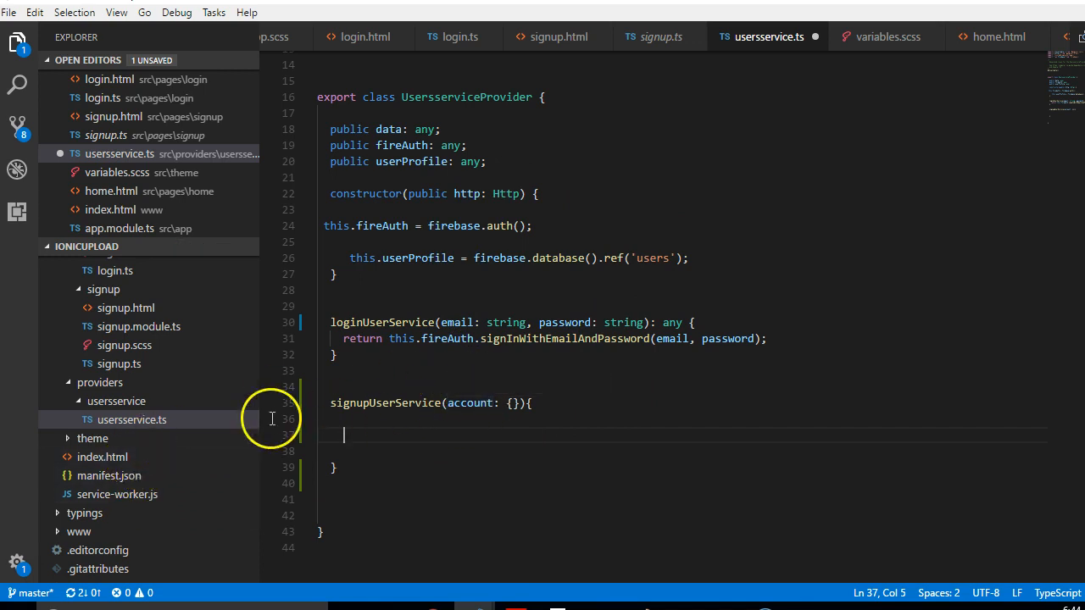
{"action": "mouse_move", "coordinate": [394, 454]}
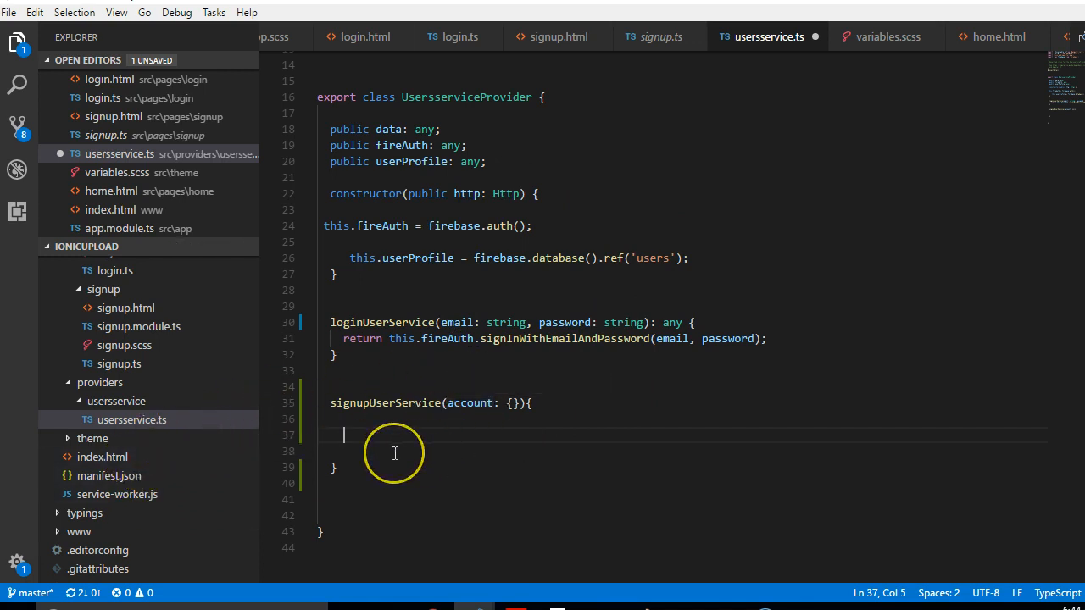
{"action": "key", "text": "ctrl+s"}
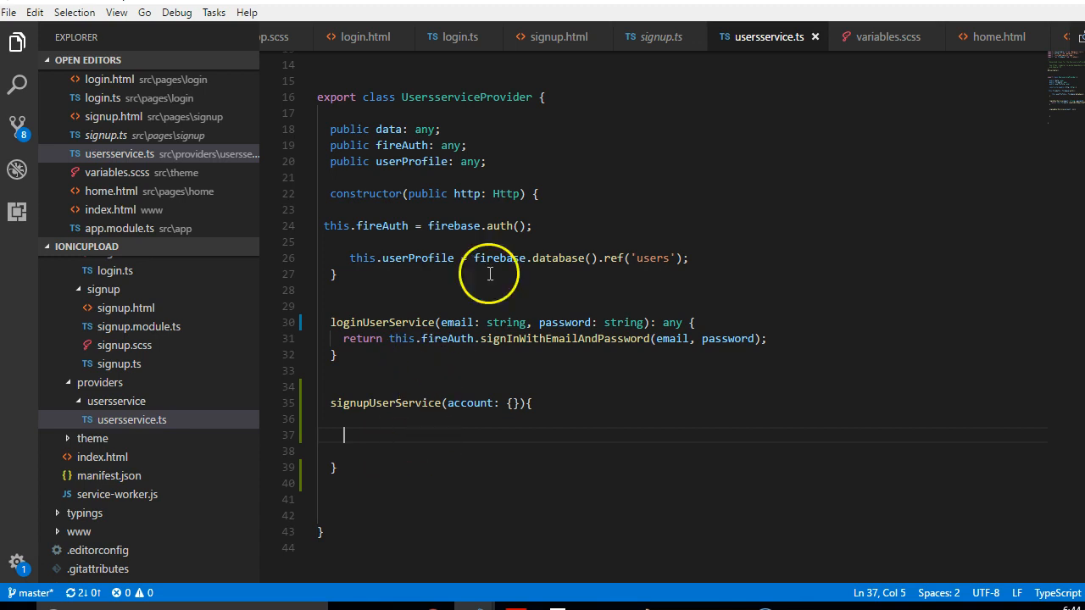
{"action": "mouse_move", "coordinate": [653, 55]}
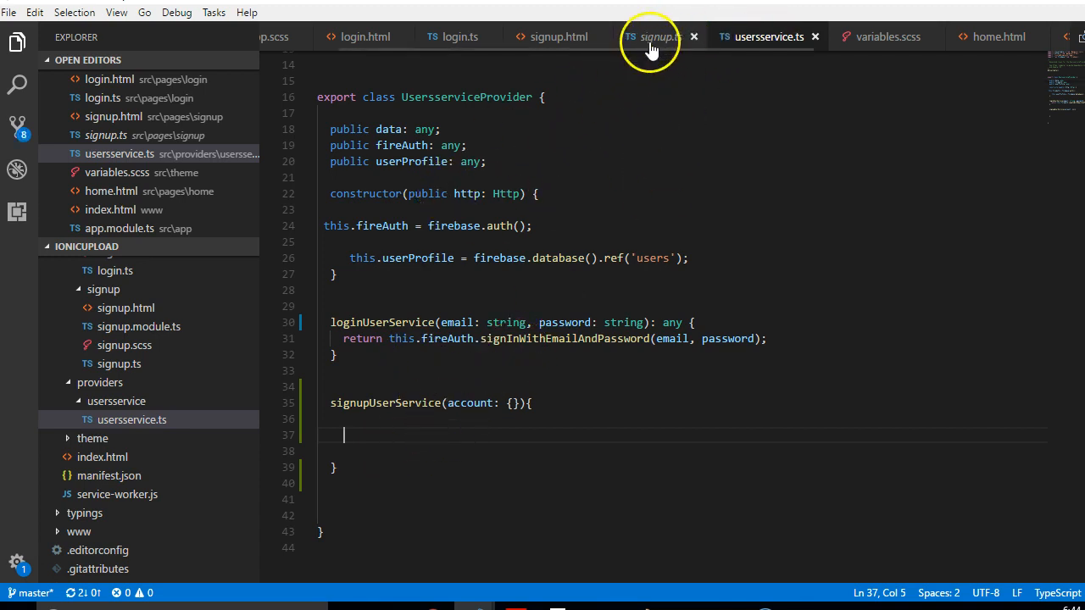
{"action": "left_click", "coordinate": [657, 37]}
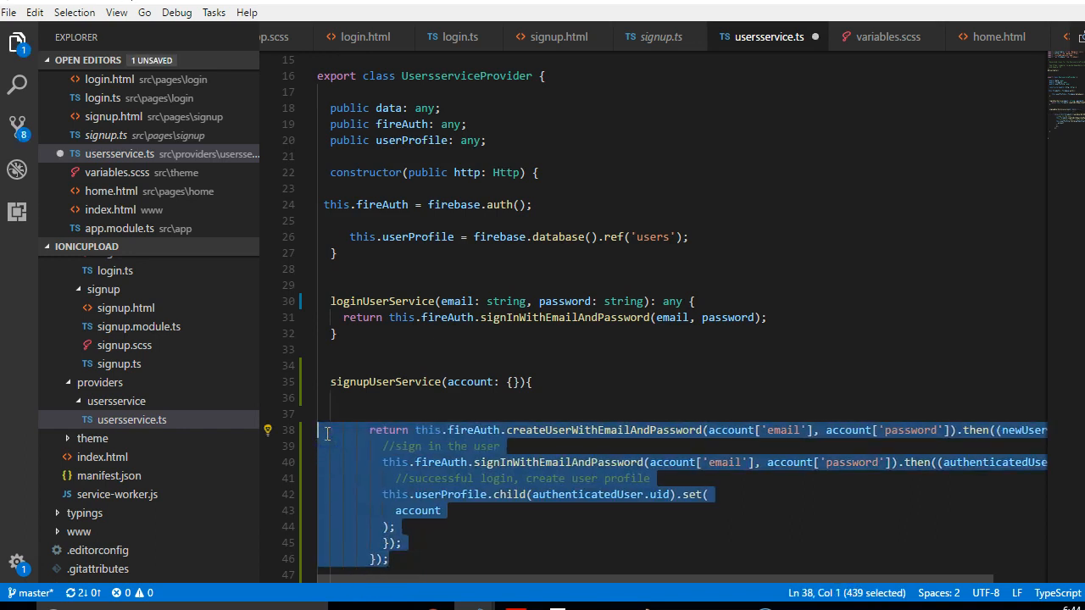
Check the pasted code's fireAuth usage against firebase.auth() in the Firebase docs example
{"action": "left_click", "coordinate": [479, 479]}
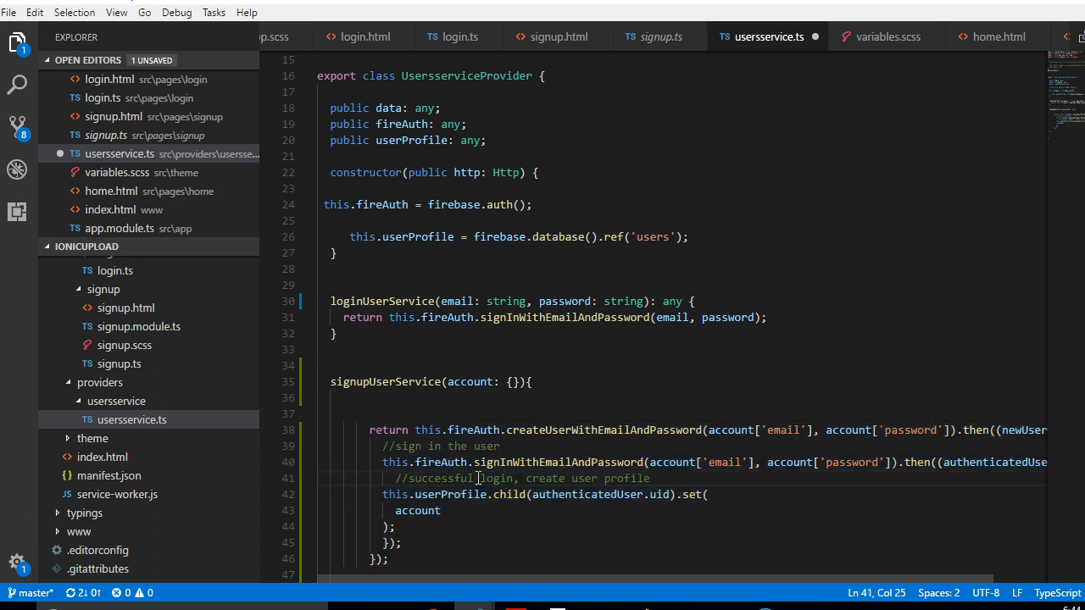
{"action": "scroll", "scroll_direction": "down", "scroll_amount": 3}
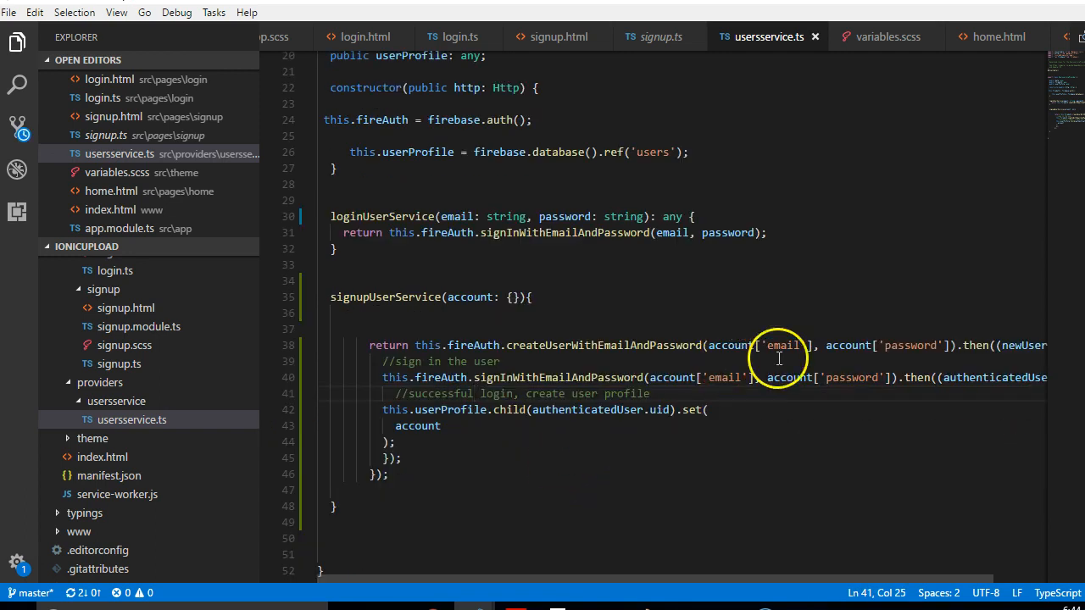
{"action": "mouse_move", "coordinate": [449, 367]}
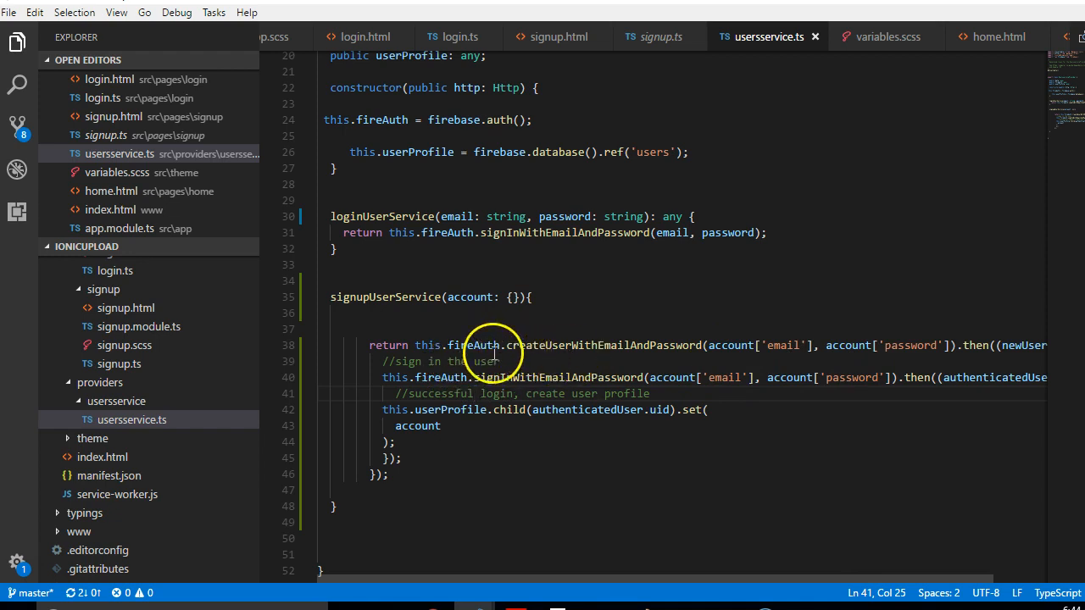
{"action": "double_click", "coordinate": [473, 345]}
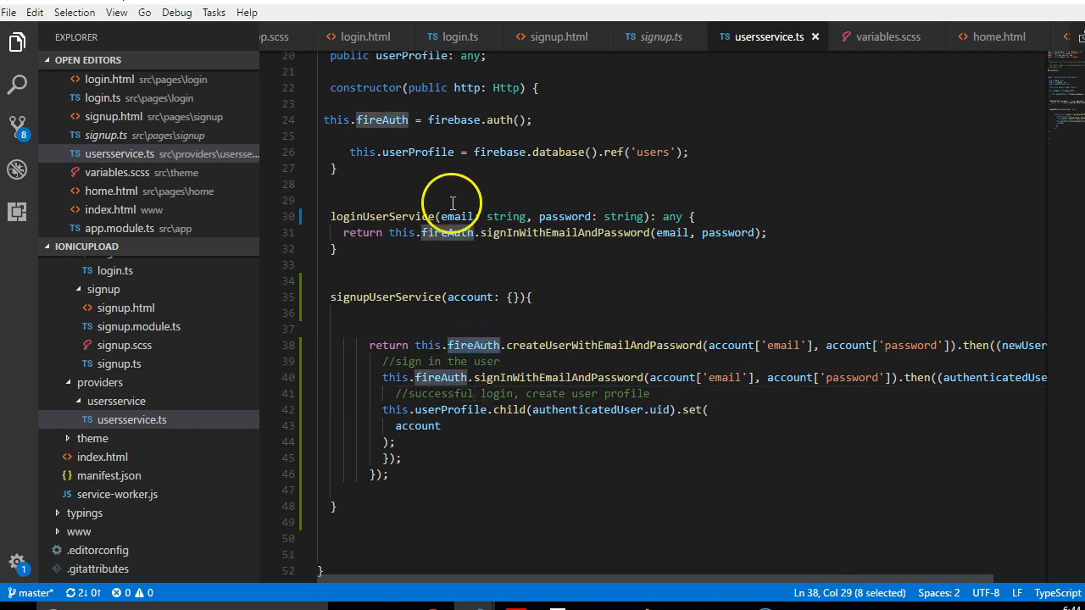
{"action": "scroll", "scroll_direction": "up", "scroll_amount": 3}
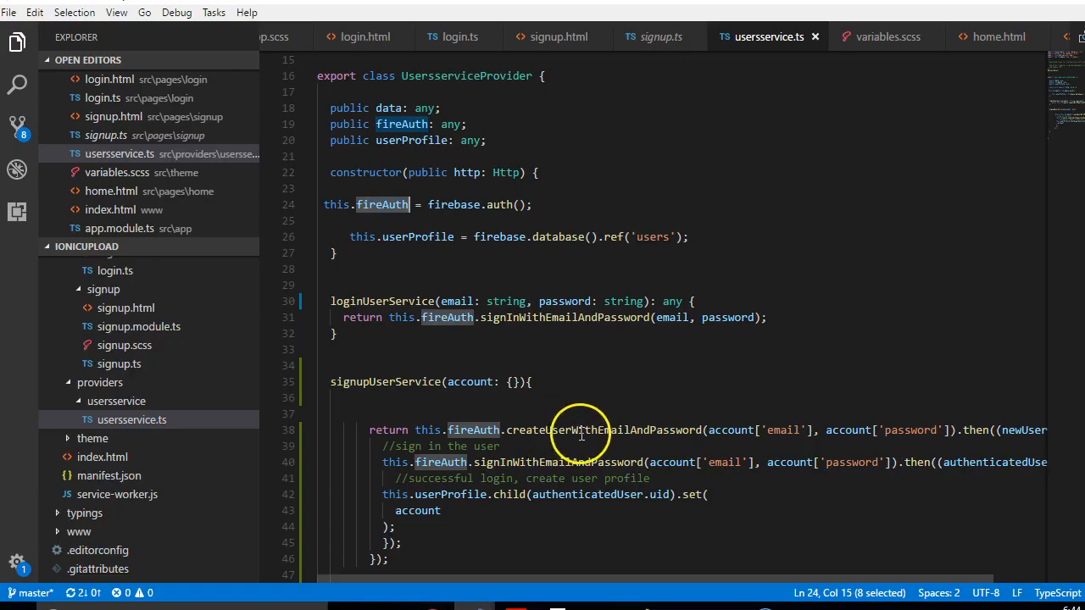
{"action": "double_click", "coordinate": [603, 430]}
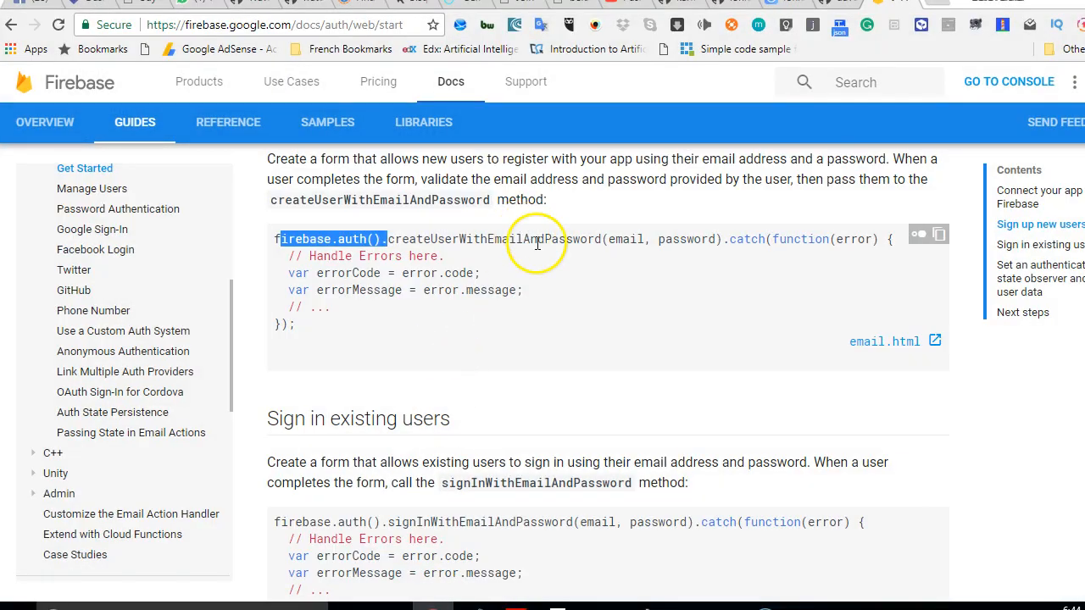
{"action": "double_click", "coordinate": [494, 239]}
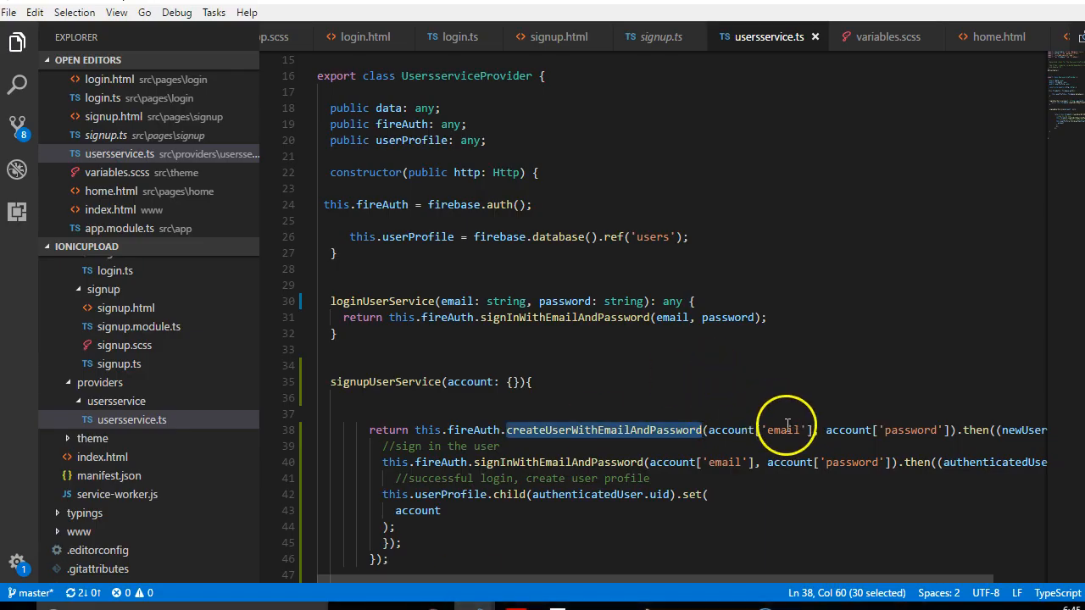
Inspect signupUserService's account parameter and the newUser callback parameter
{"action": "left_click", "coordinate": [513, 382]}
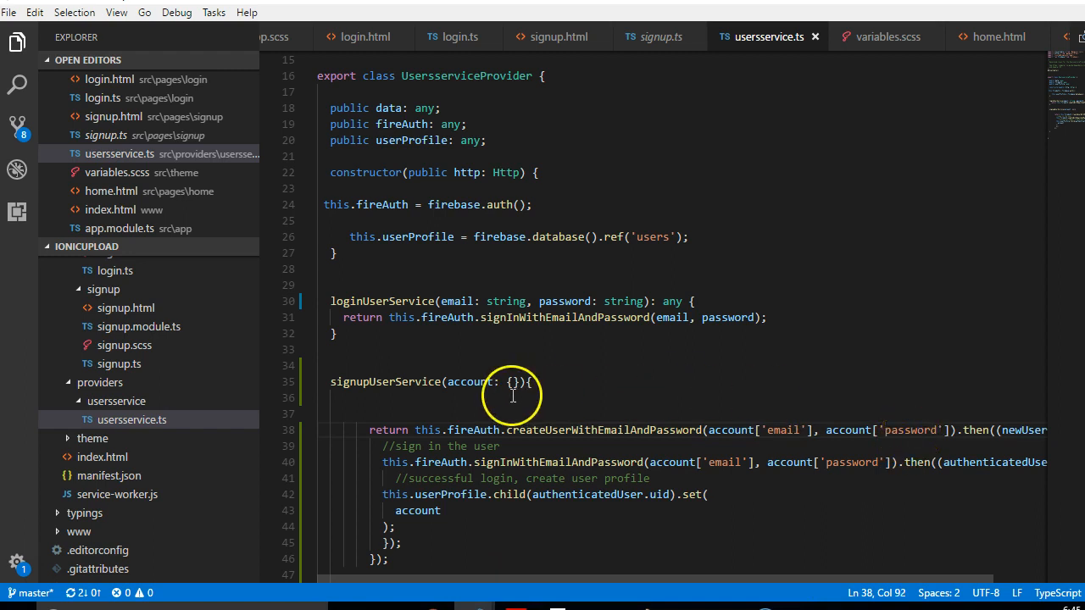
{"action": "left_click", "coordinate": [490, 381]}
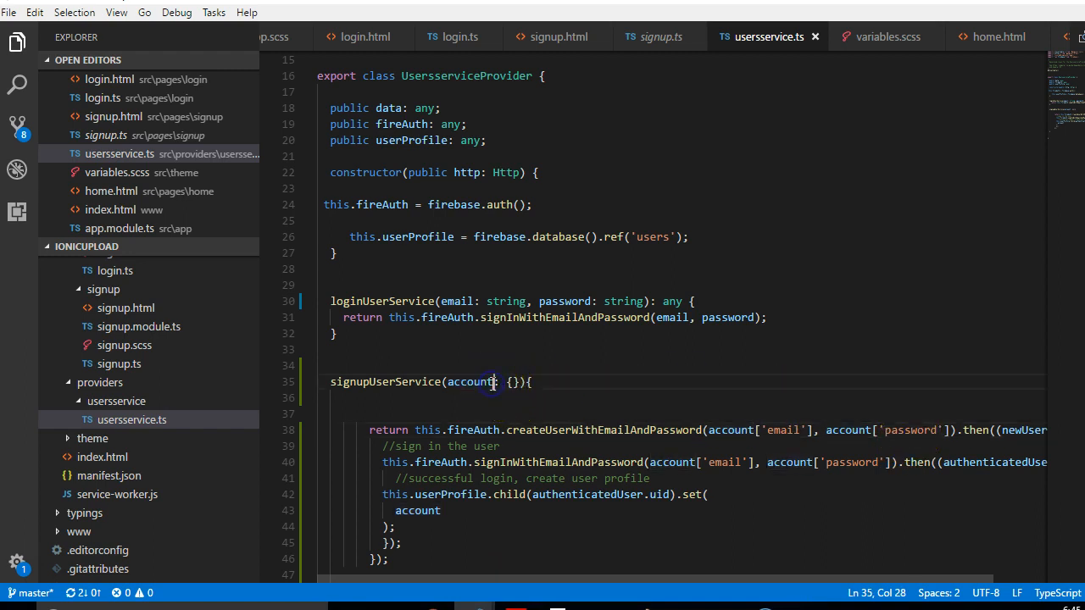
{"action": "mouse_move", "coordinate": [668, 432]}
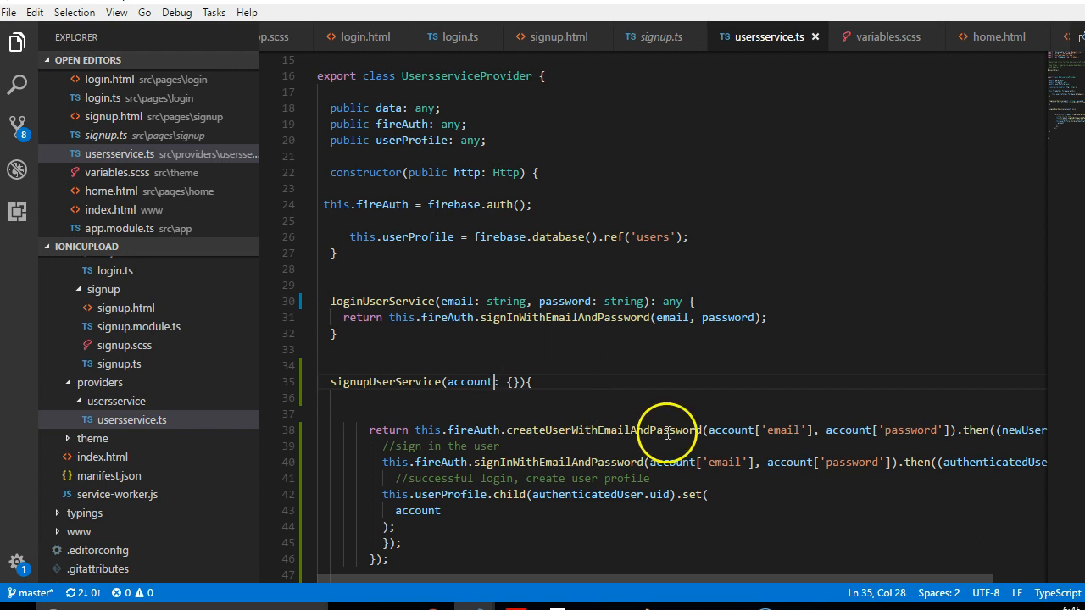
{"action": "mouse_move", "coordinate": [961, 429]}
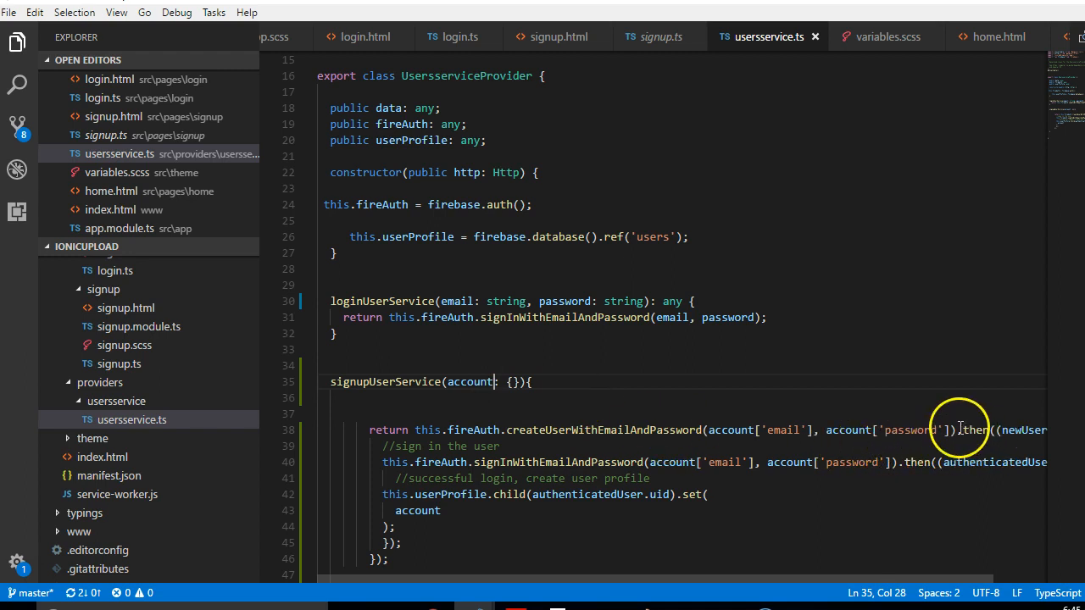
{"action": "mouse_move", "coordinate": [1017, 430]}
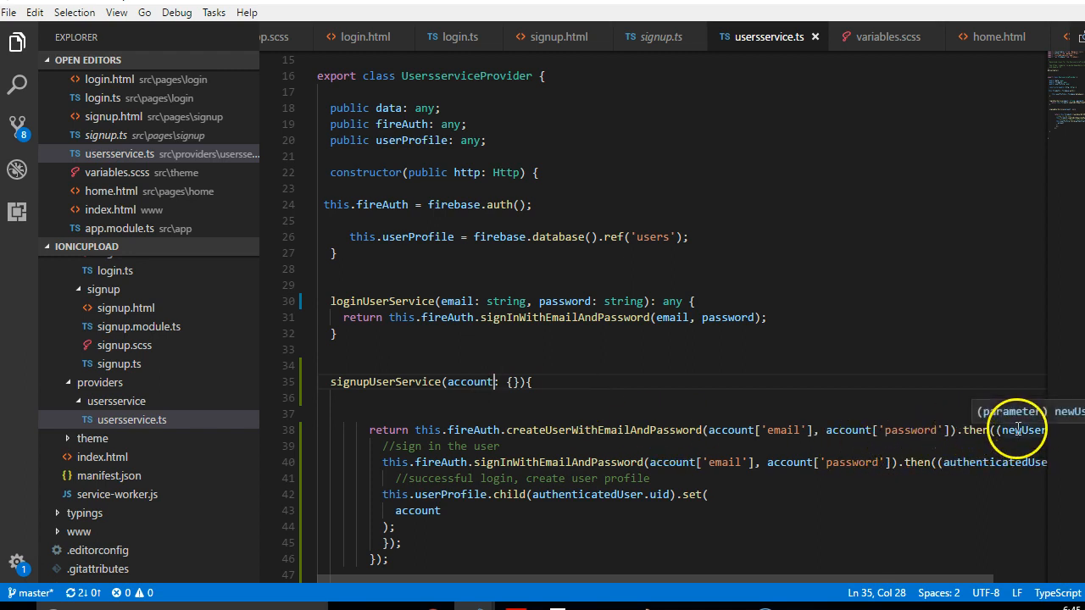
{"action": "double_click", "coordinate": [1011, 430]}
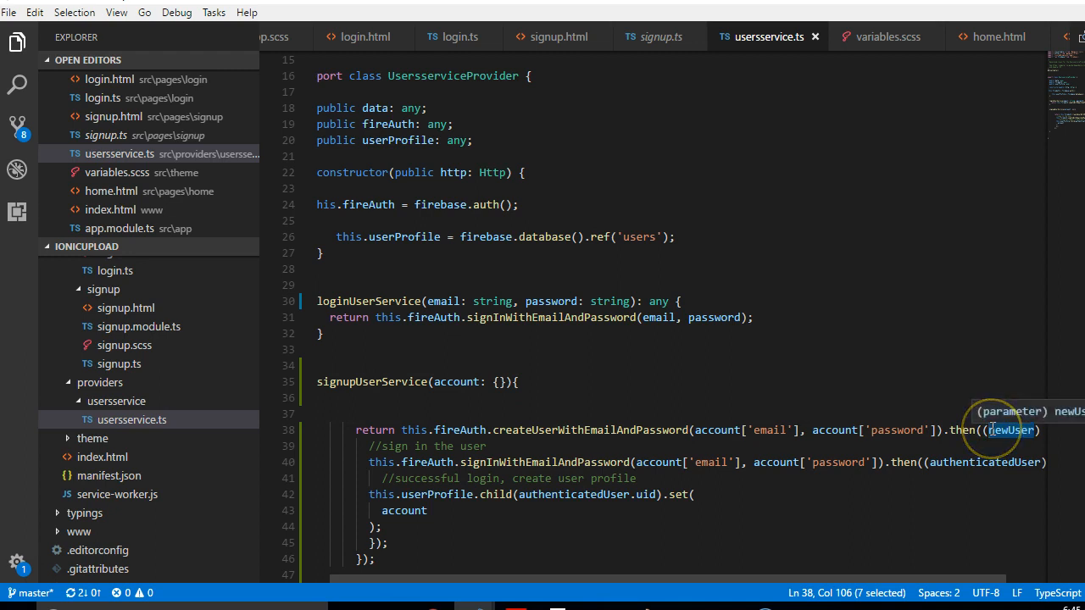
{"action": "mouse_move", "coordinate": [556, 463]}
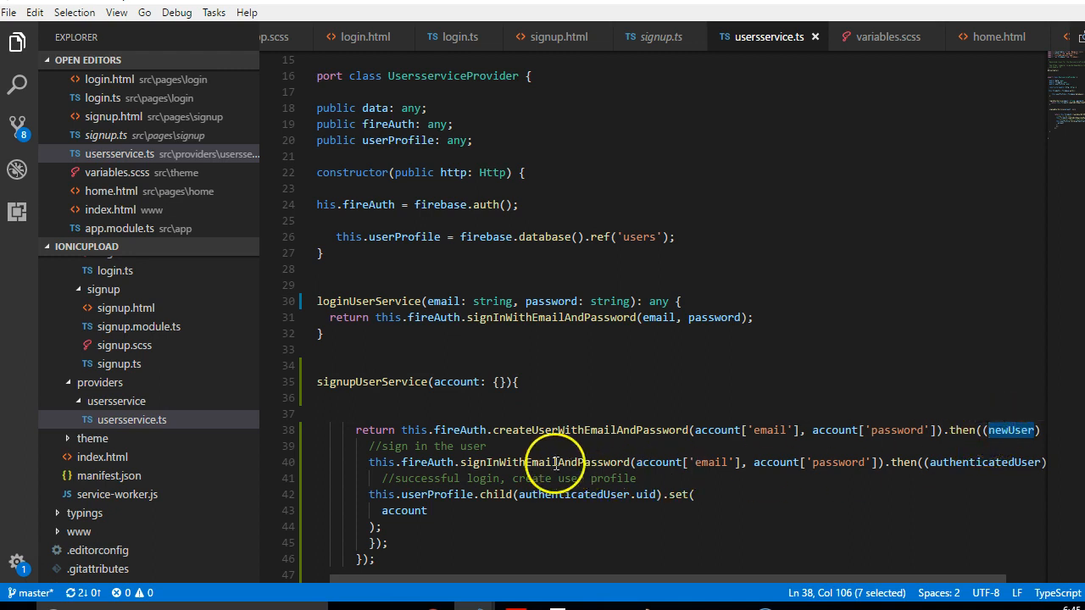
{"action": "mouse_move", "coordinate": [721, 477]}
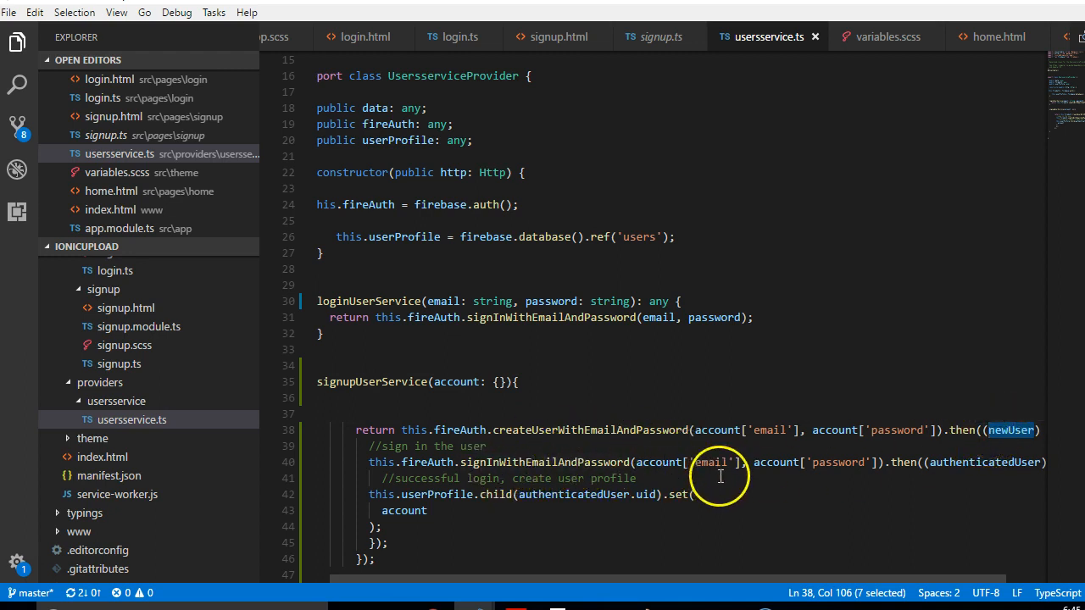
{"action": "mouse_move", "coordinate": [572, 466]}
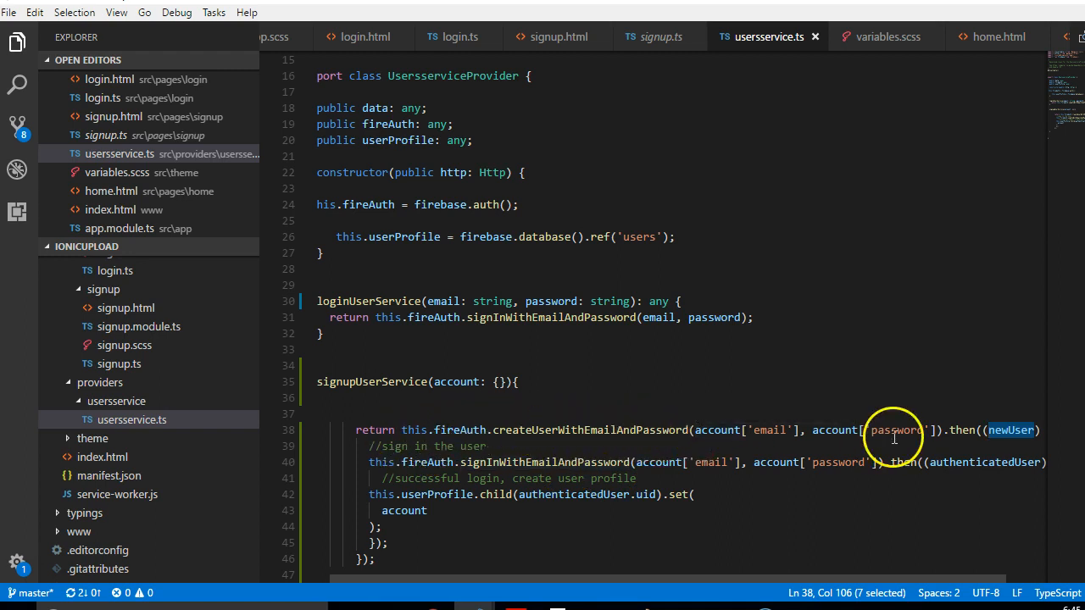
{"action": "mouse_move", "coordinate": [356, 555]}
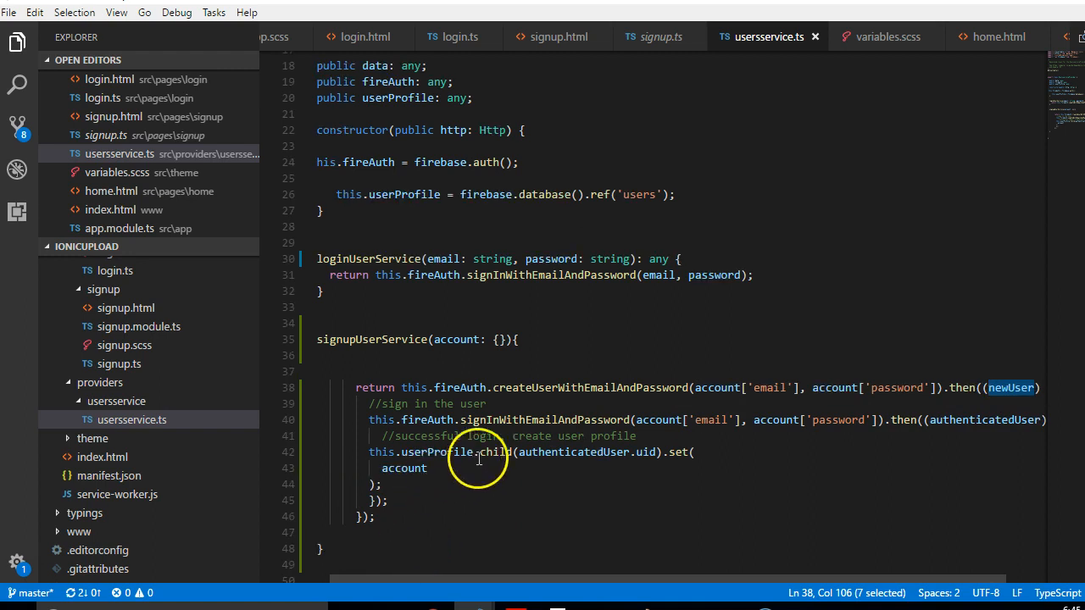
{"action": "mouse_move", "coordinate": [490, 416]}
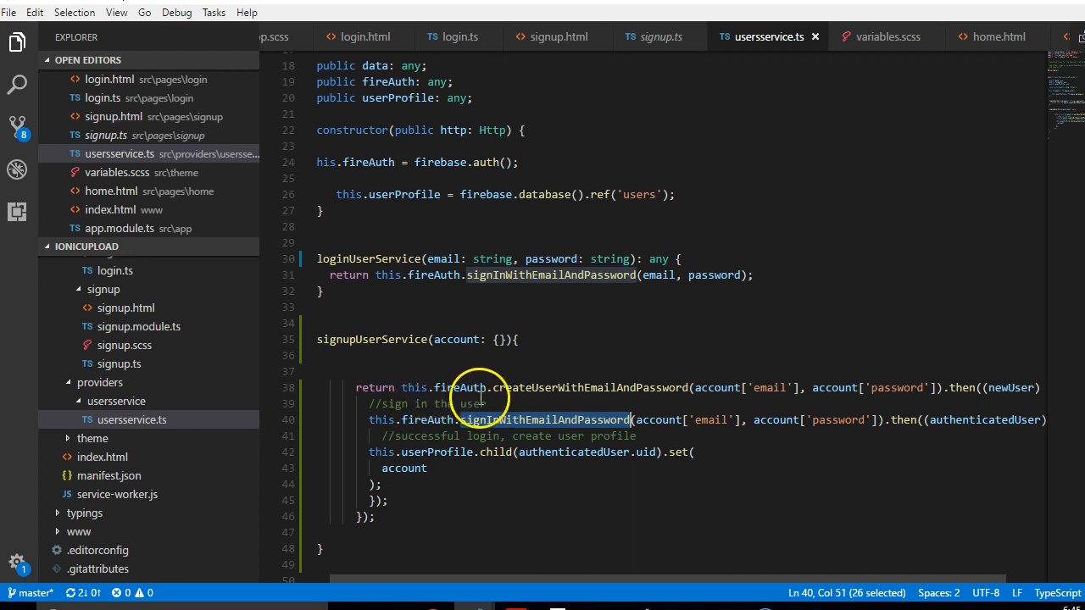
Compare signInWithEmailAndPassword with loginUserService and trace authenticatedUser beneath the '//sign in the user' comment
{"action": "left_click", "coordinate": [526, 387]}
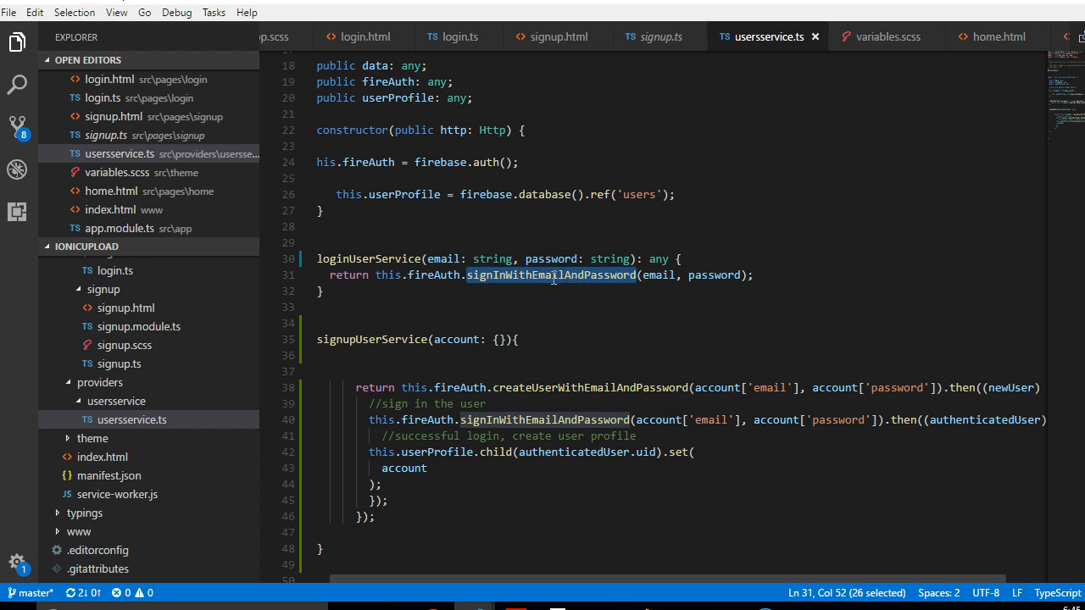
{"action": "mouse_move", "coordinate": [881, 421]}
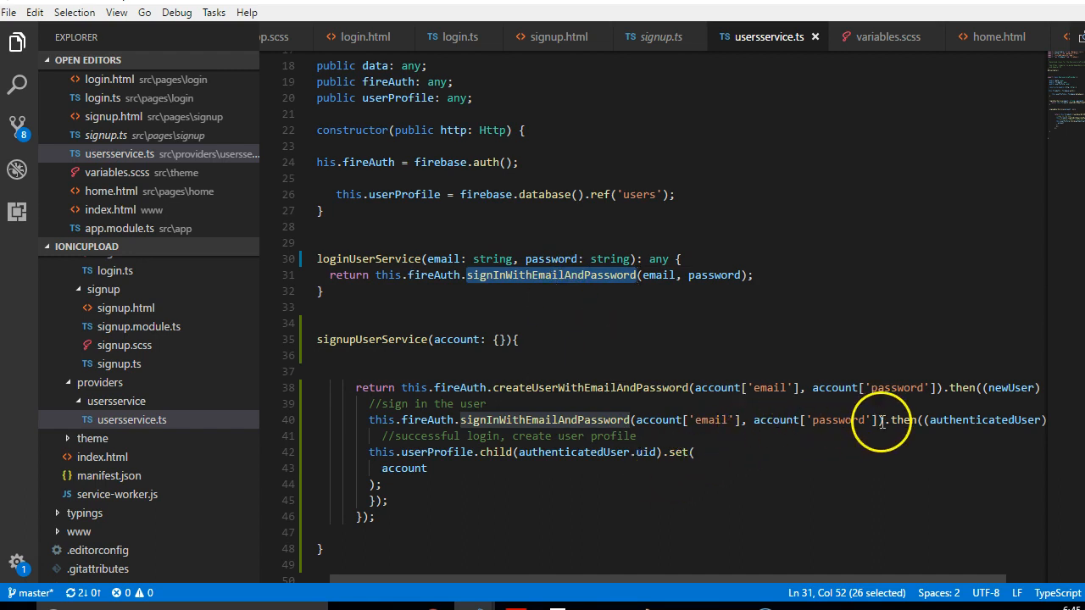
{"action": "mouse_move", "coordinate": [967, 415]}
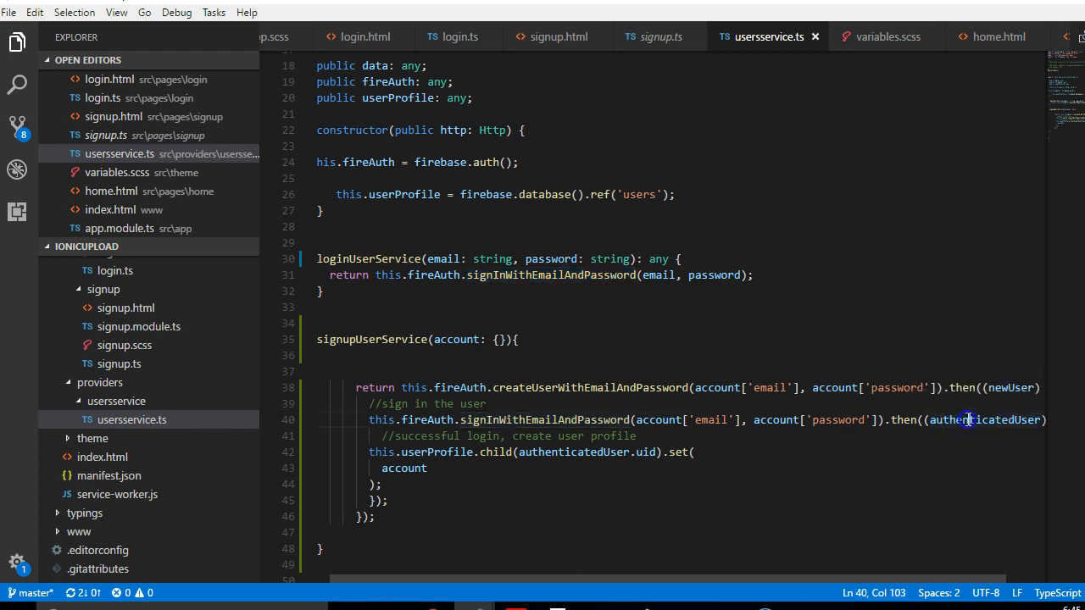
{"action": "double_click", "coordinate": [980, 420]}
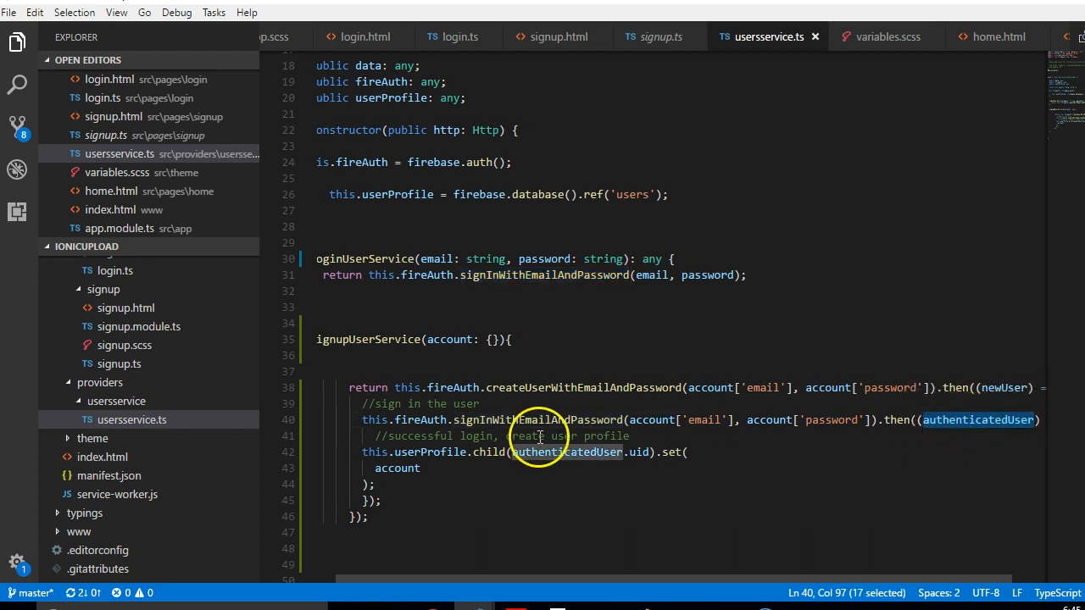
{"action": "mouse_move", "coordinate": [364, 259]}
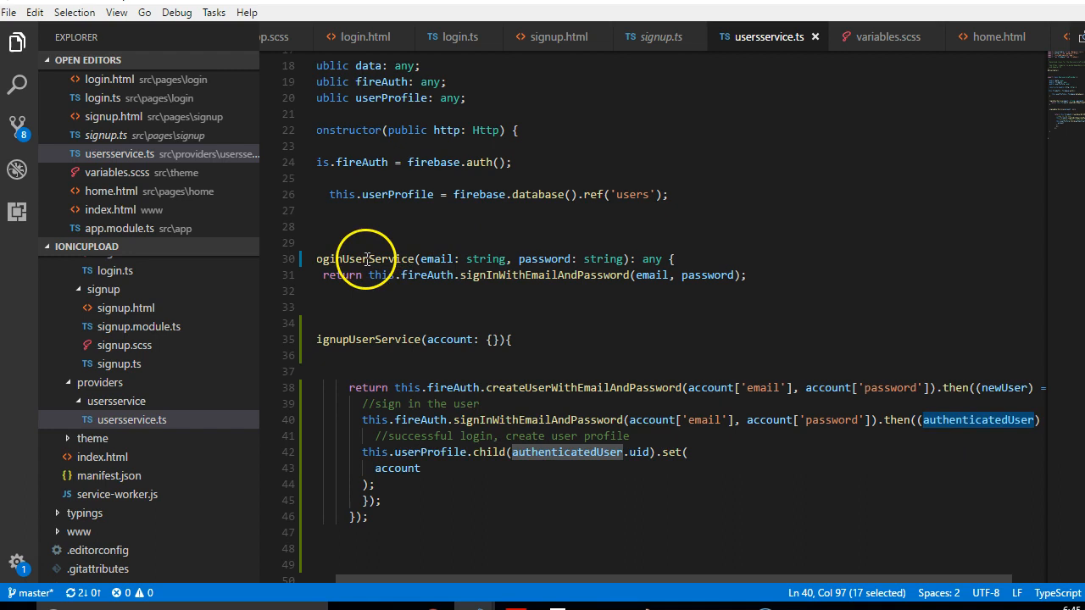
{"action": "left_click", "coordinate": [354, 436]}
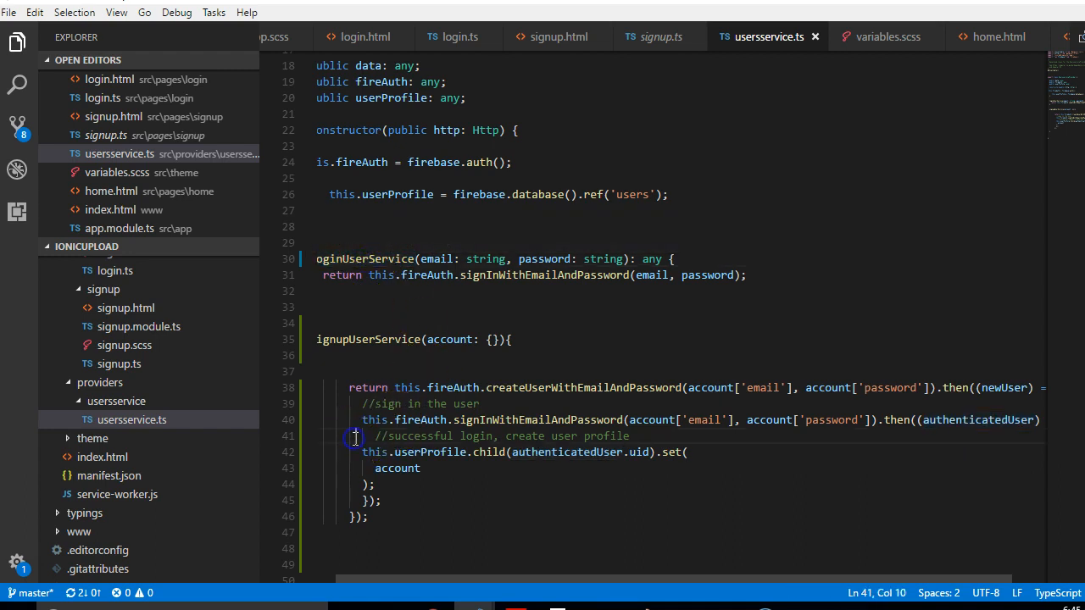
{"action": "mouse_move", "coordinate": [507, 403]}
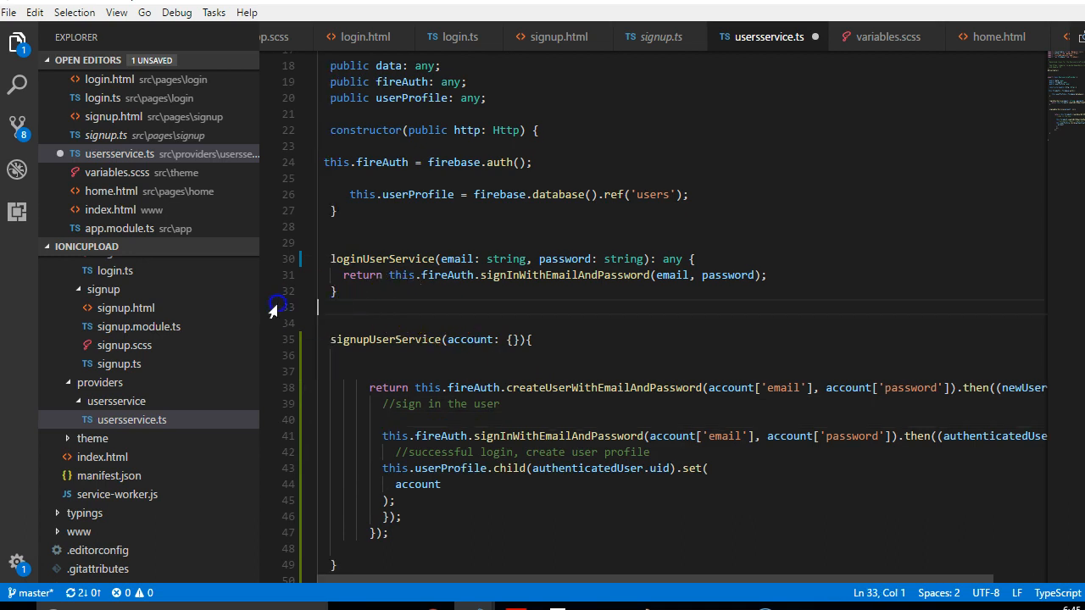
Try a this.loginUserService().then call on the blank line, then delete it
{"action": "double_click", "coordinate": [383, 259]}
{"action": "type", "text": "t"}
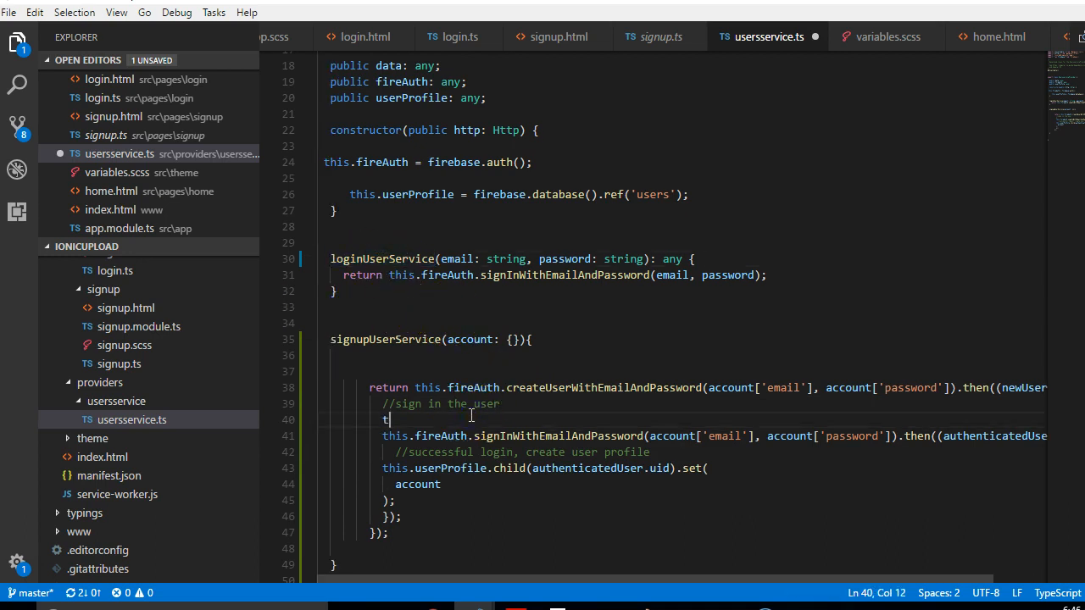
{"action": "type", "text": "his.loginUserService"}
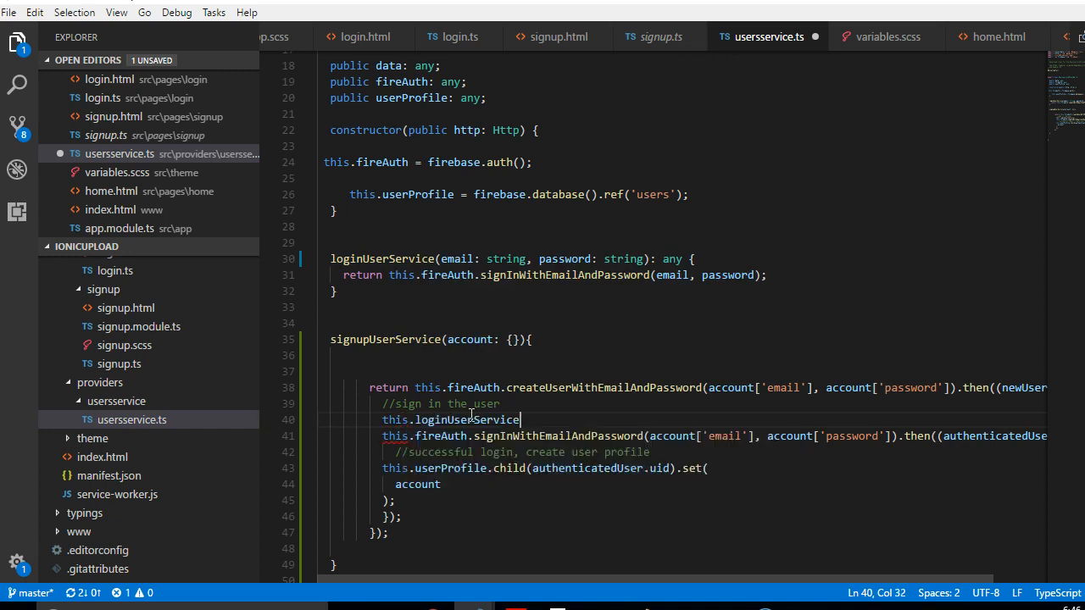
{"action": "type", "text": "()"}
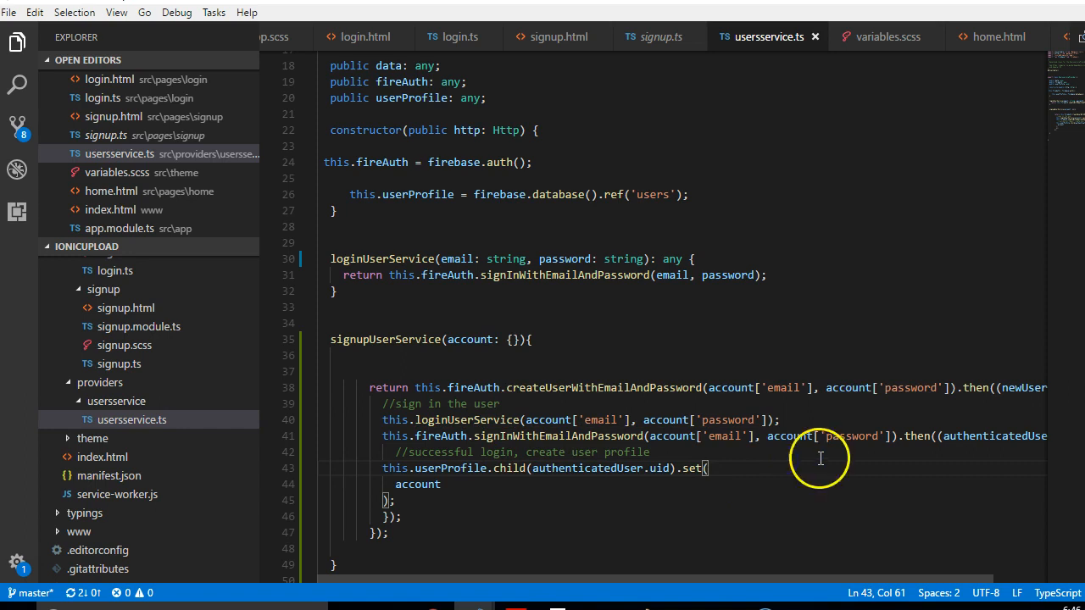
{"action": "left_click", "coordinate": [801, 419]}
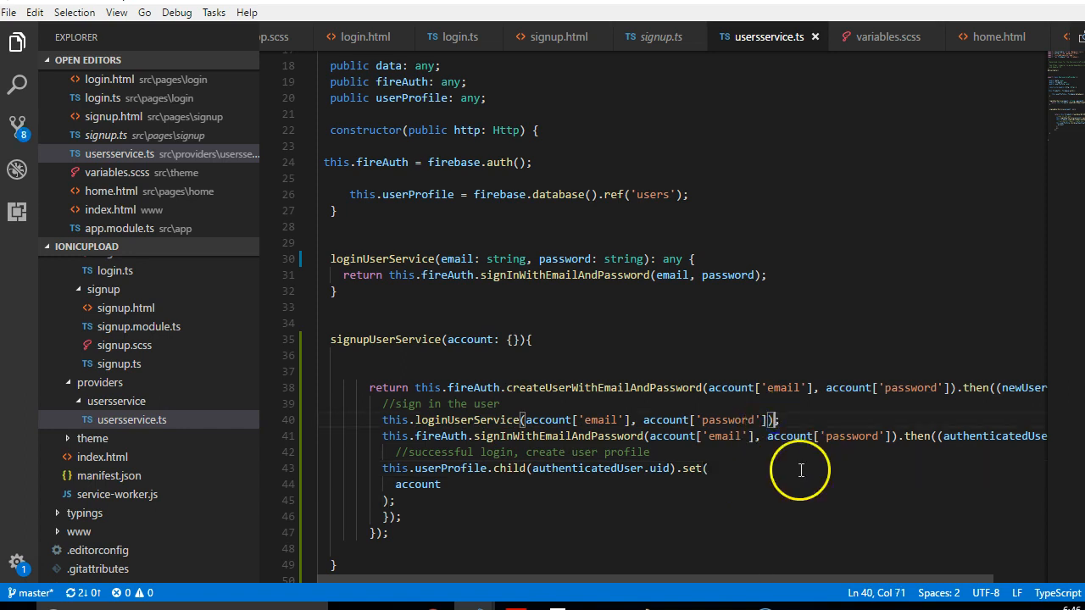
{"action": "type", "text": ".then"}
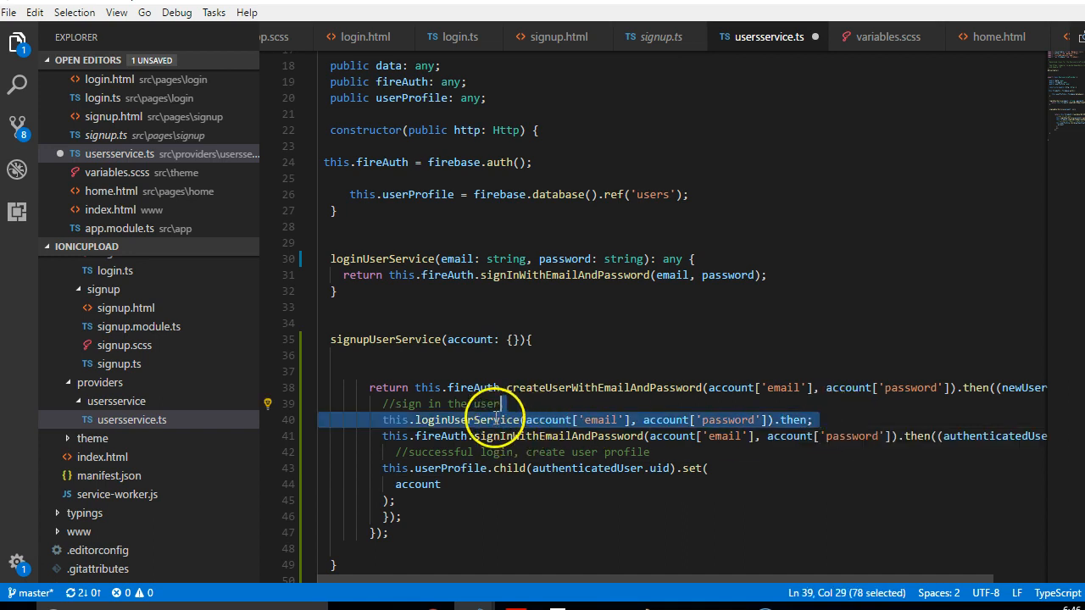
{"action": "key", "text": "Delete"}
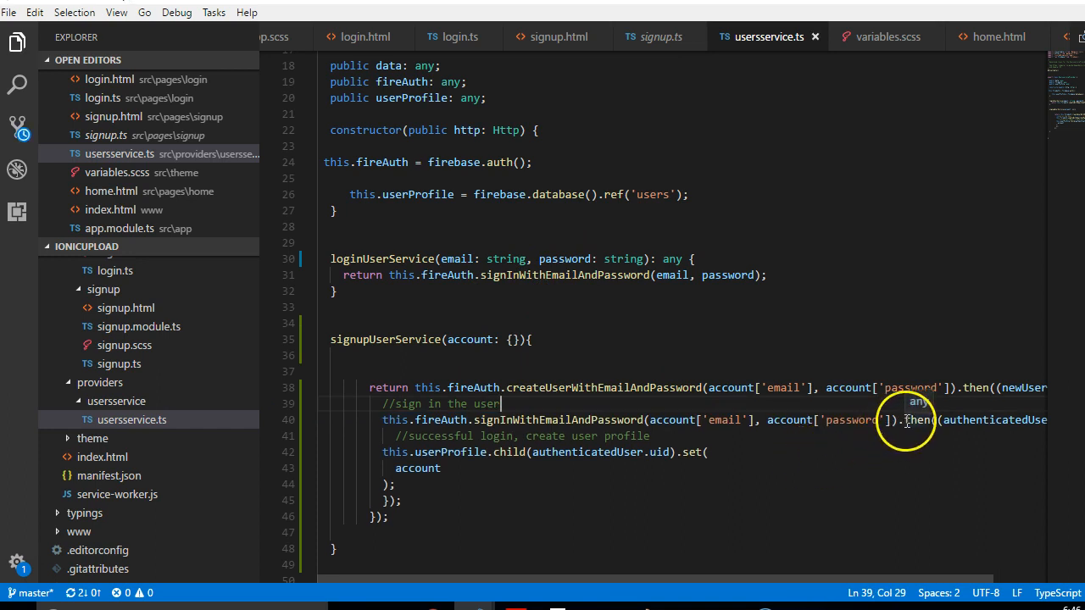
{"action": "mouse_move", "coordinate": [581, 483]}
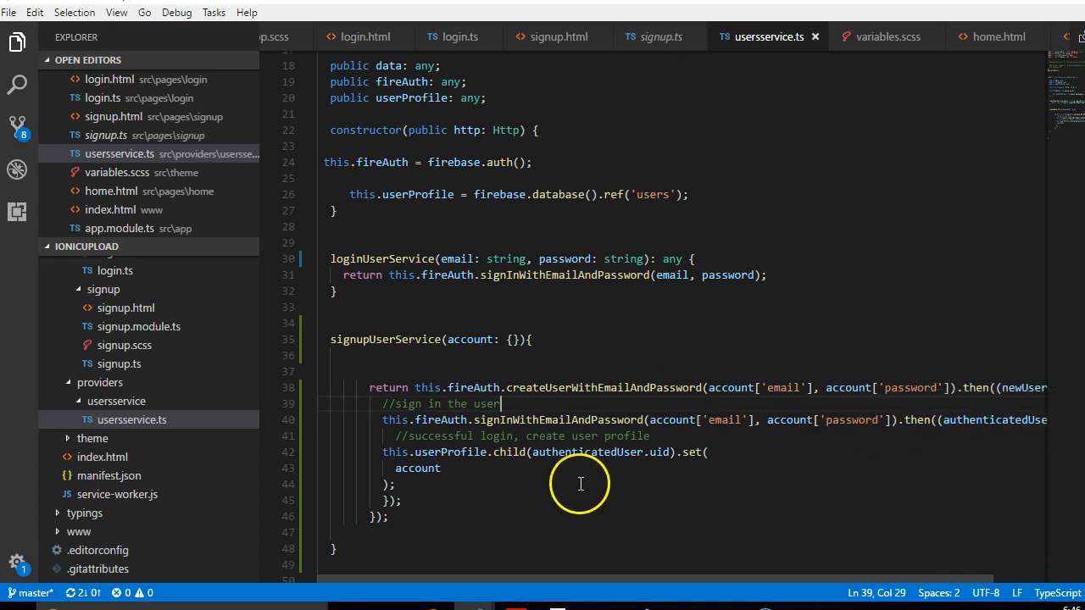
{"action": "mouse_move", "coordinate": [704, 390]}
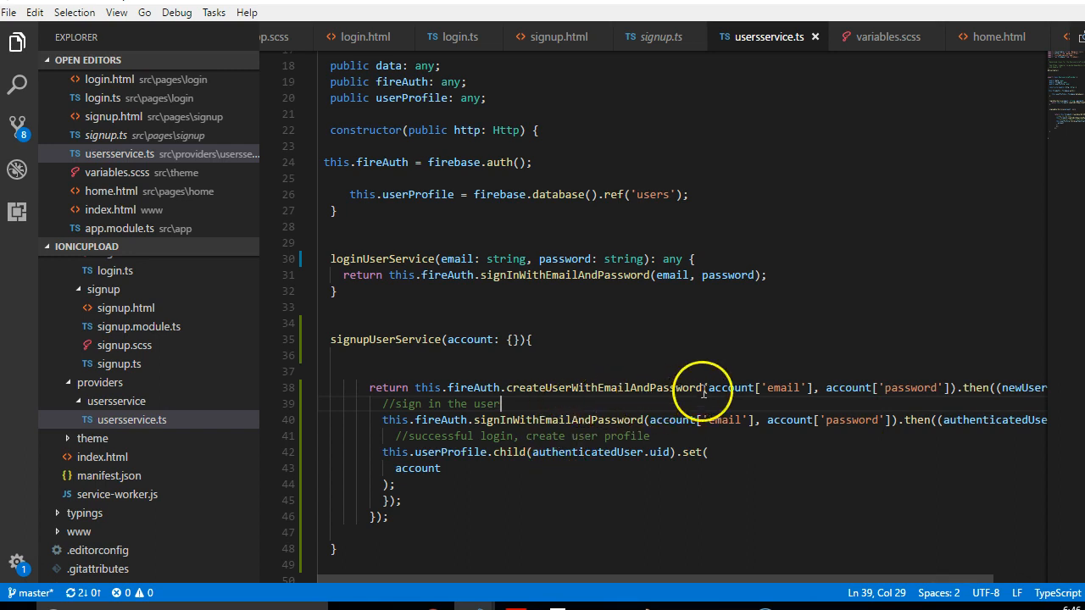
{"action": "mouse_move", "coordinate": [804, 388]}
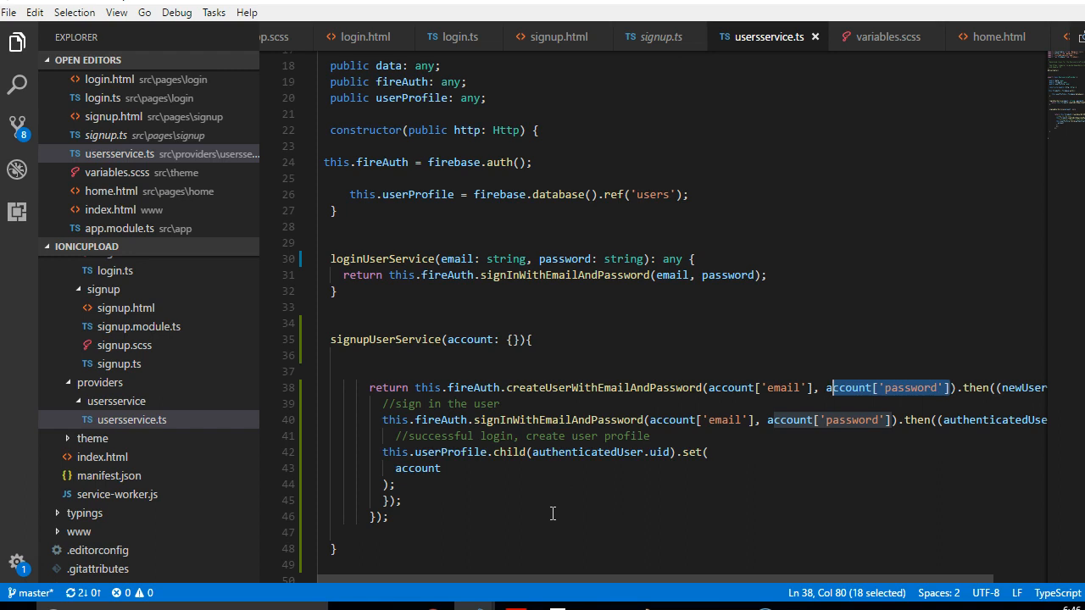
{"action": "mouse_move", "coordinate": [763, 395]}
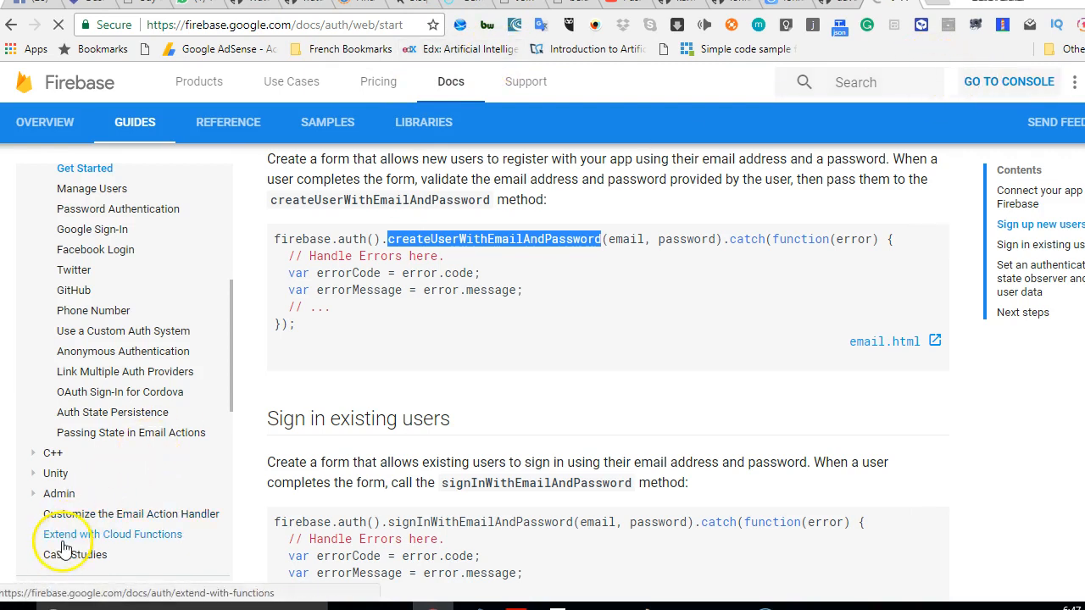
Check the ionicimageupload Authentication Users list is empty, then go to Database
{"action": "left_click", "coordinate": [1008, 81]}
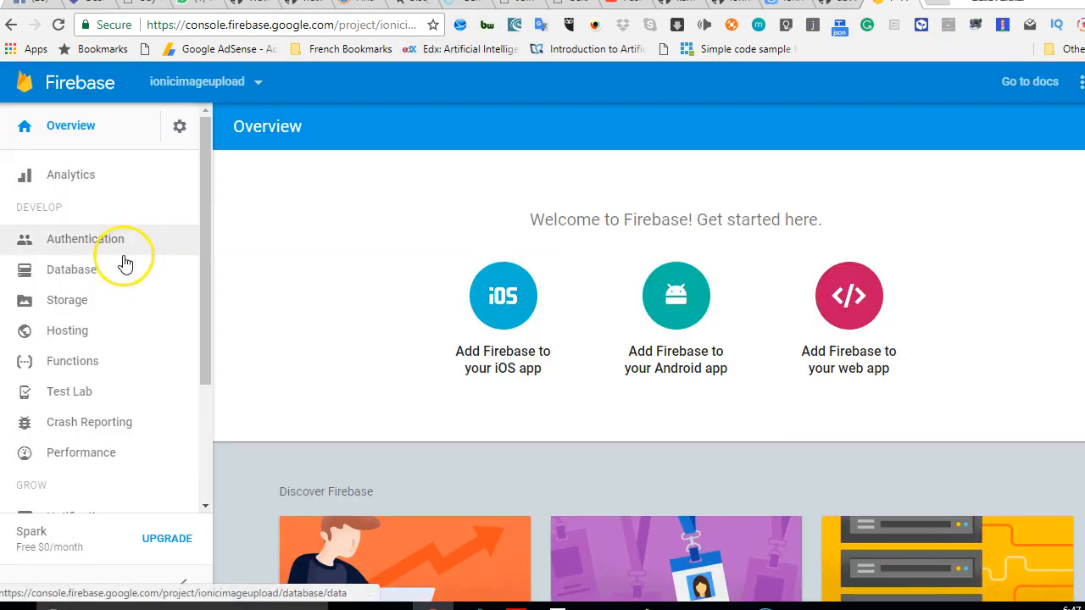
{"action": "mouse_move", "coordinate": [132, 242]}
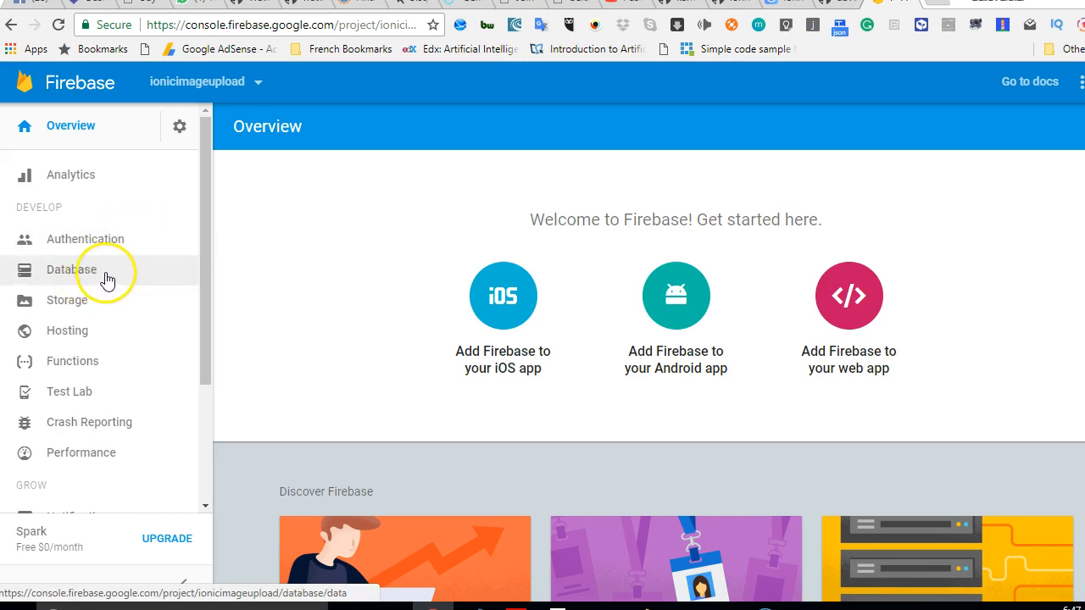
{"action": "left_click", "coordinate": [85, 239]}
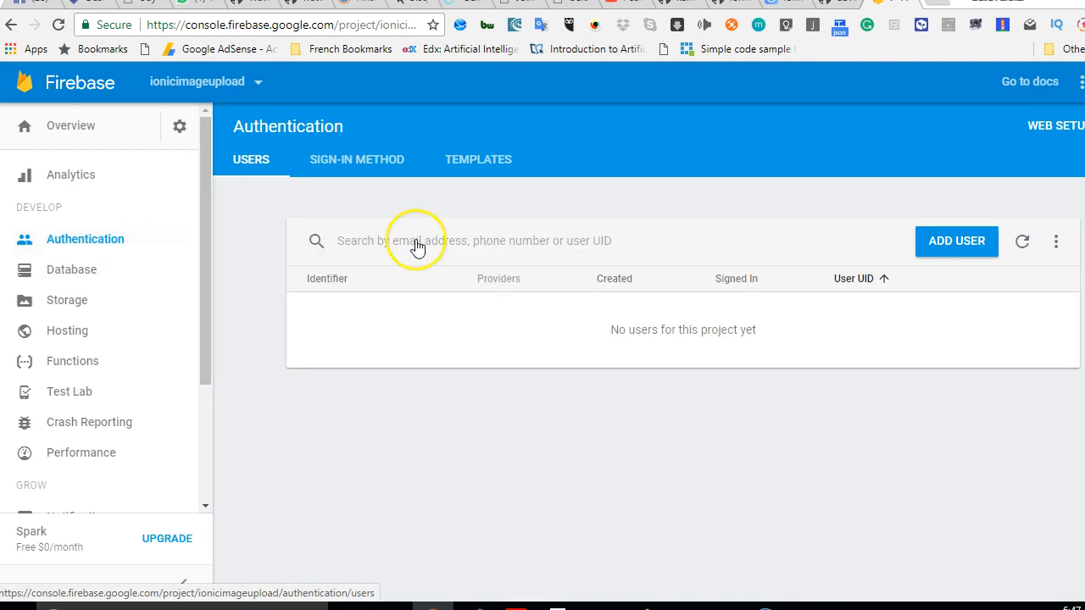
{"action": "mouse_move", "coordinate": [611, 310]}
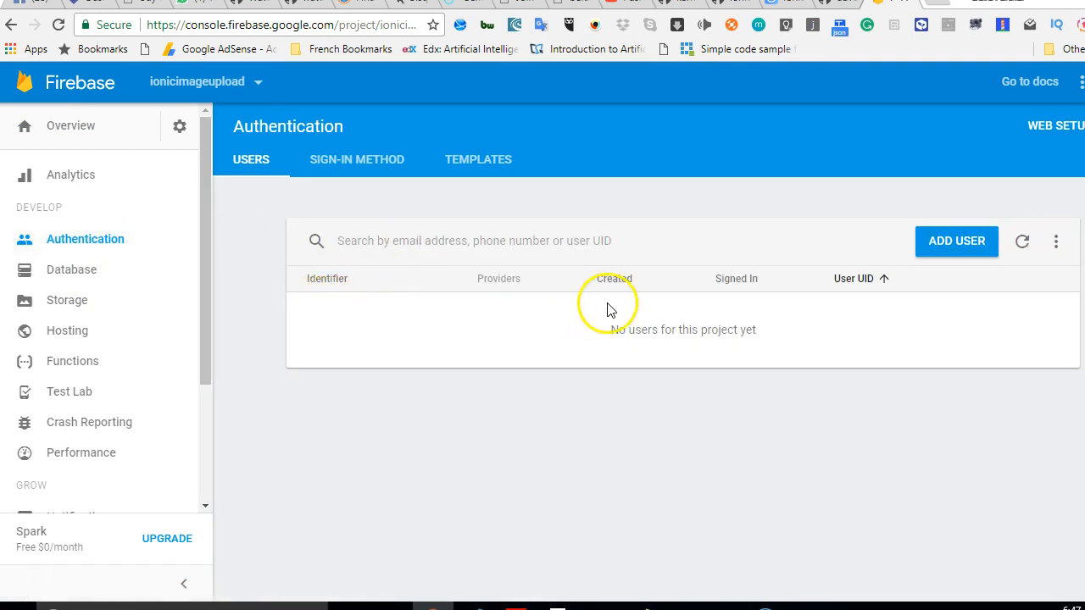
{"action": "mouse_move", "coordinate": [759, 331]}
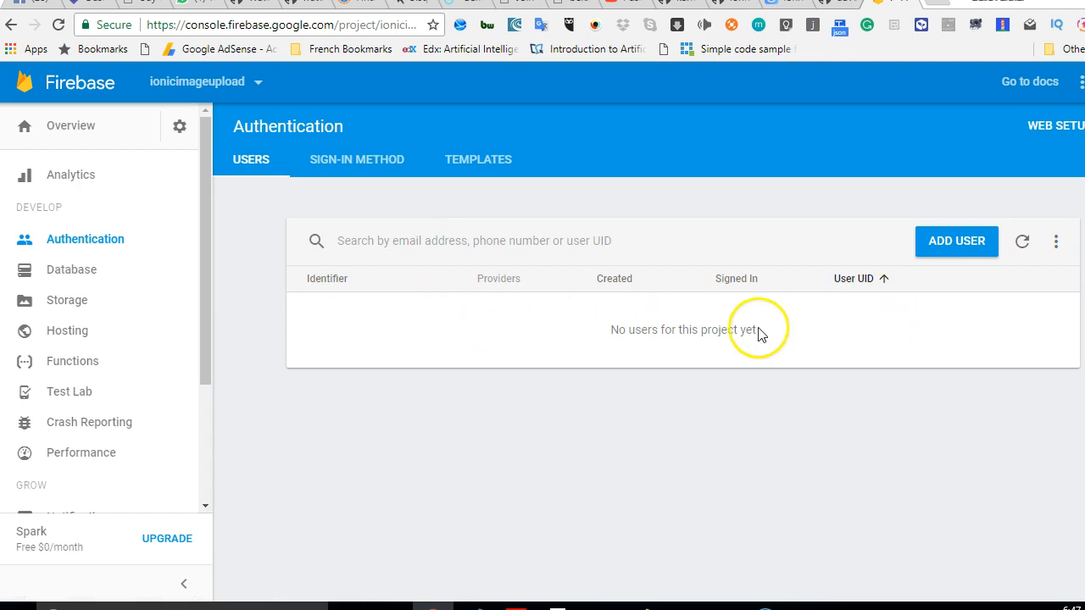
{"action": "mouse_move", "coordinate": [71, 269]}
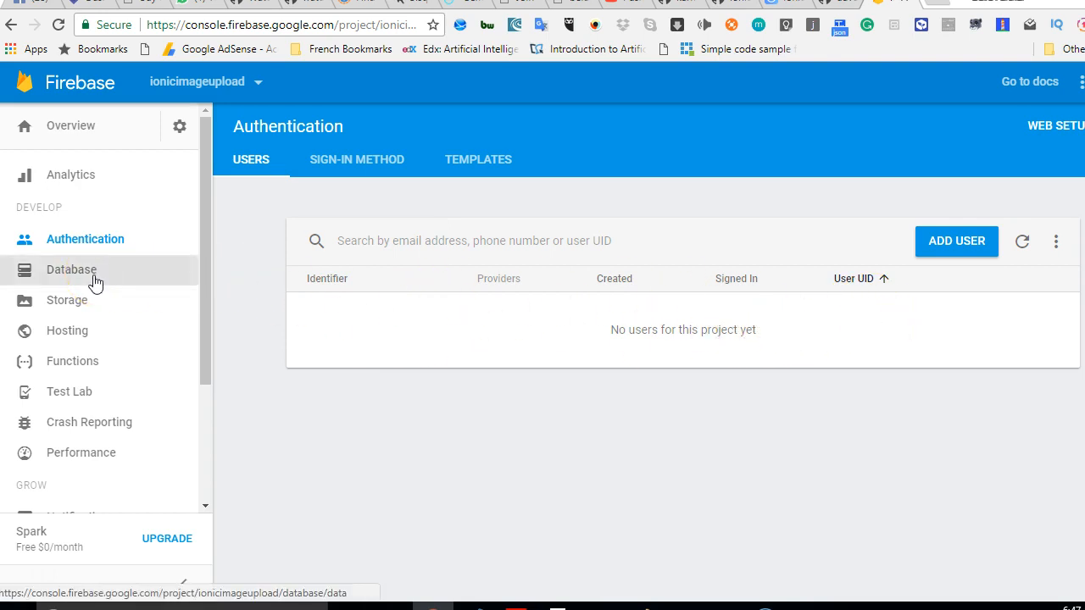
{"action": "left_click", "coordinate": [71, 269]}
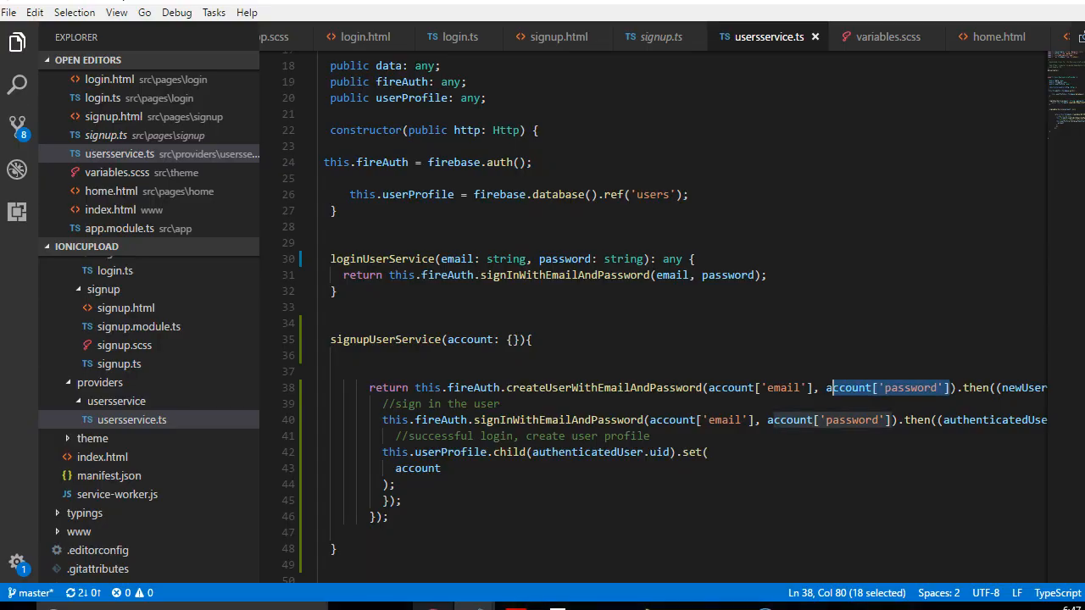
{"action": "mouse_move", "coordinate": [895, 420]}
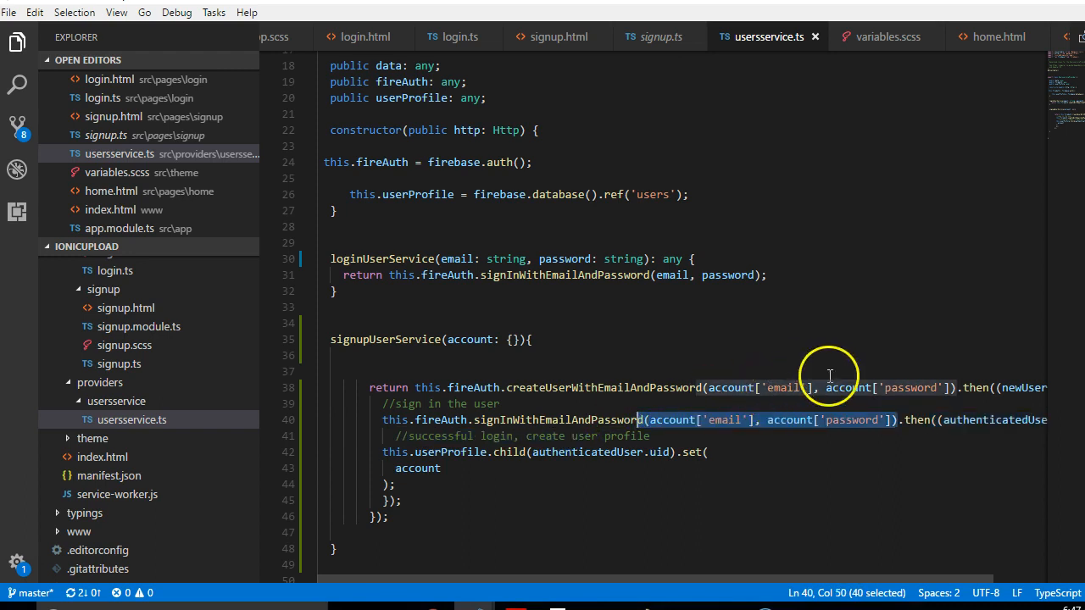
{"action": "mouse_move", "coordinate": [964, 426]}
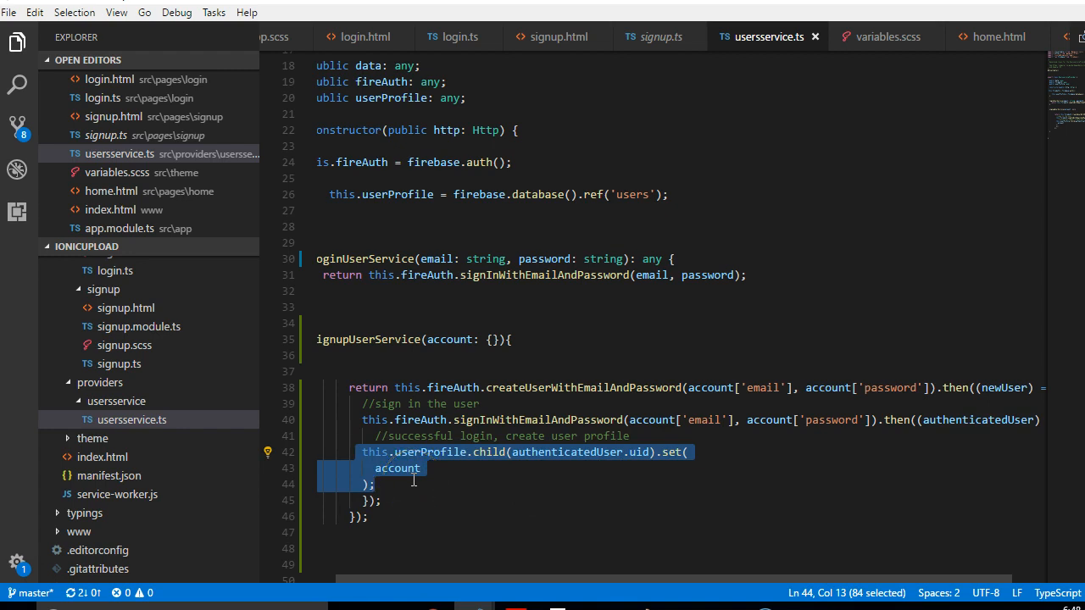
{"action": "mouse_move", "coordinate": [473, 476]}
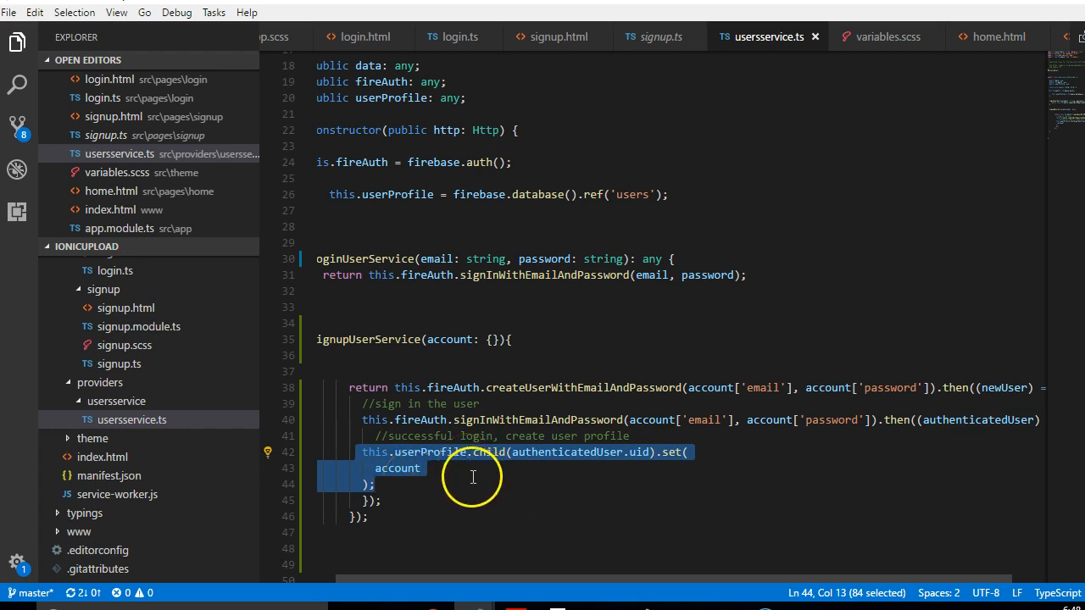
{"action": "mouse_move", "coordinate": [661, 455]}
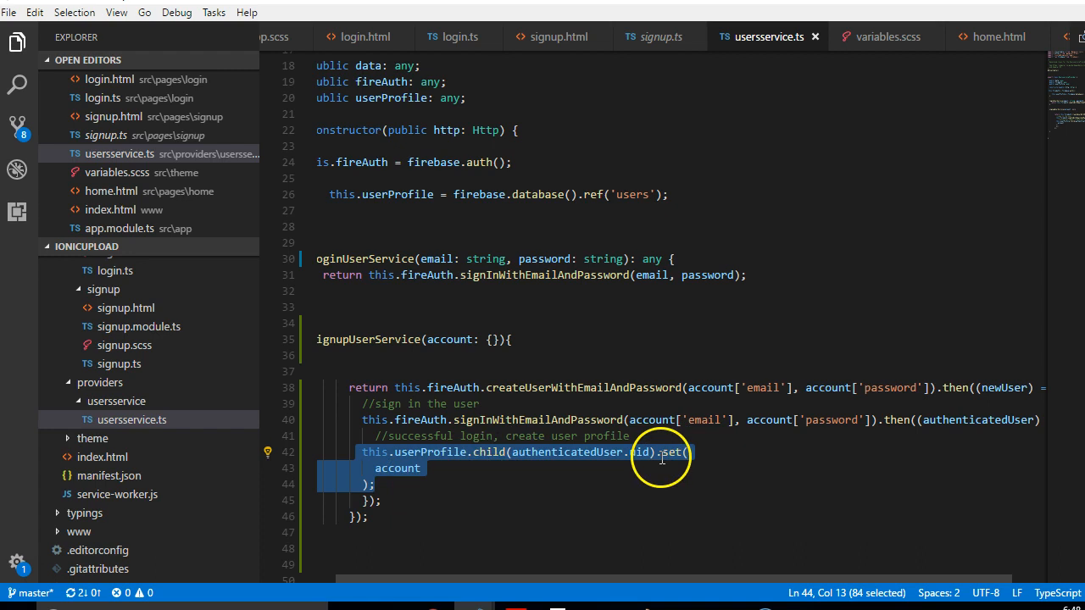
{"action": "left_click", "coordinate": [447, 452]}
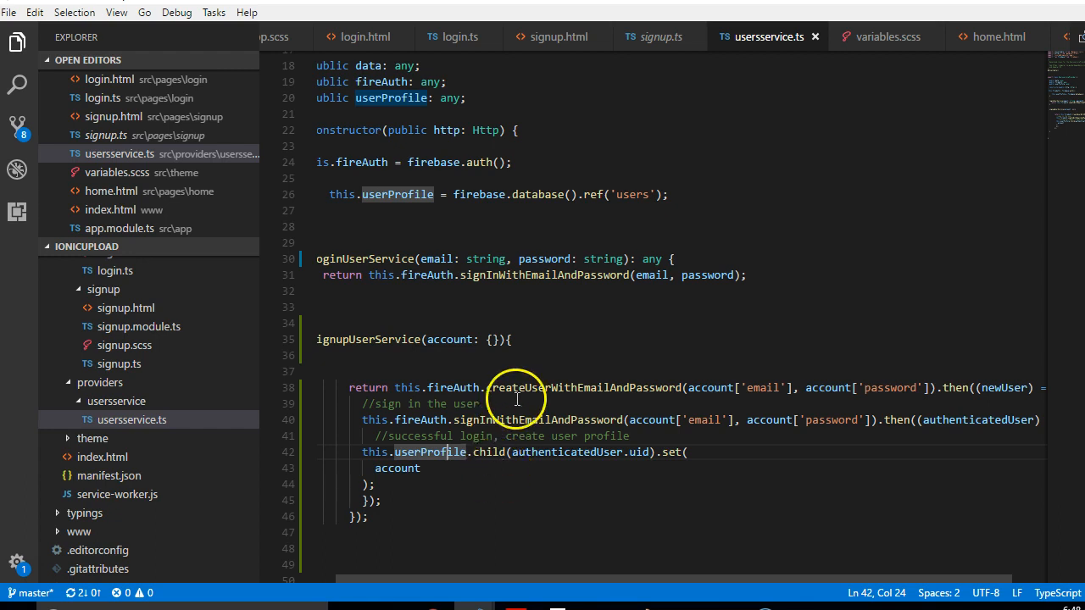
{"action": "scroll", "scroll_direction": "up", "scroll_amount": 3}
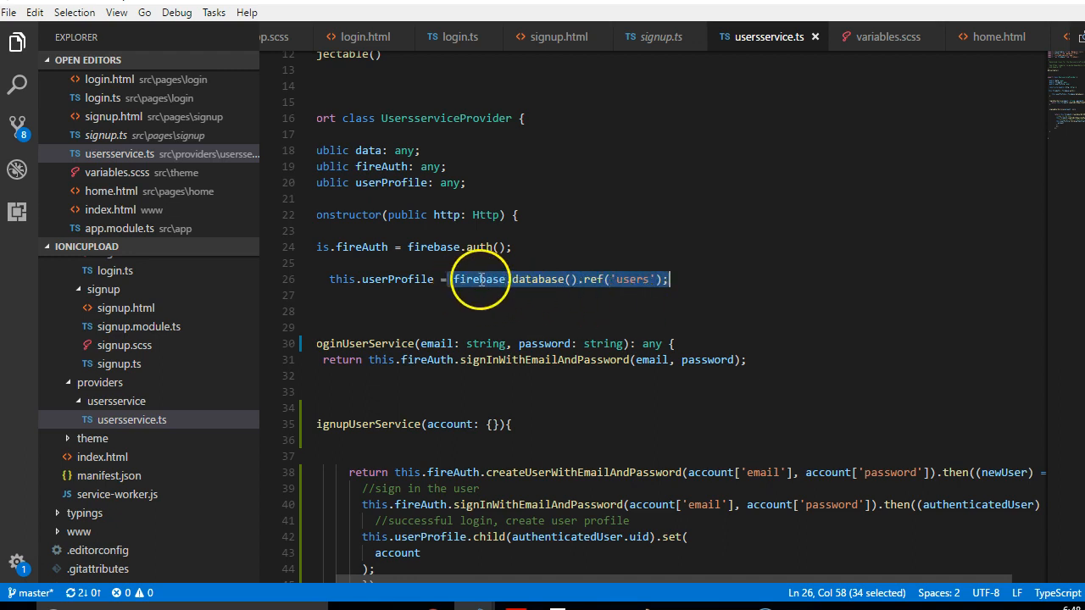
{"action": "mouse_move", "coordinate": [476, 238]}
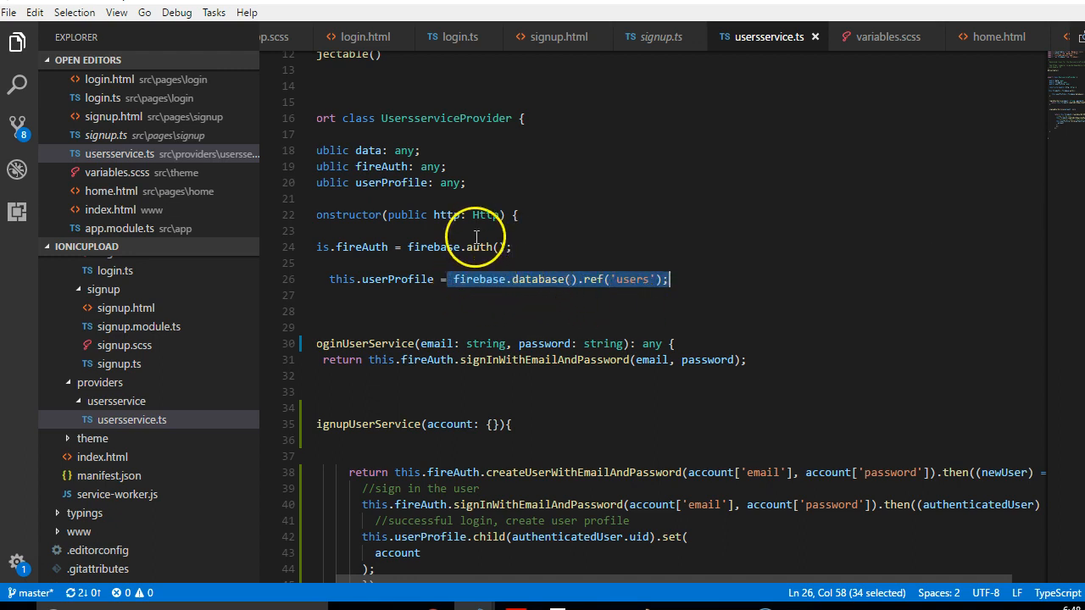
{"action": "mouse_move", "coordinate": [483, 246]}
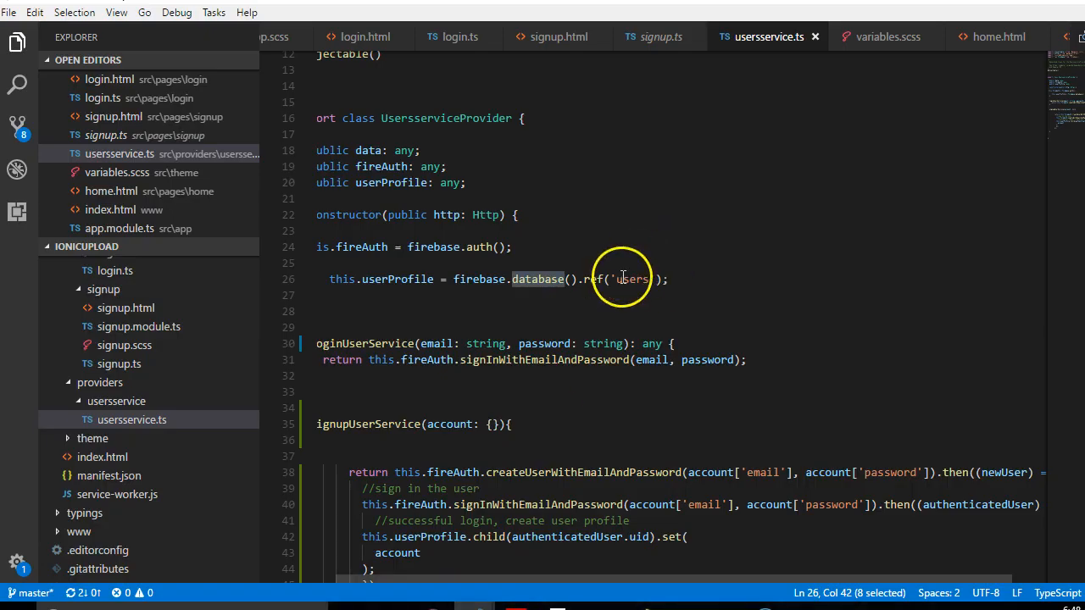
{"action": "double_click", "coordinate": [631, 279]}
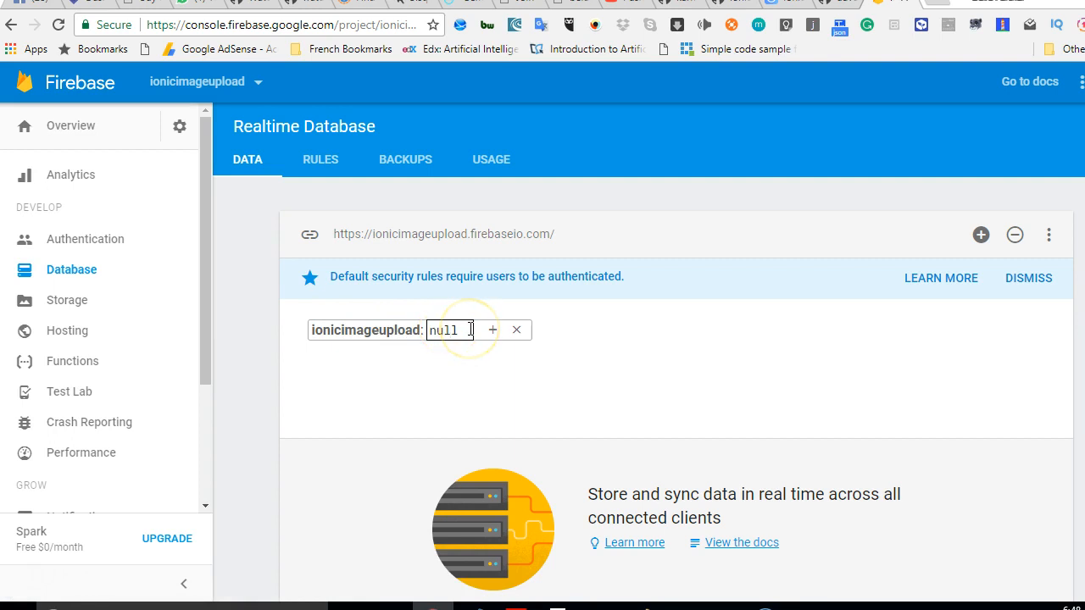
Type '1' and 'user' as the root node's new value
{"action": "type", "text": "1"}
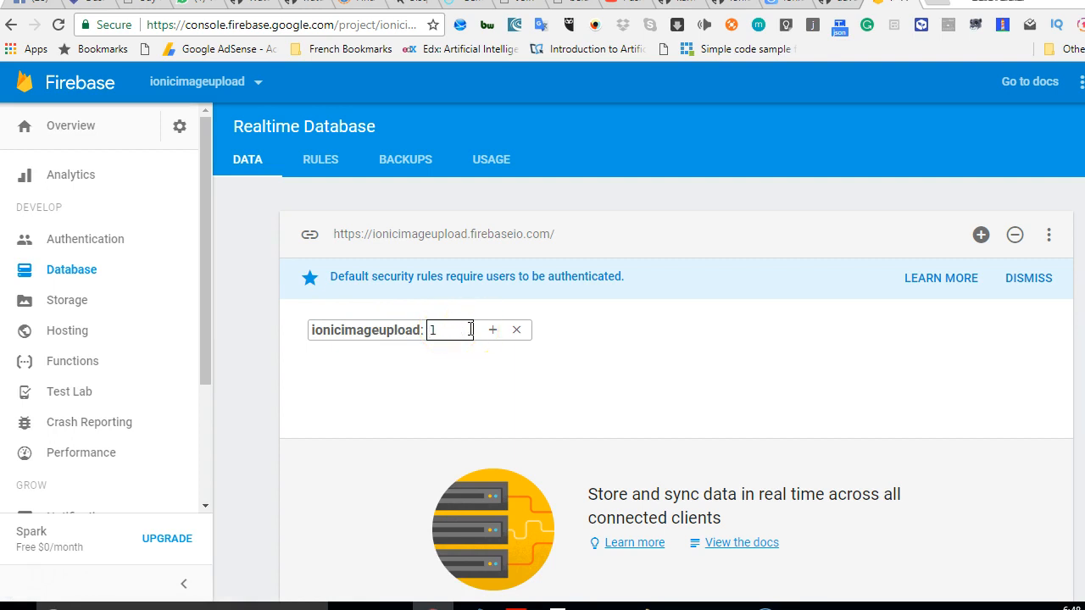
{"action": "type", "text": "user"}
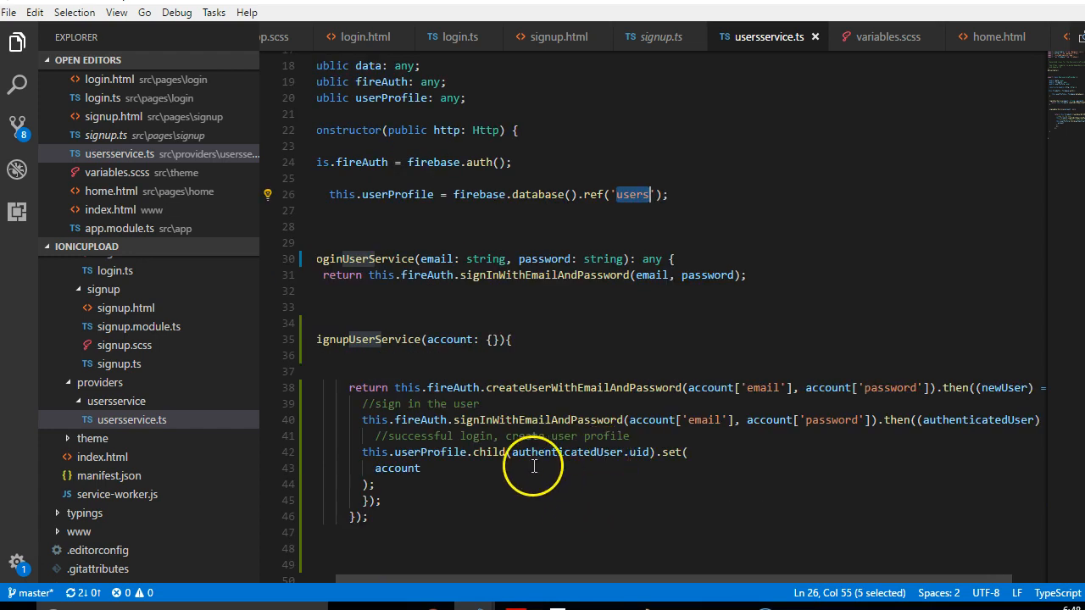
{"action": "mouse_move", "coordinate": [664, 177]}
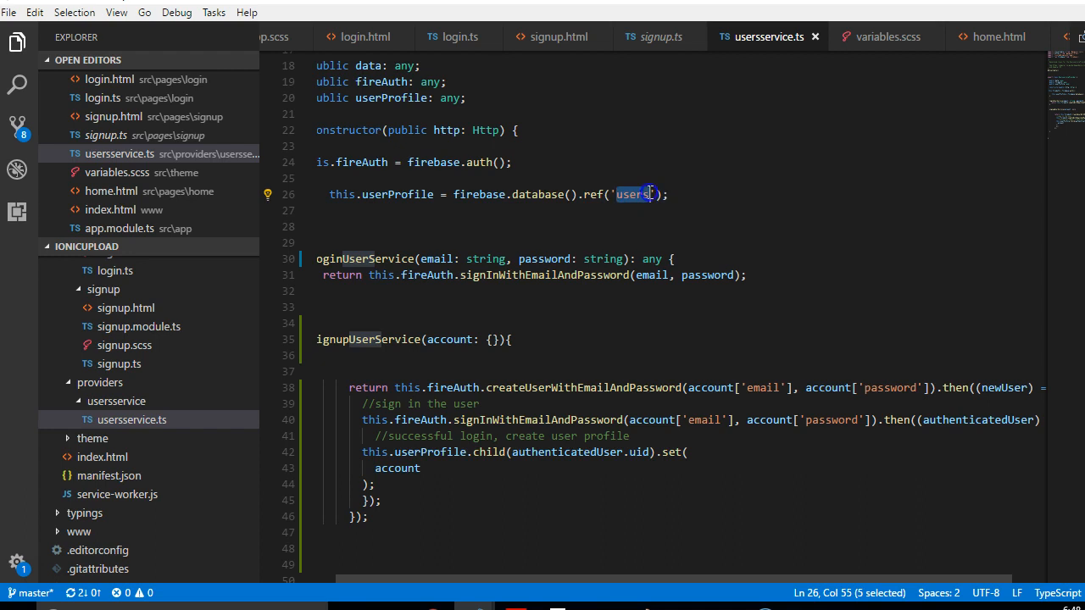
{"action": "double_click", "coordinate": [488, 452]}
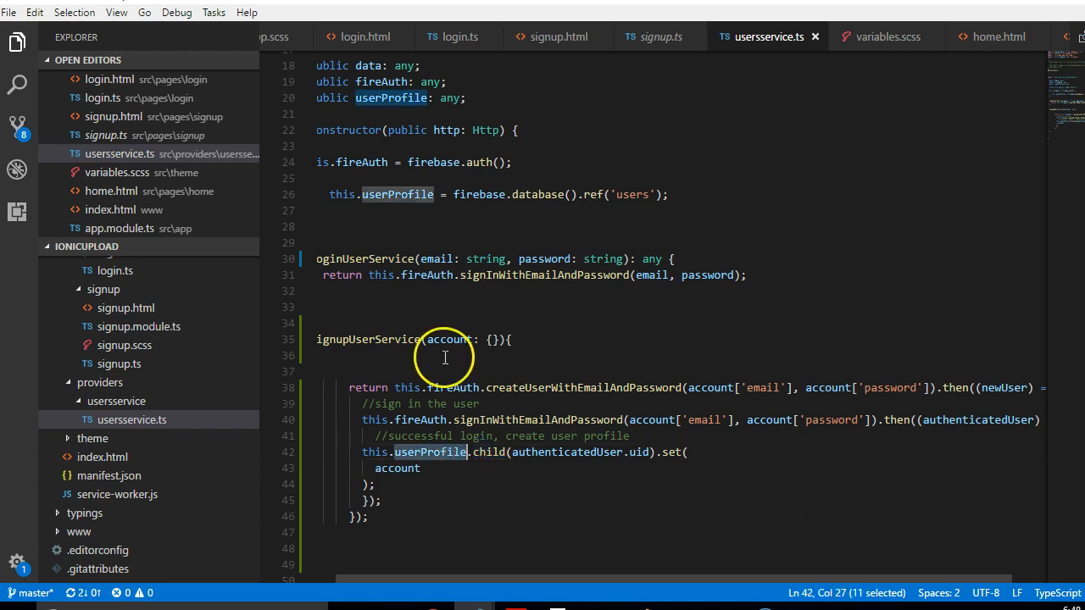
{"action": "mouse_move", "coordinate": [475, 458]}
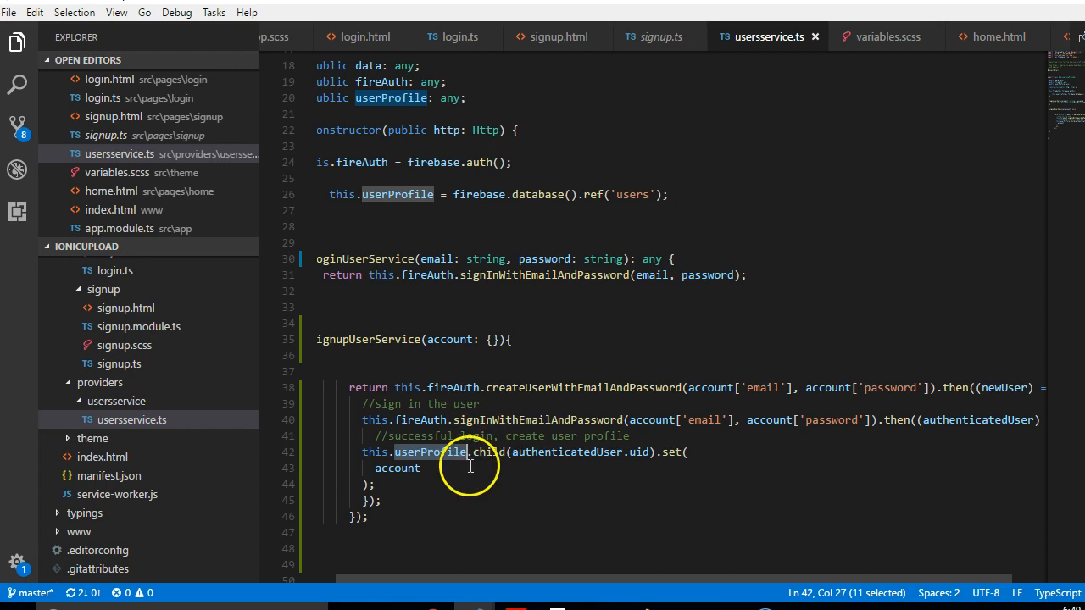
{"action": "mouse_move", "coordinate": [500, 439]}
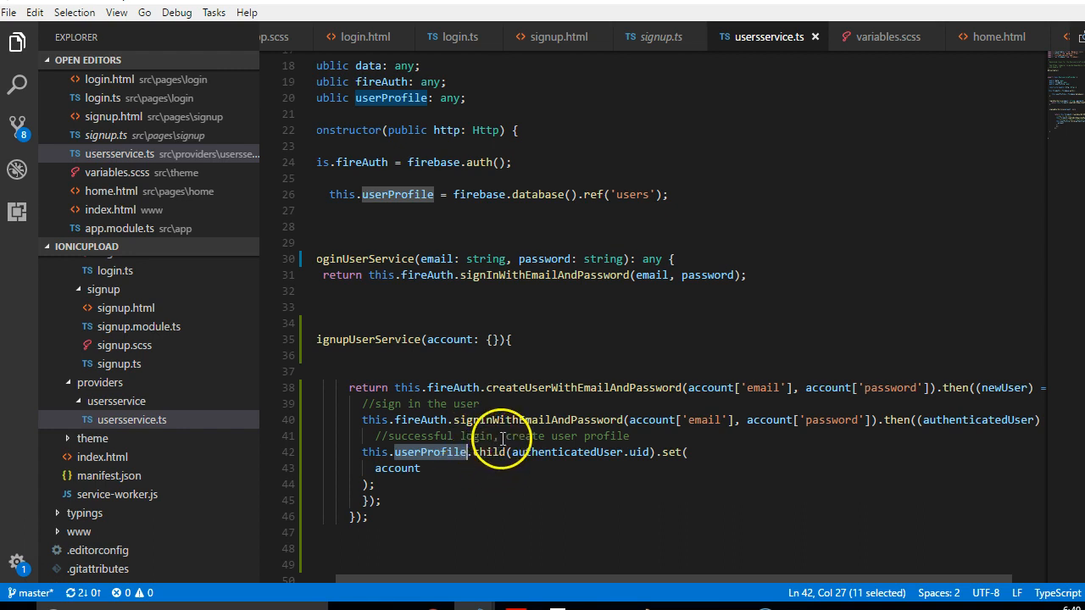
{"action": "mouse_move", "coordinate": [513, 452]}
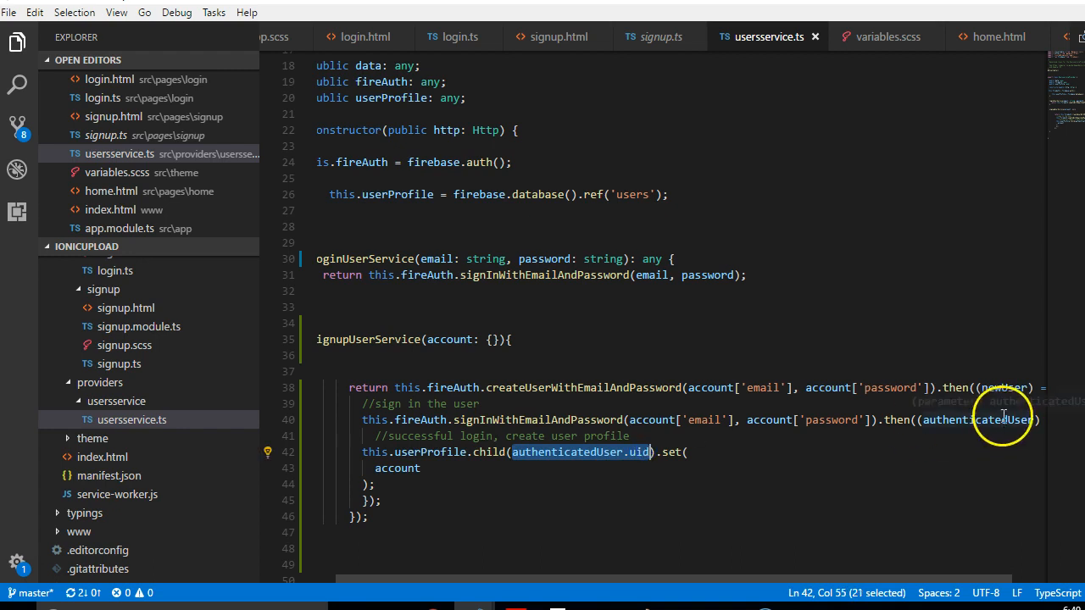
{"action": "mouse_move", "coordinate": [1005, 419]}
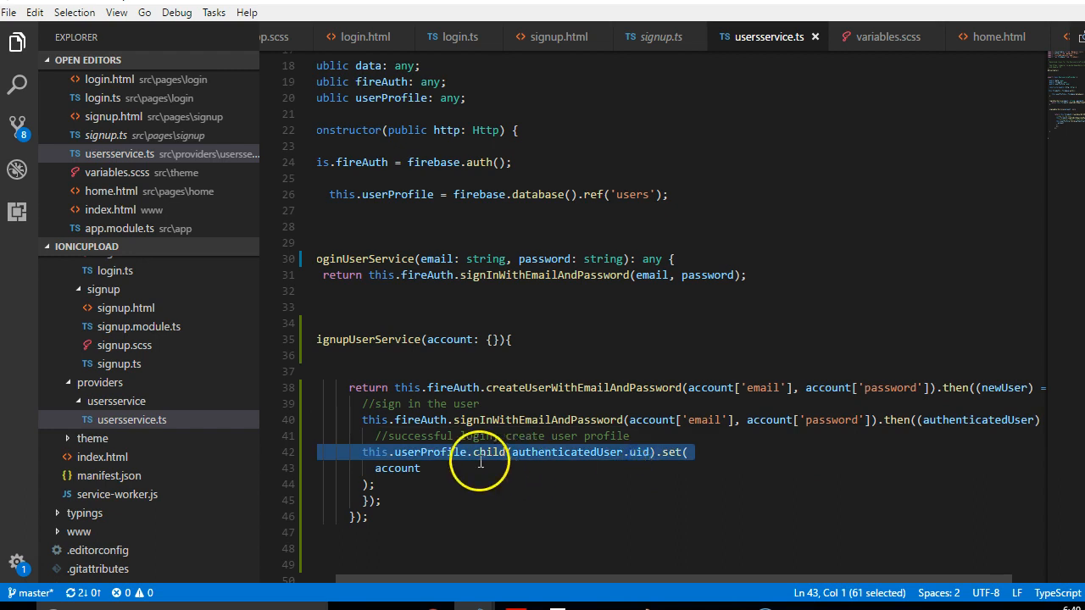
{"action": "mouse_move", "coordinate": [564, 532]}
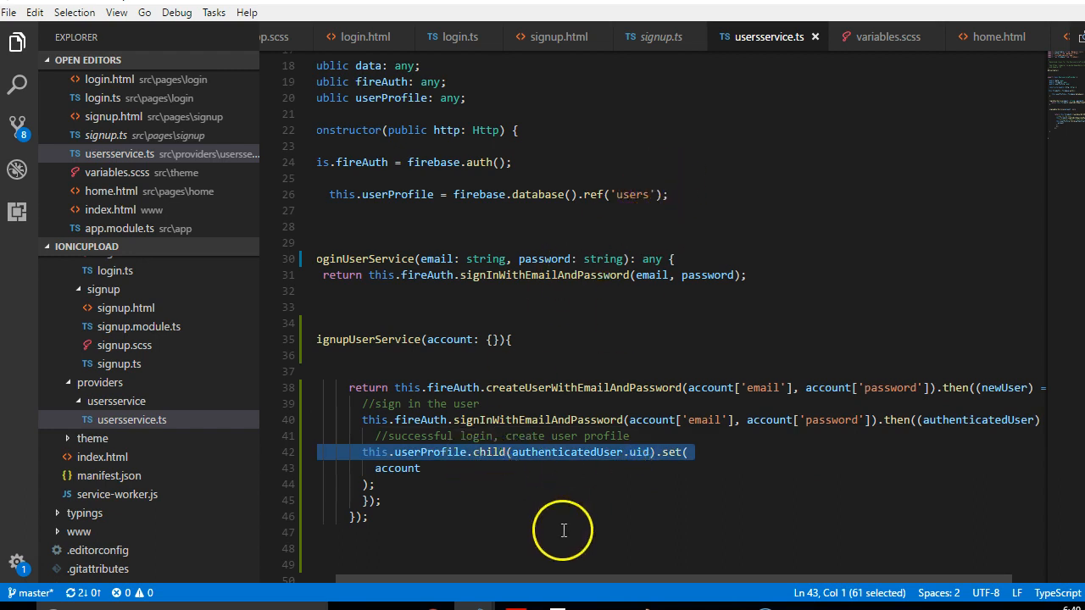
{"action": "mouse_move", "coordinate": [580, 452]}
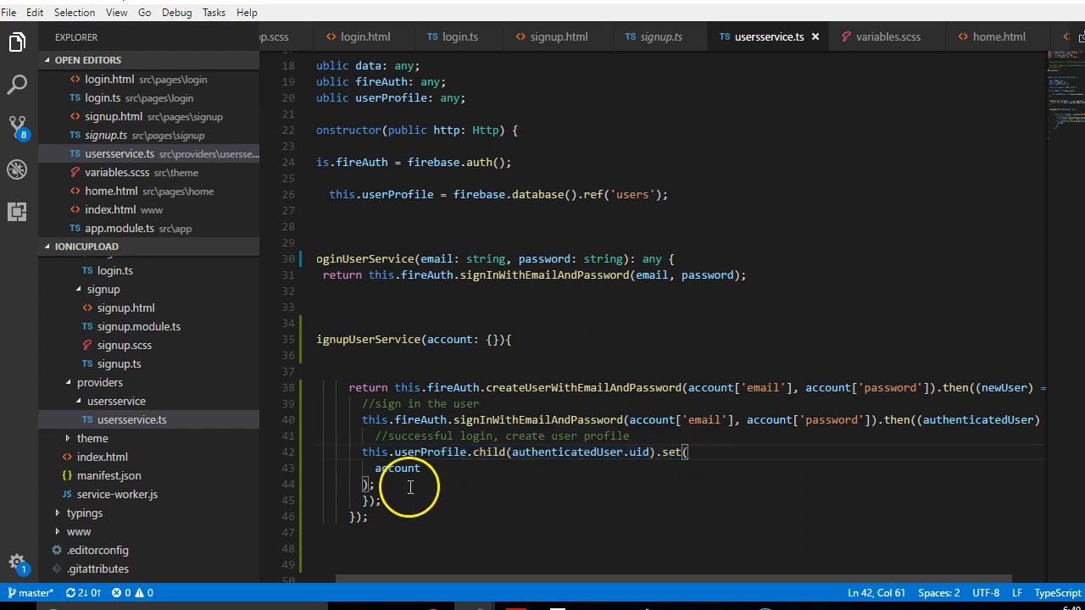
{"action": "double_click", "coordinate": [397, 468]}
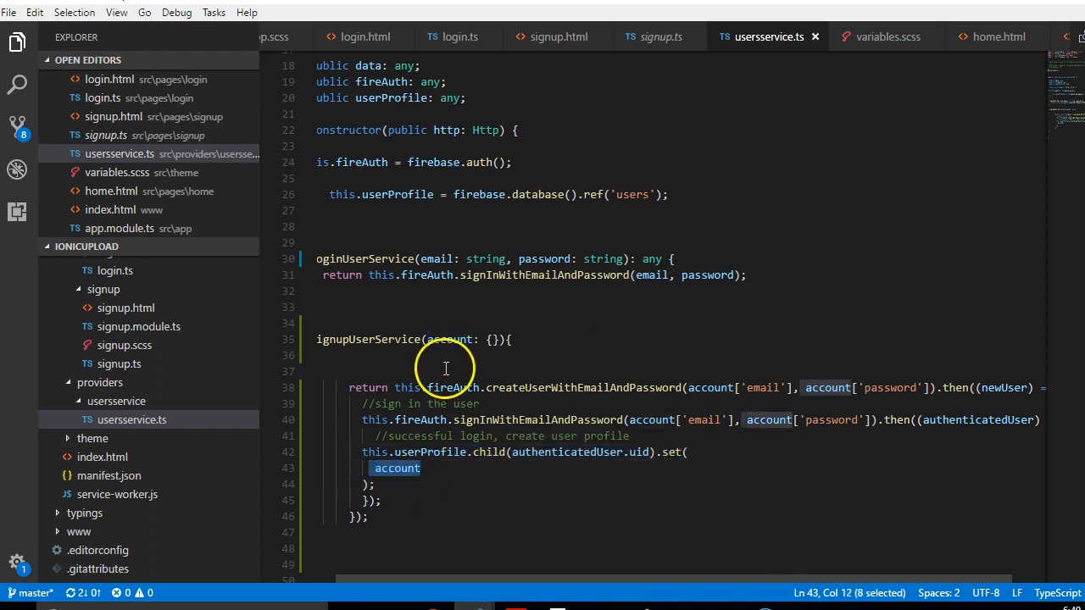
{"action": "mouse_move", "coordinate": [452, 340]}
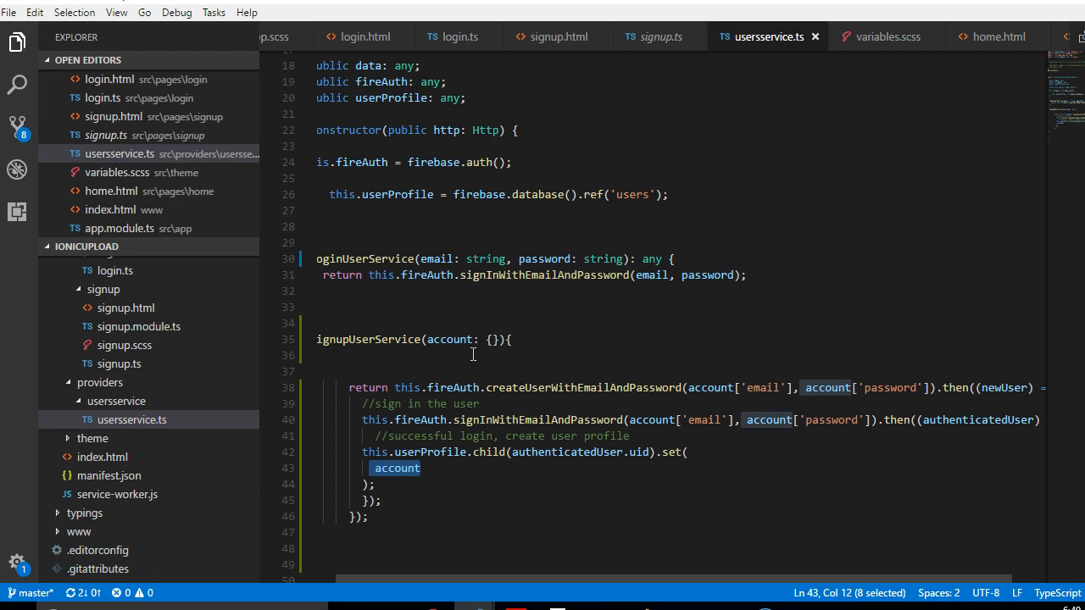
{"action": "mouse_move", "coordinate": [281, 421]}
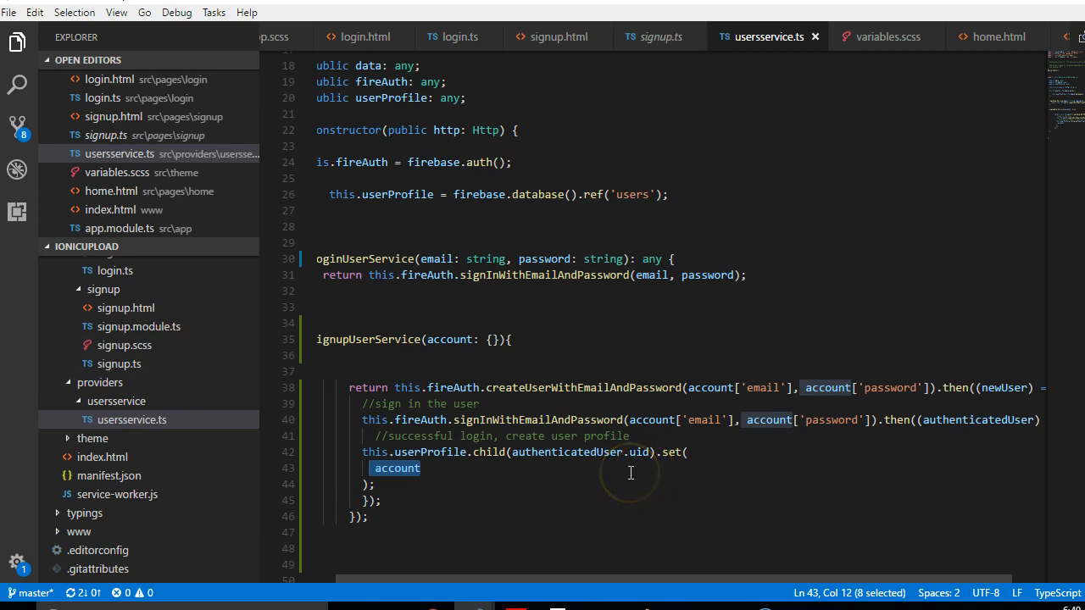
{"action": "mouse_move", "coordinate": [598, 452]}
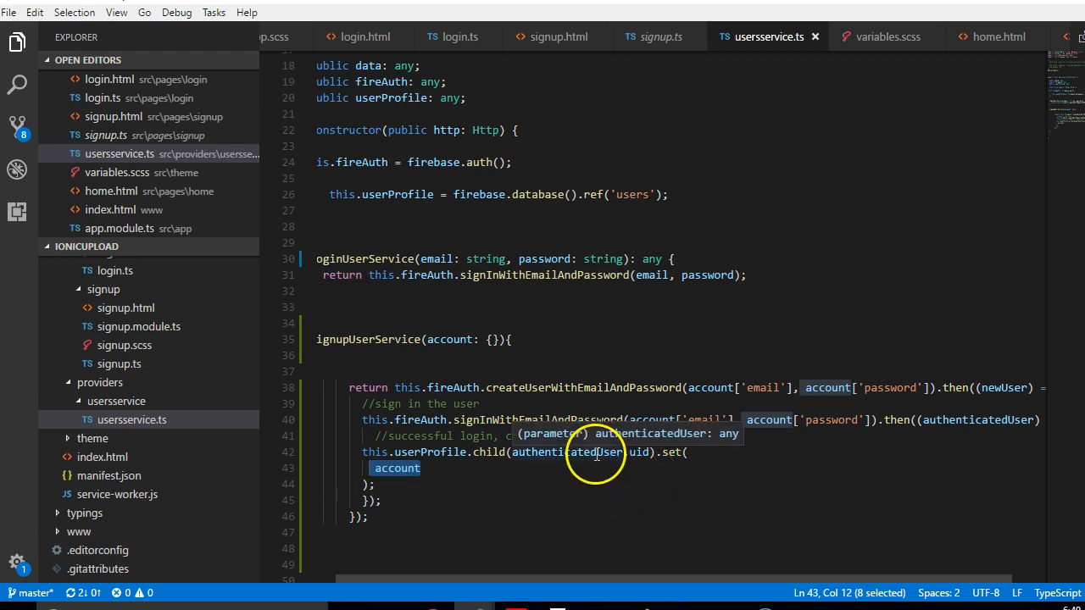
{"action": "mouse_move", "coordinate": [922, 388]}
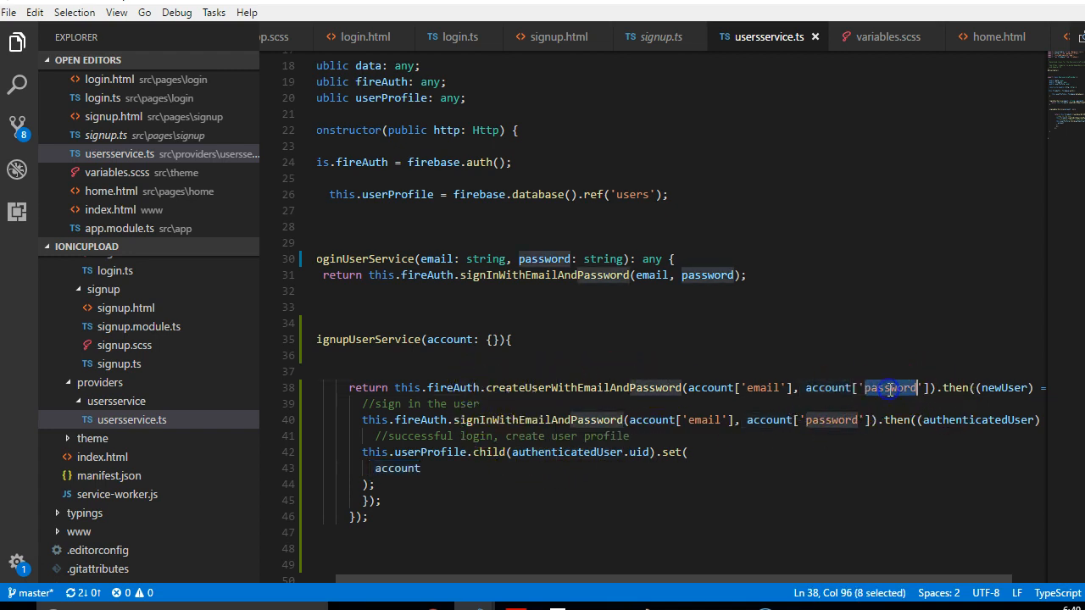
{"action": "mouse_move", "coordinate": [767, 419]}
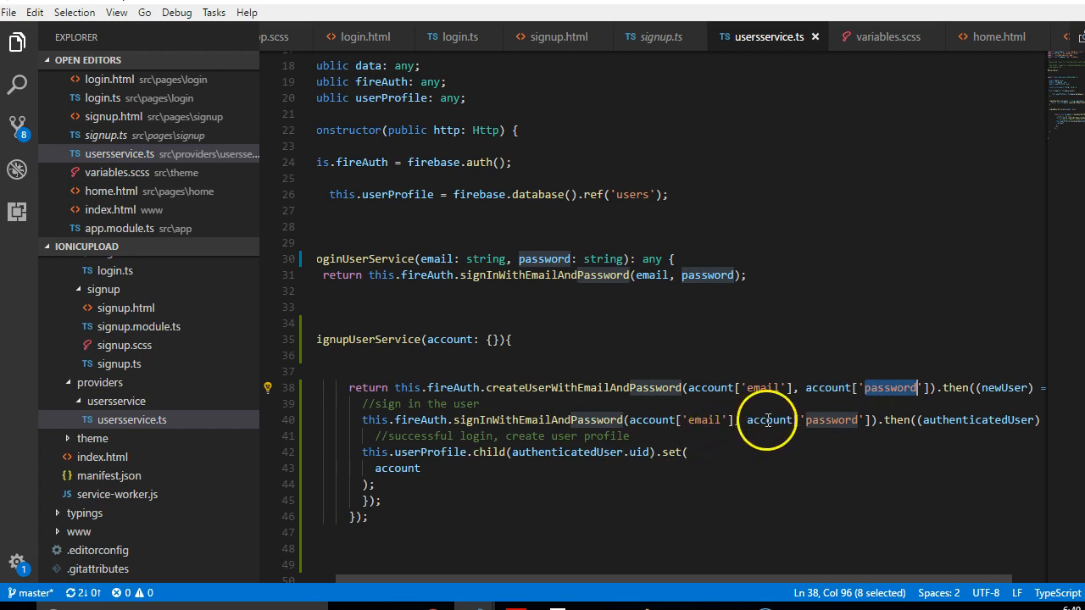
{"action": "mouse_move", "coordinate": [920, 415]}
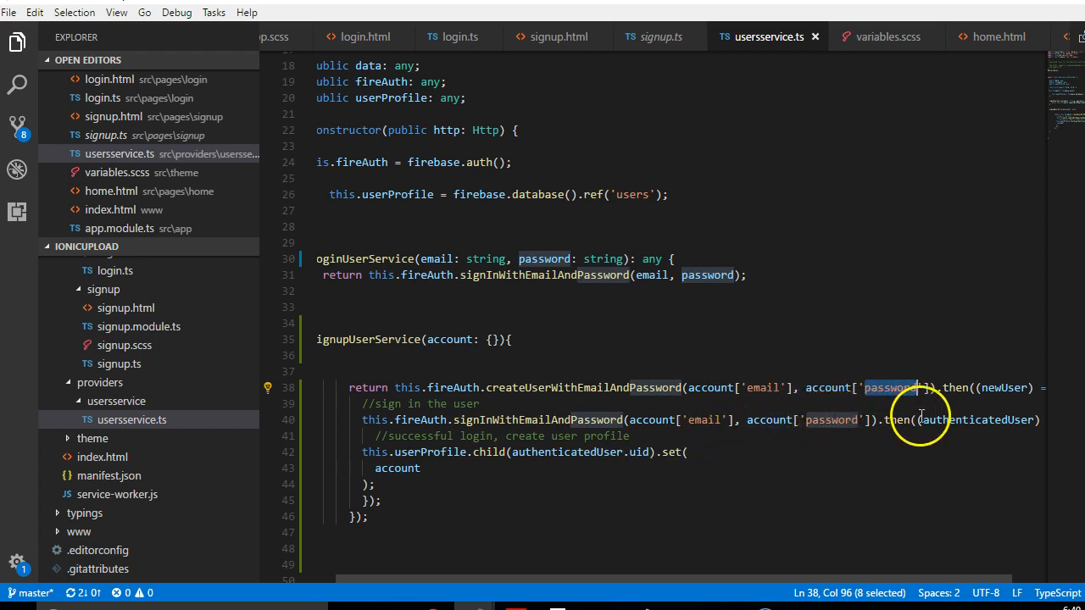
{"action": "mouse_move", "coordinate": [941, 420]}
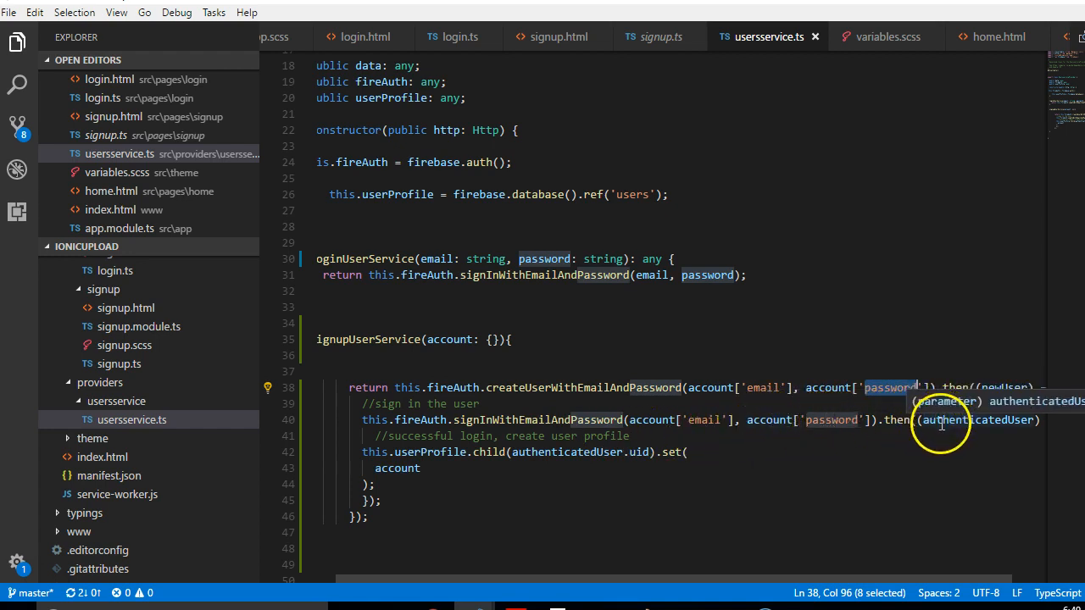